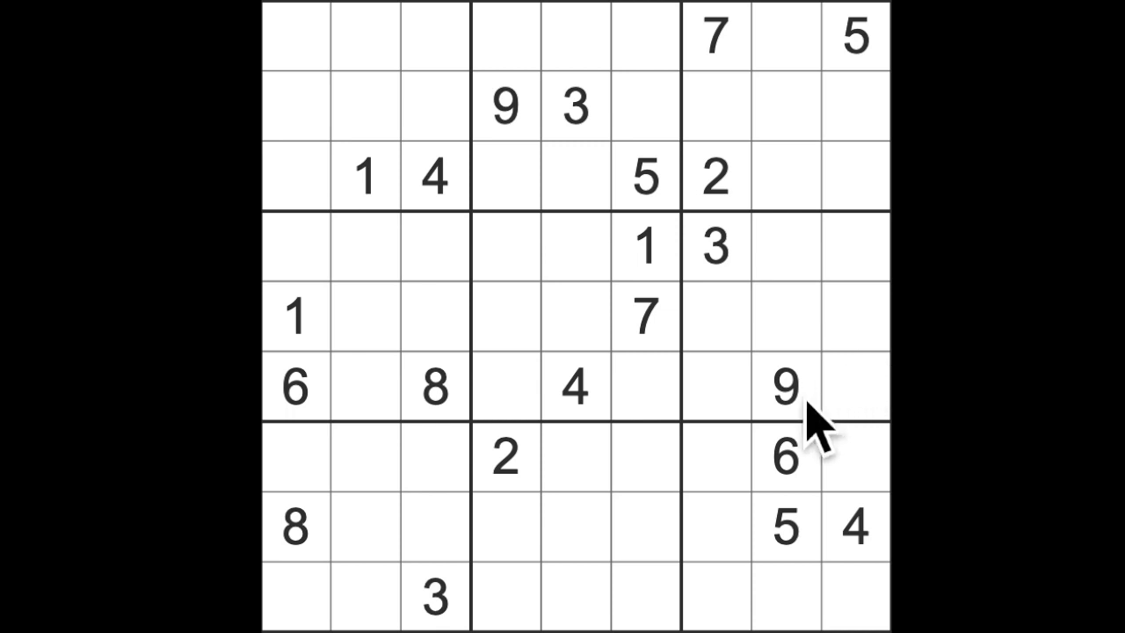
Step: Trace the 9s around column 8, then enter the 9 at row 3, column 9 and the 3 at row 7, column 9
click(503, 105)
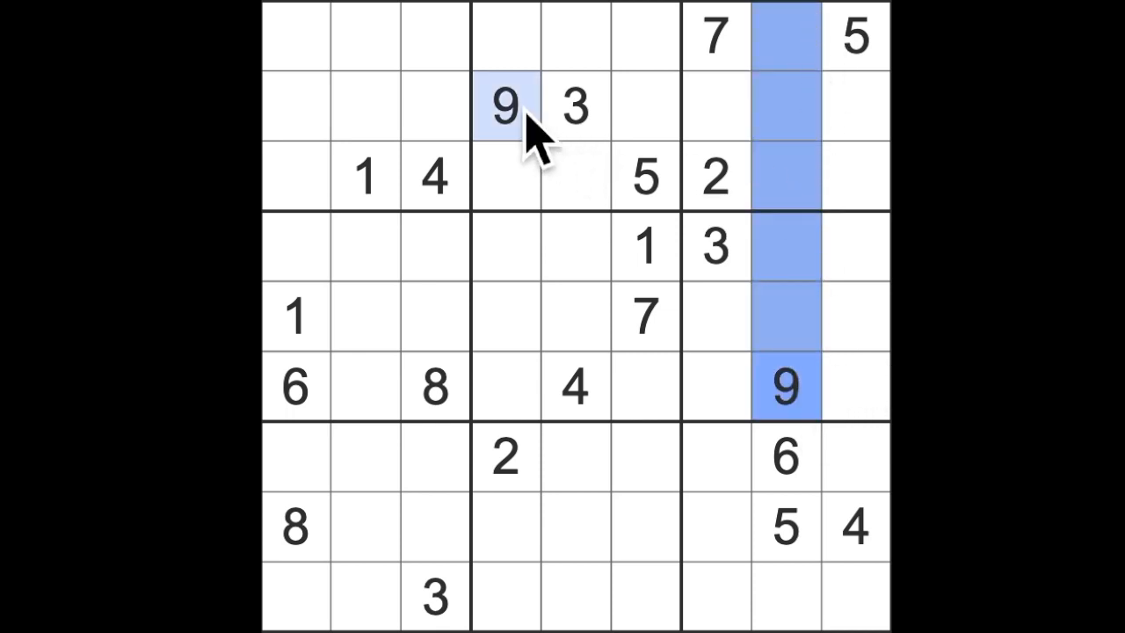
click(504, 108)
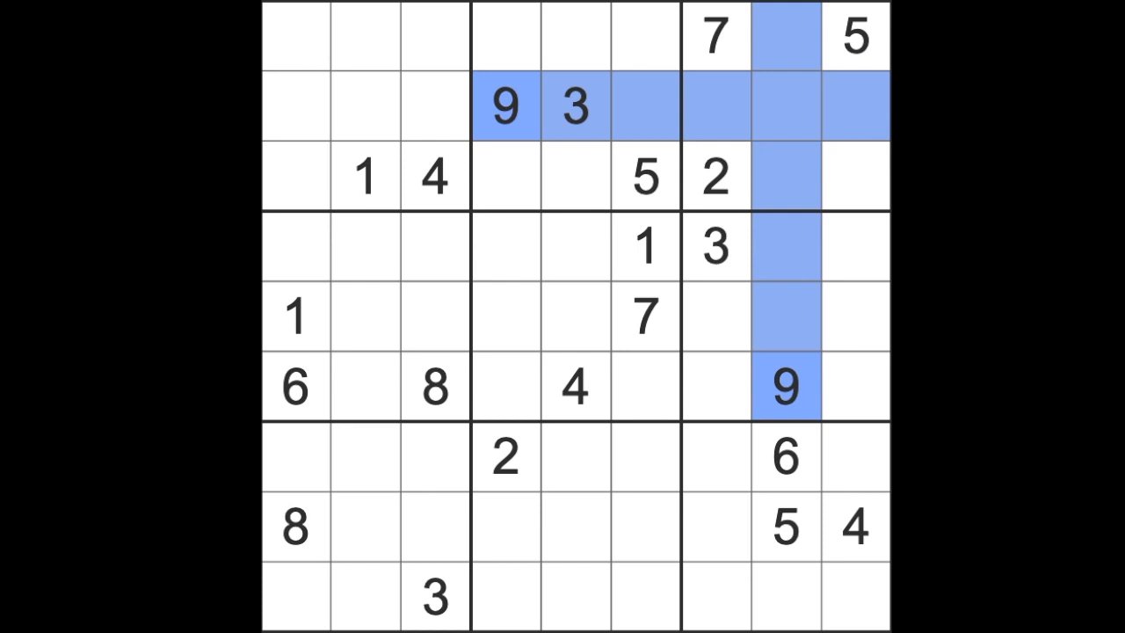
click(855, 176)
text(9)
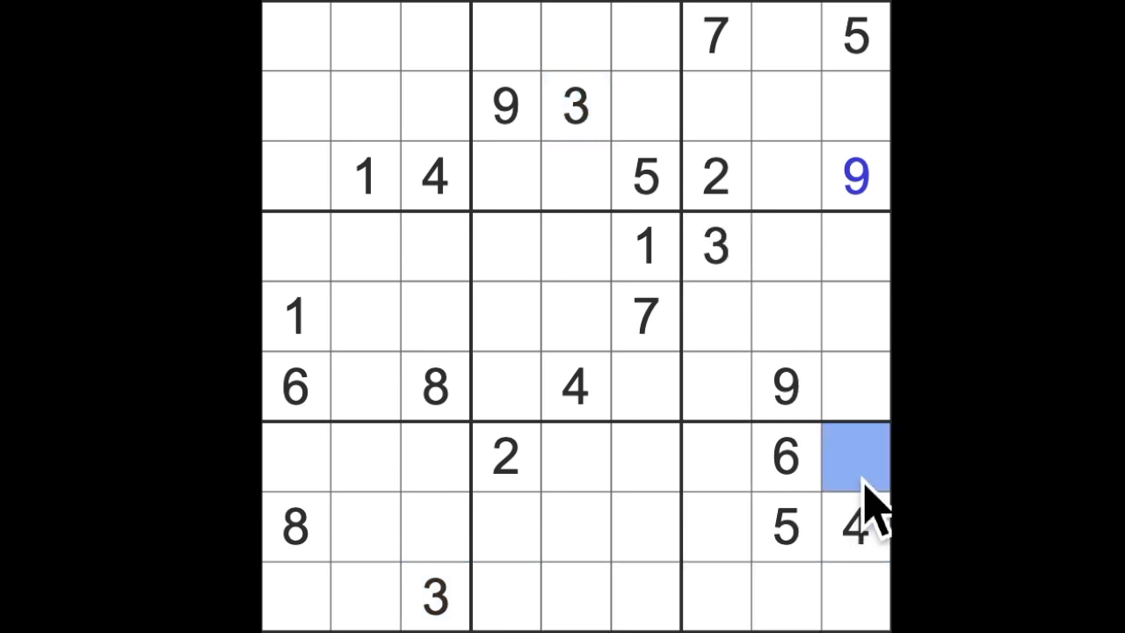
text(3)
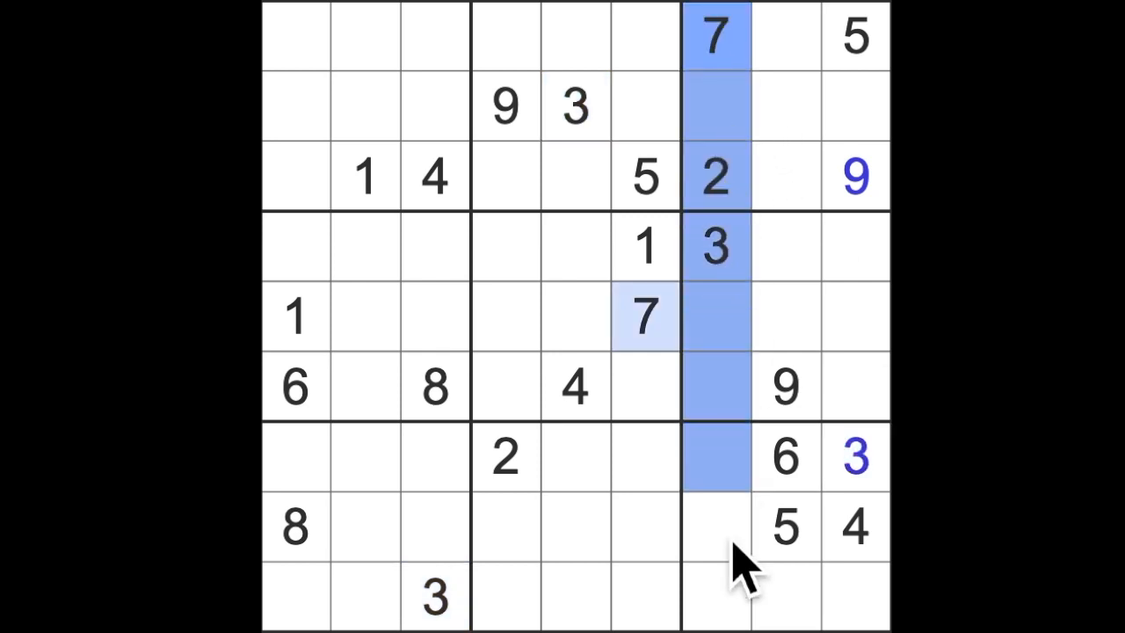
Step: Check the lower-right box's candidates before placing the 1 at row 6, column 9
click(784, 596)
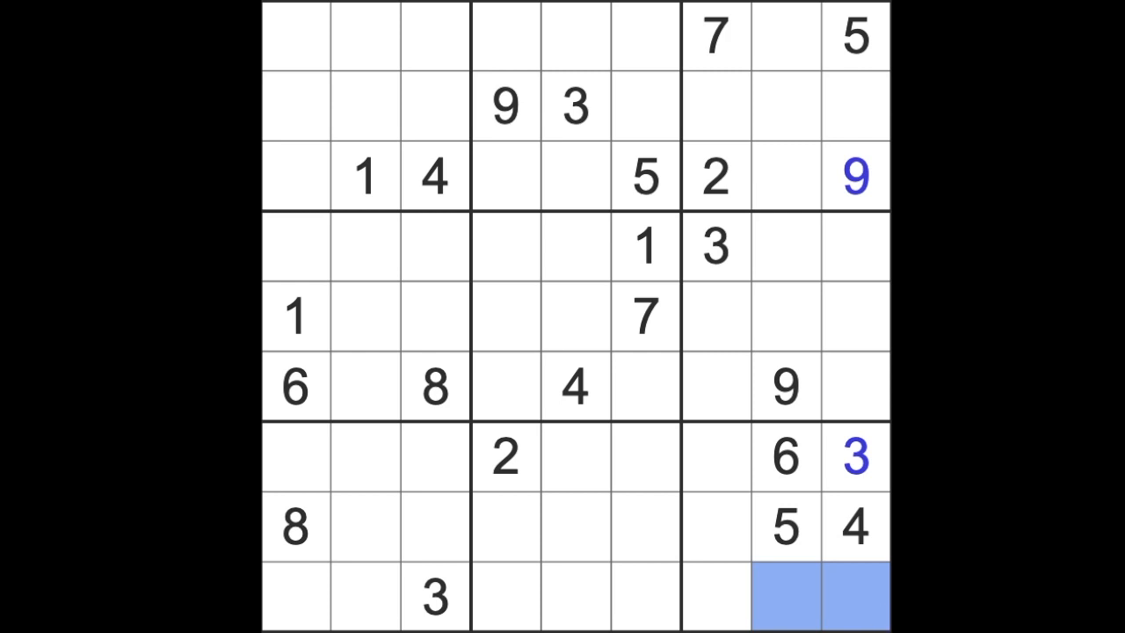
mouse_move(752, 559)
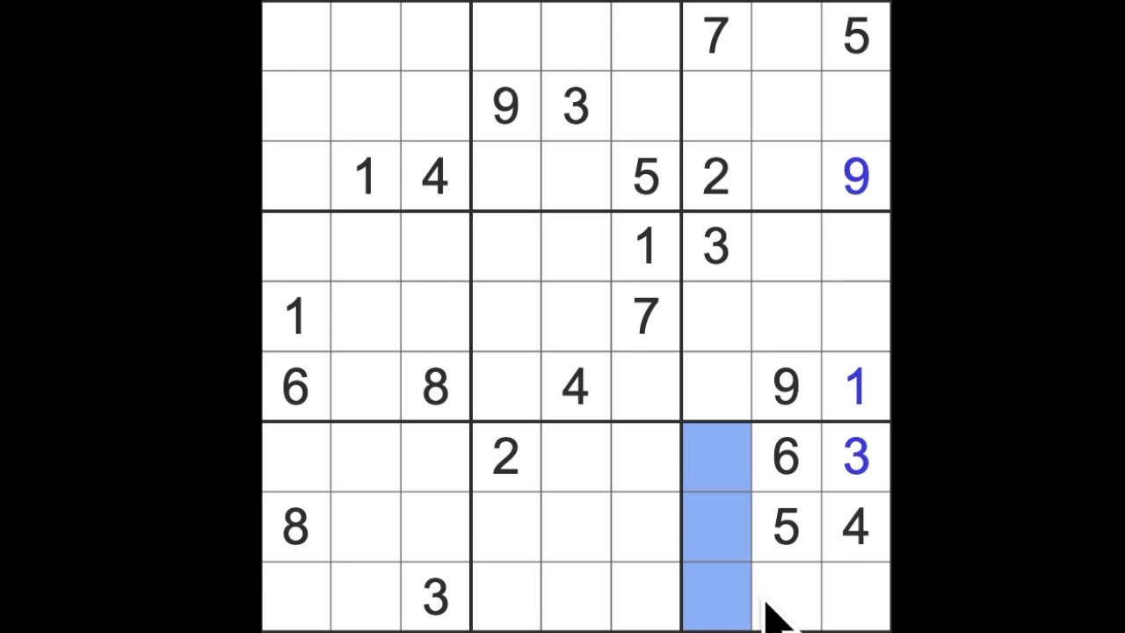
mouse_move(753, 474)
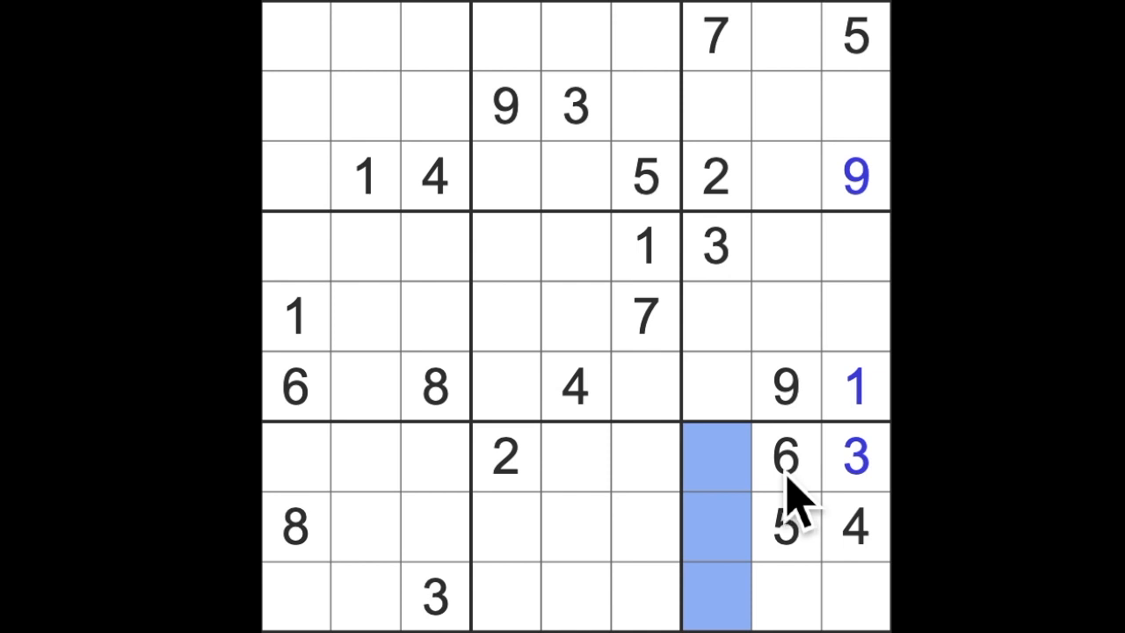
mouse_move(809, 246)
text(7)
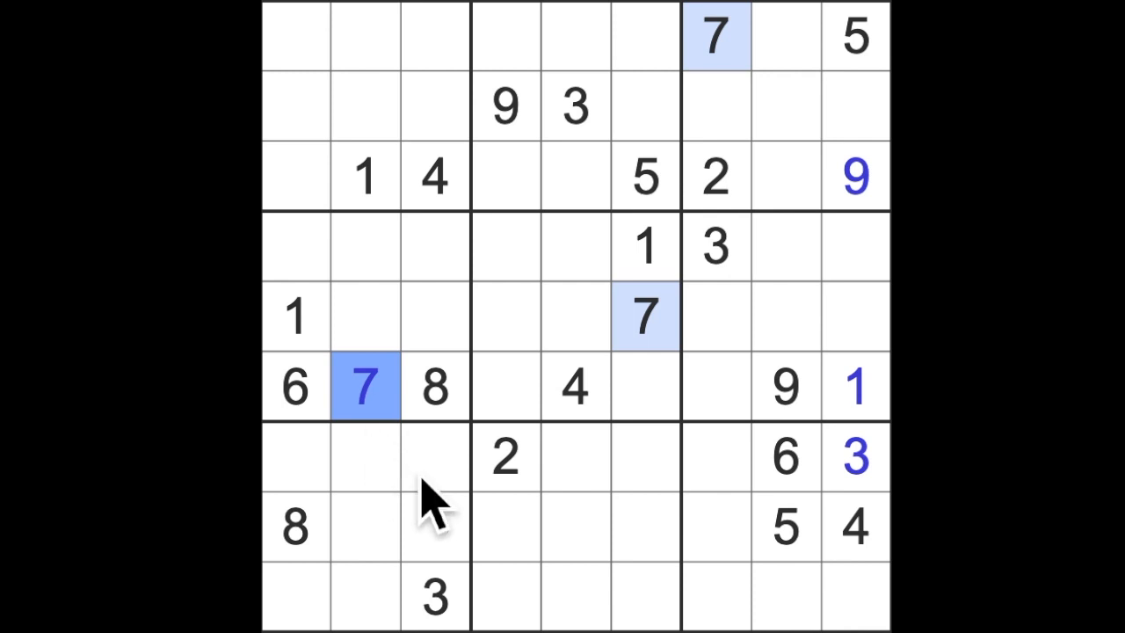
Step: Enter the 2 at row 6, column 6, then choose row 5, column 2 for the 3
click(716, 178)
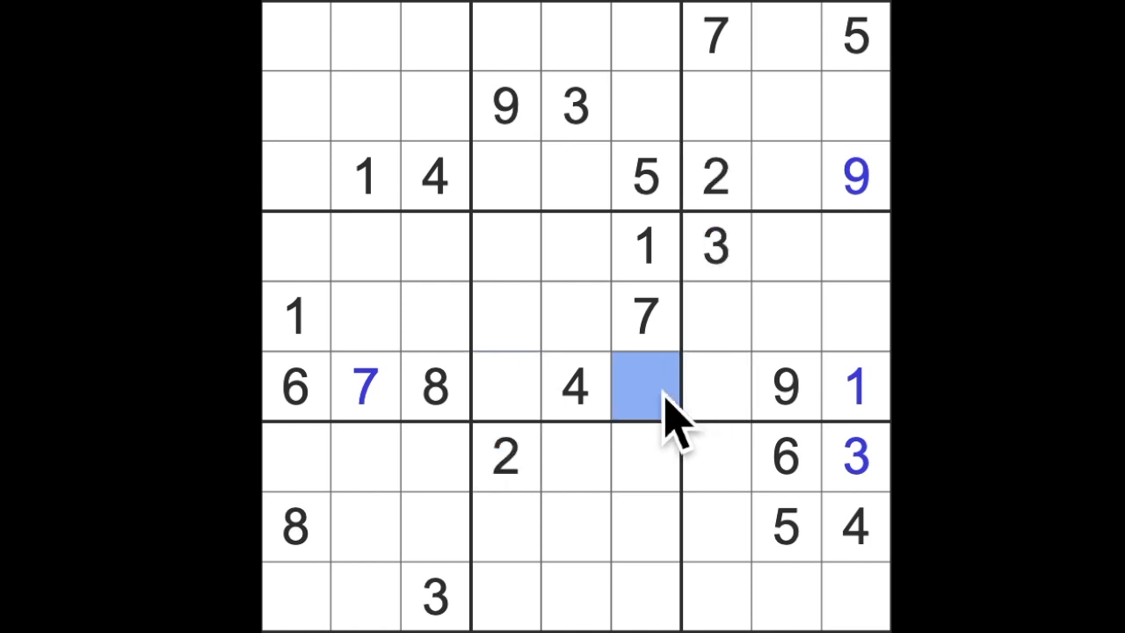
text(2)
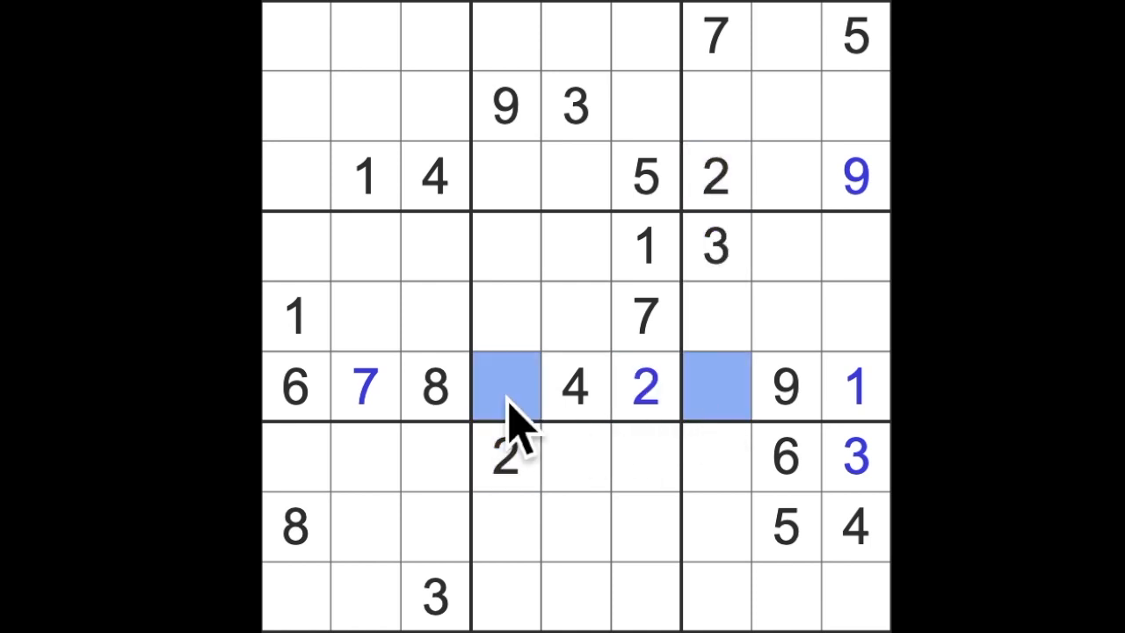
mouse_move(571, 483)
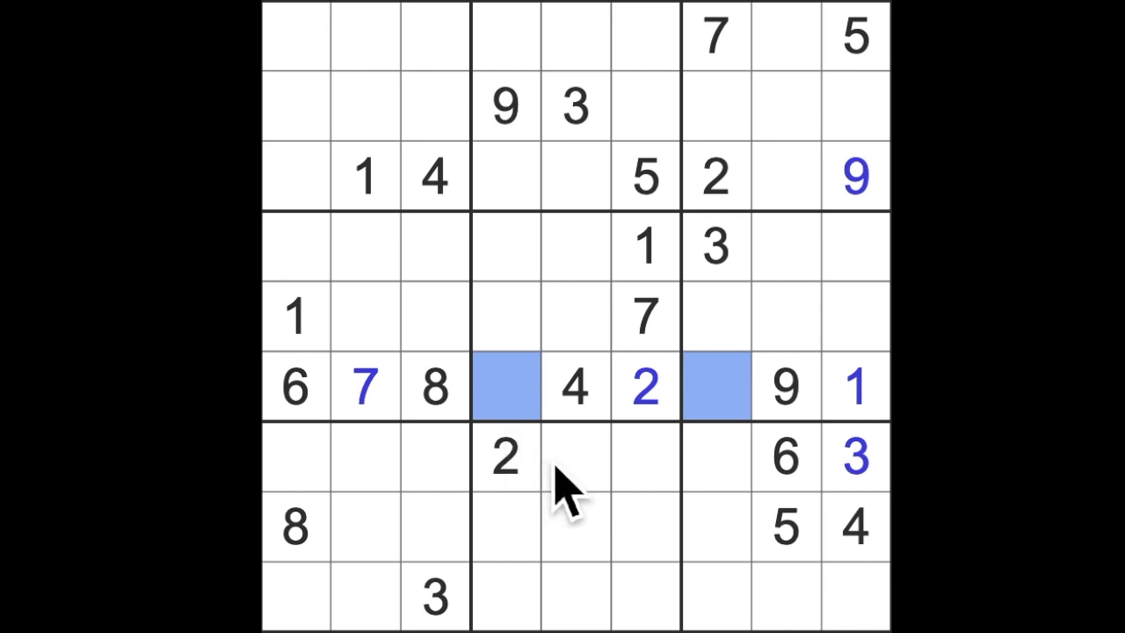
mouse_move(735, 302)
text(5)
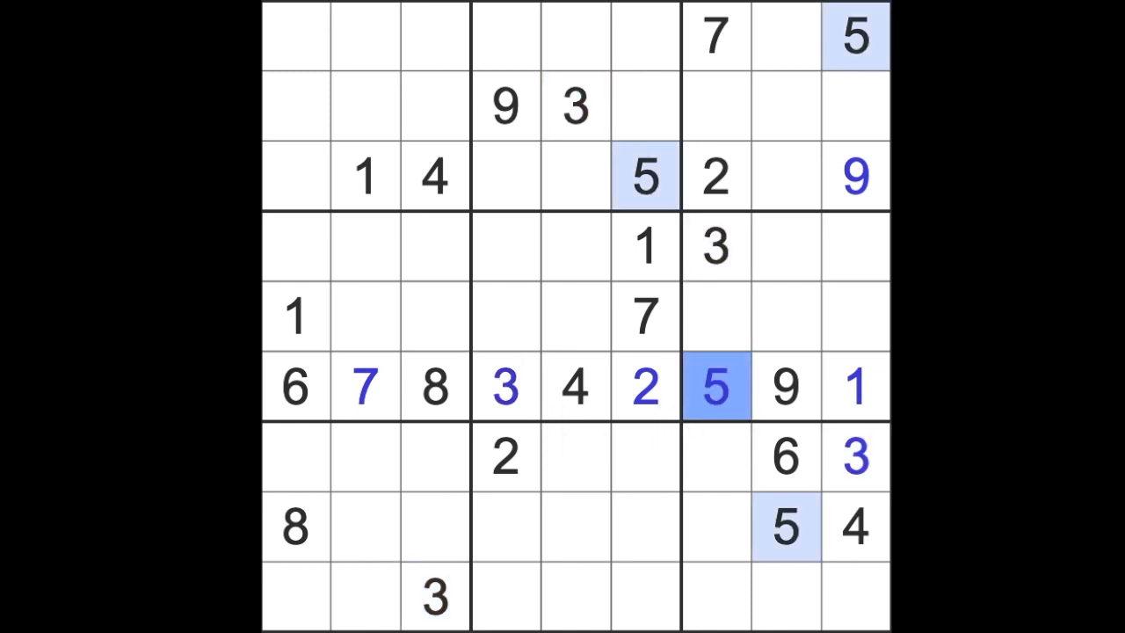
mouse_move(721, 316)
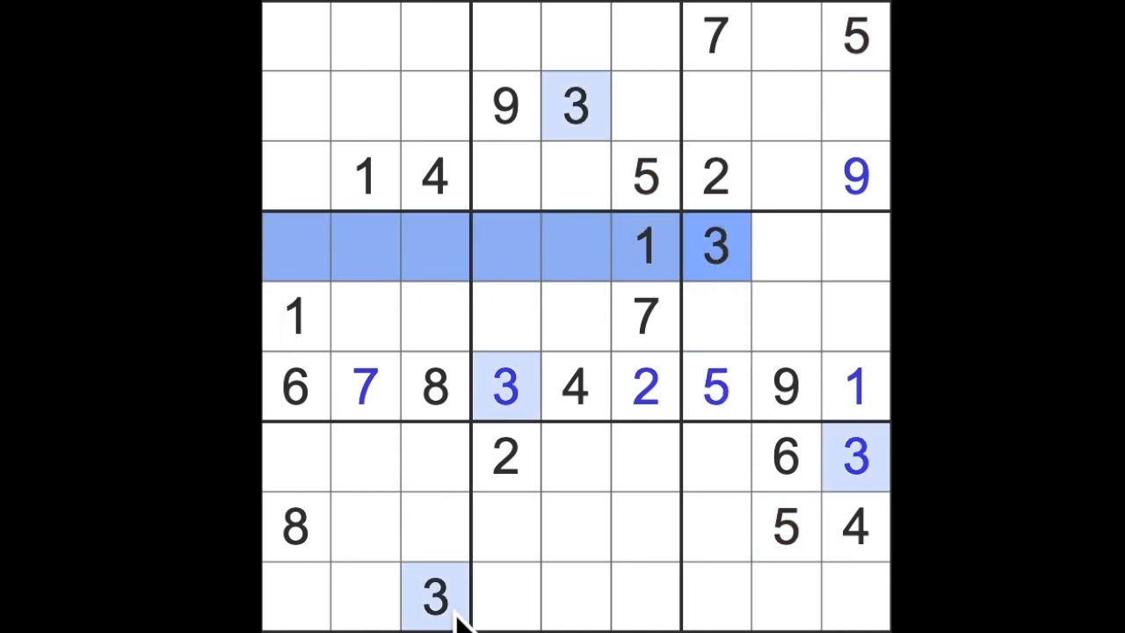
click(366, 316)
text(3)
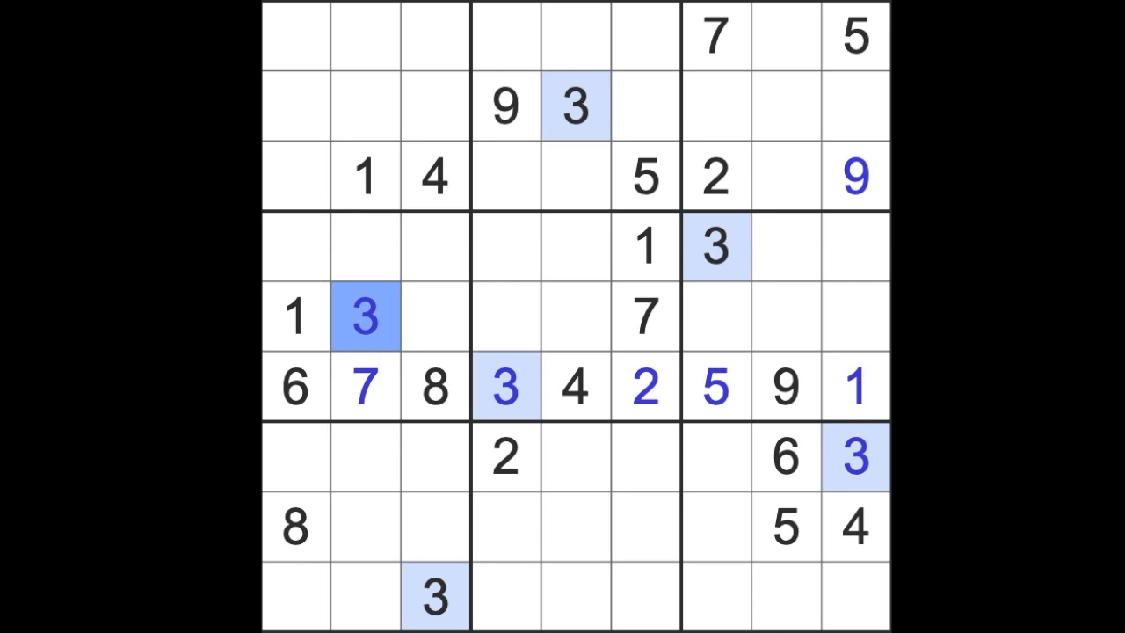
Step: Work out the 3 in the lower-middle box and select row 8, column 6 for it
click(506, 528)
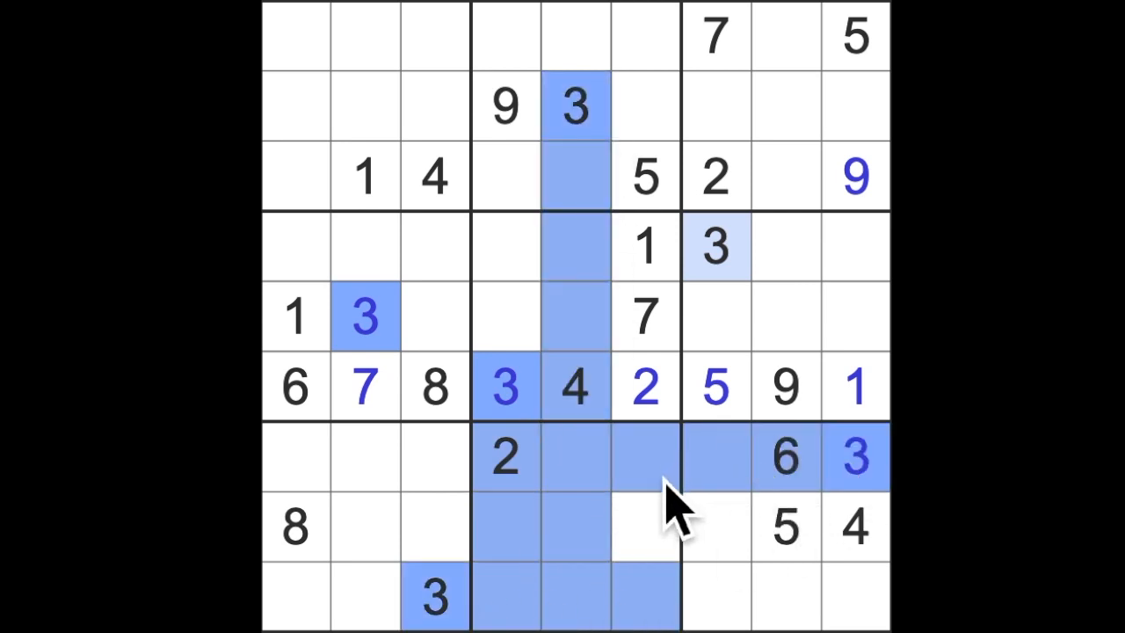
click(644, 528)
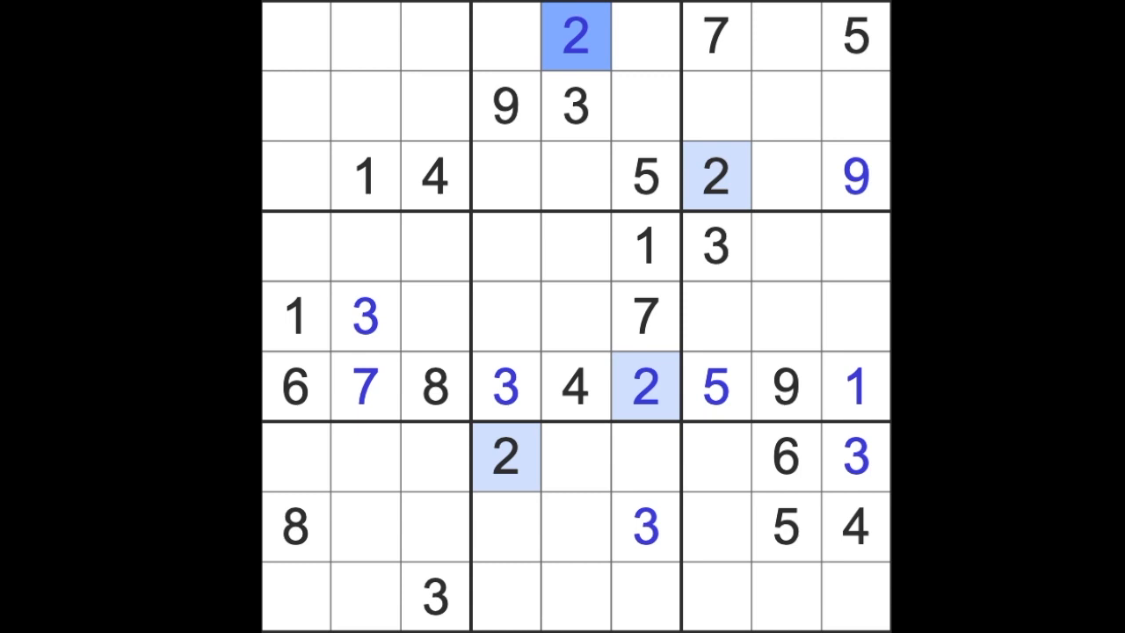
mouse_move(531, 49)
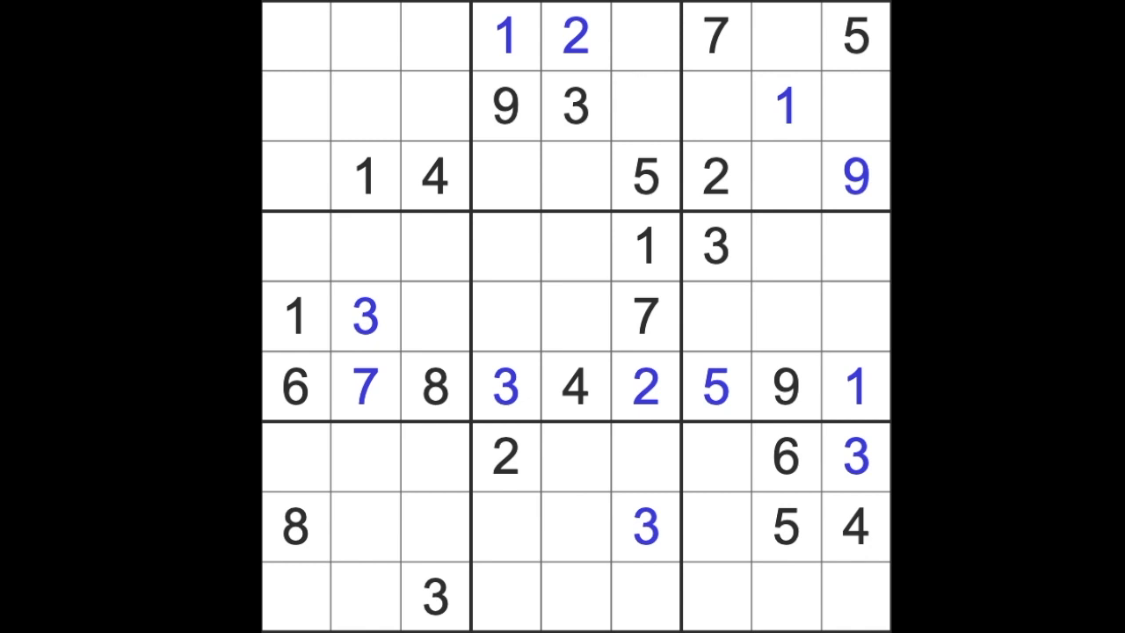
Step: Select a cell in the bottom band while working out the 1s for rows 1 and 2
click(643, 596)
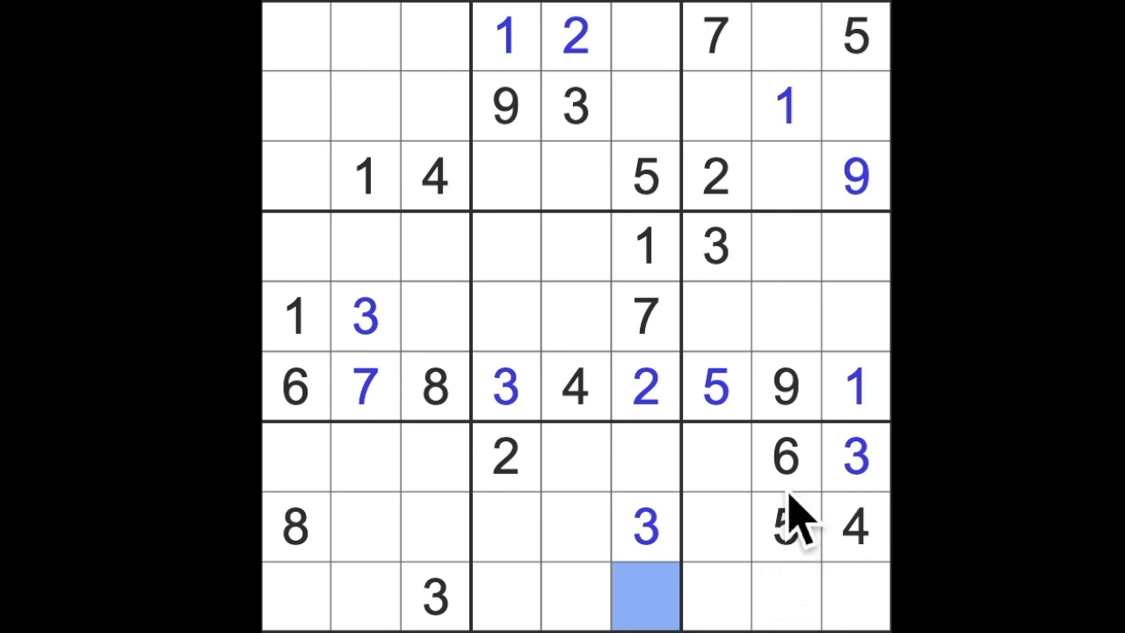
click(788, 457)
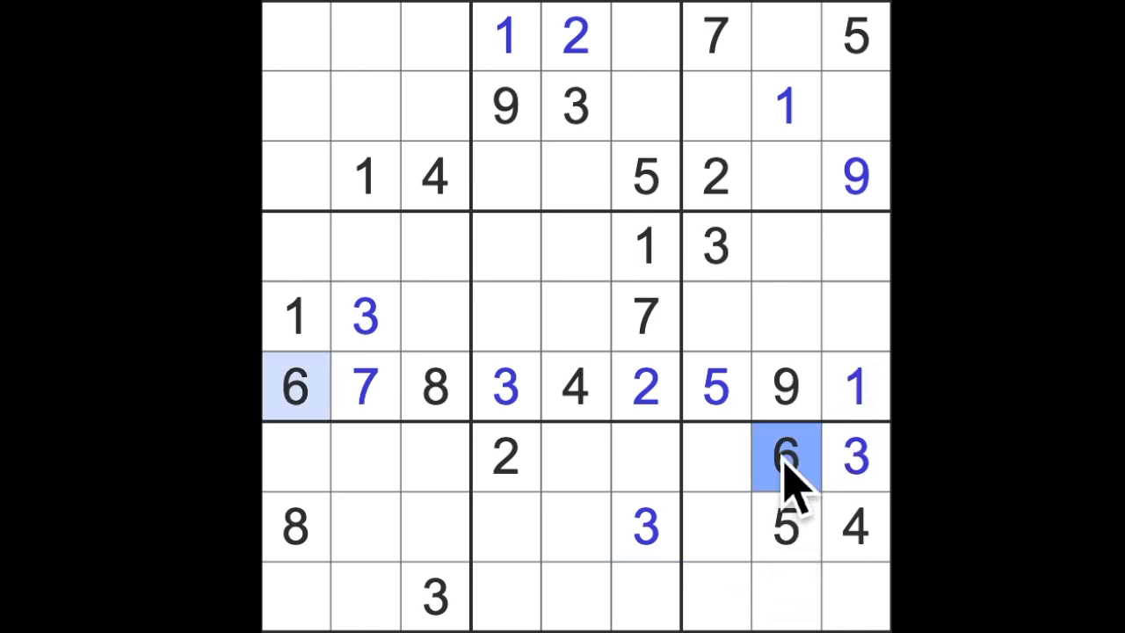
click(784, 106)
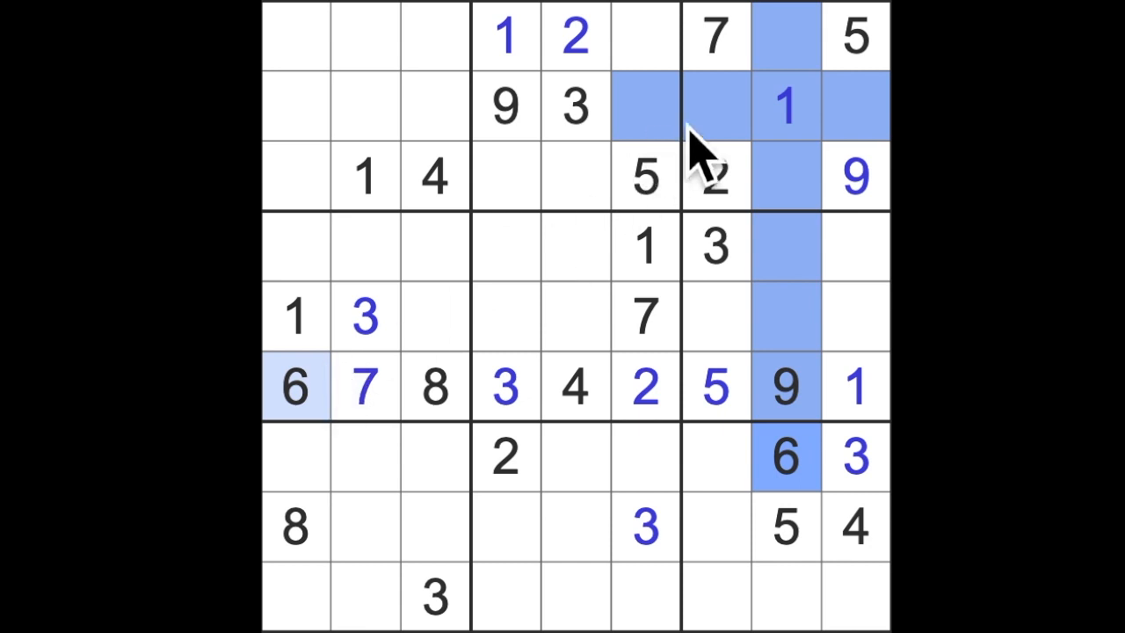
mouse_move(647, 155)
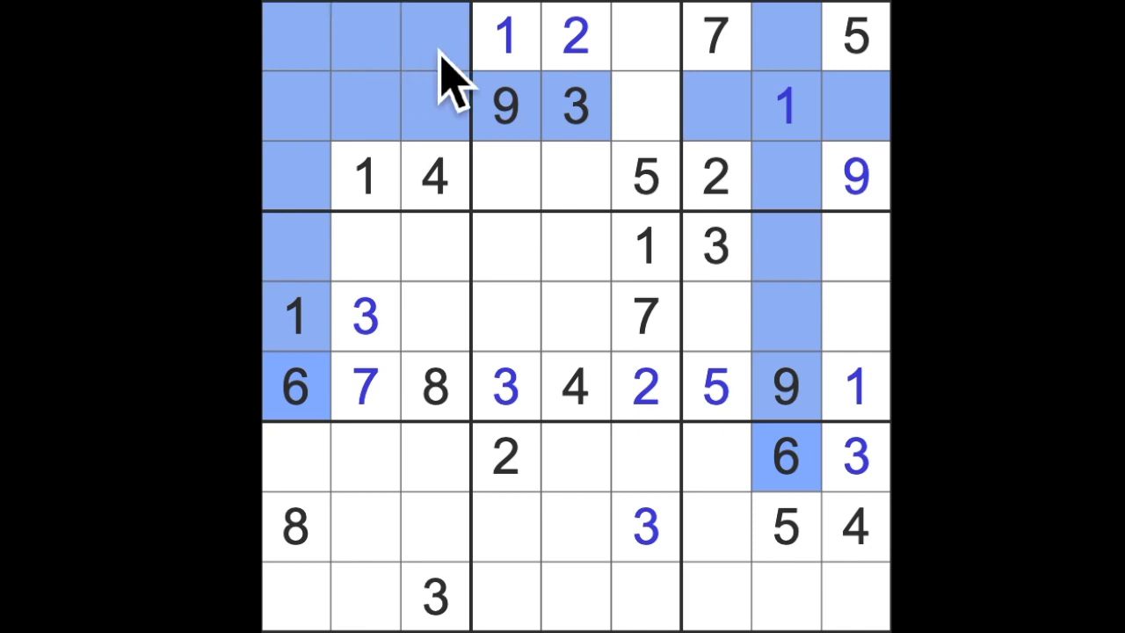
mouse_move(654, 67)
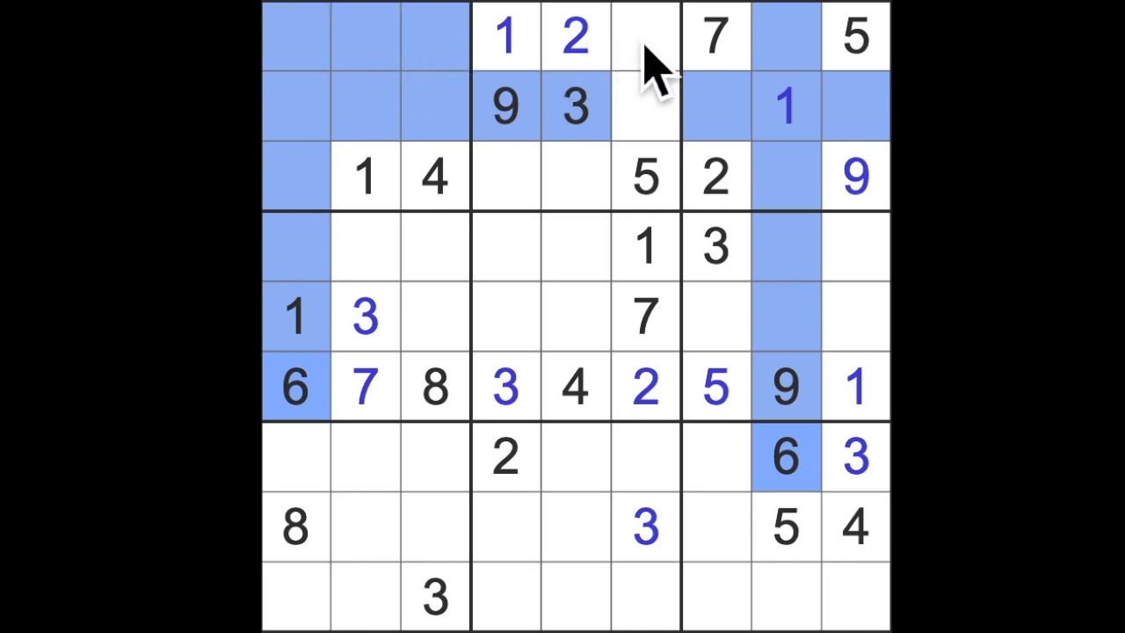
mouse_move(703, 105)
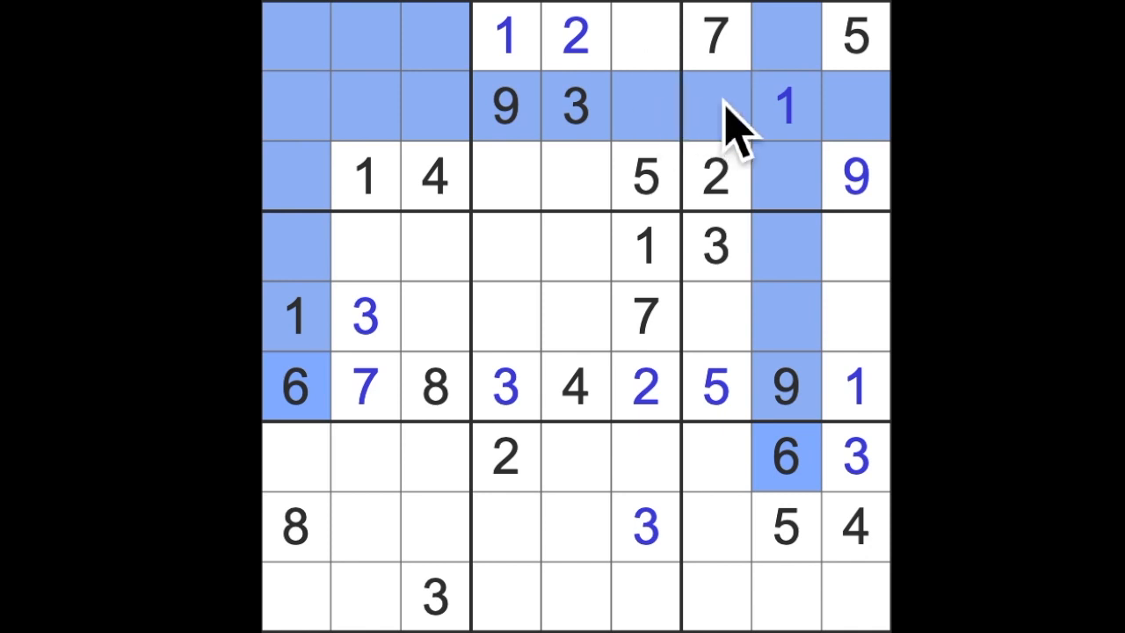
click(647, 36)
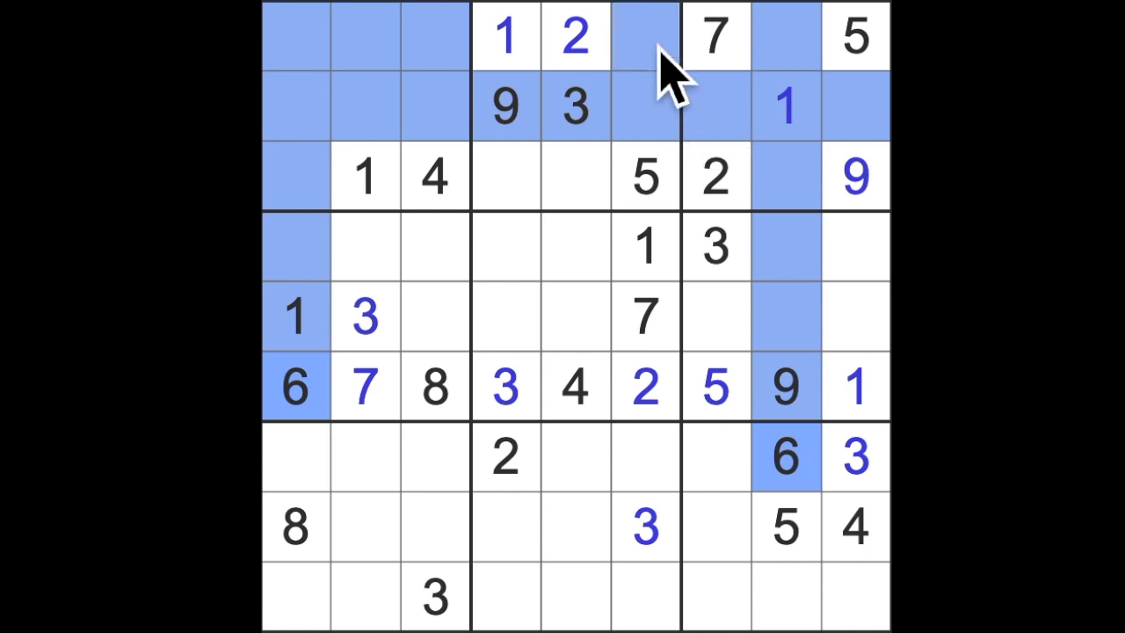
mouse_move(378, 96)
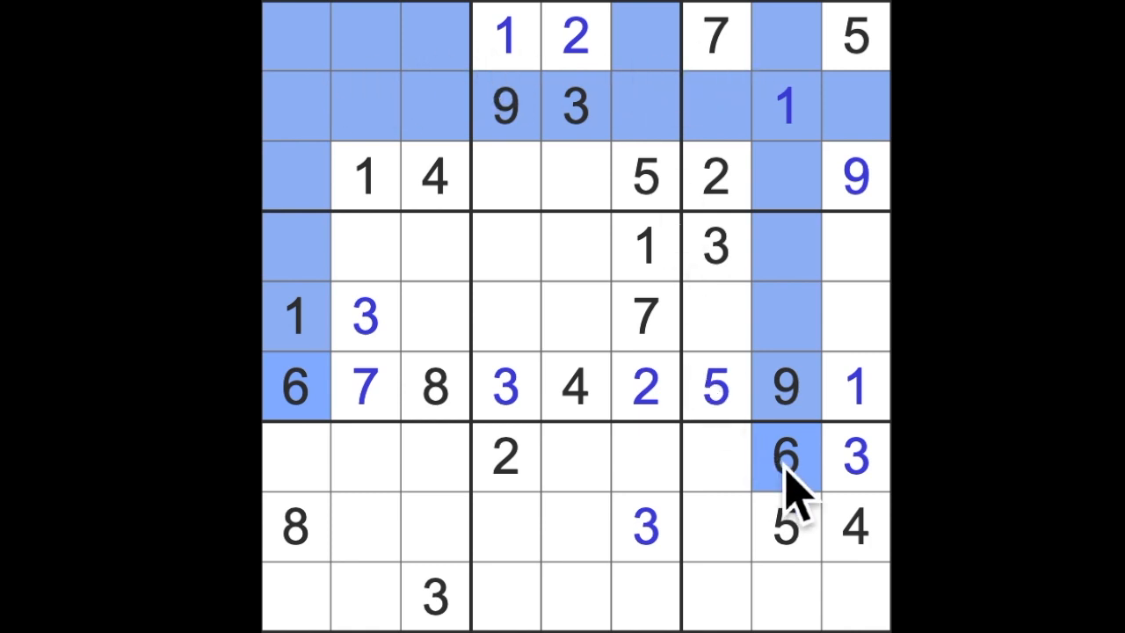
click(643, 597)
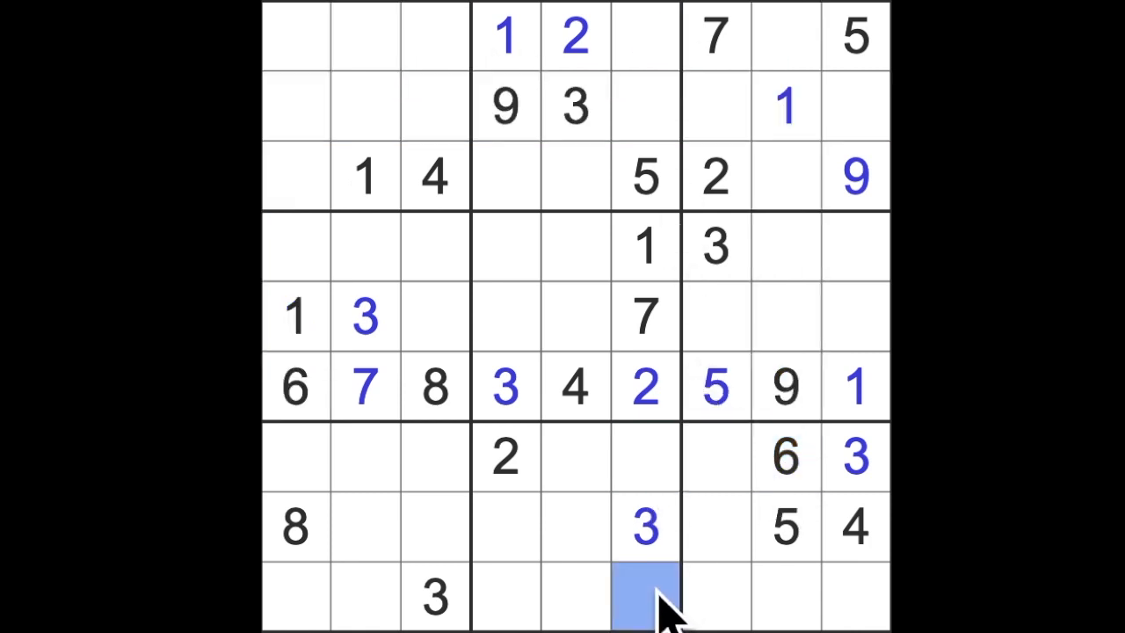
text(6)
click(645, 455)
text(9)
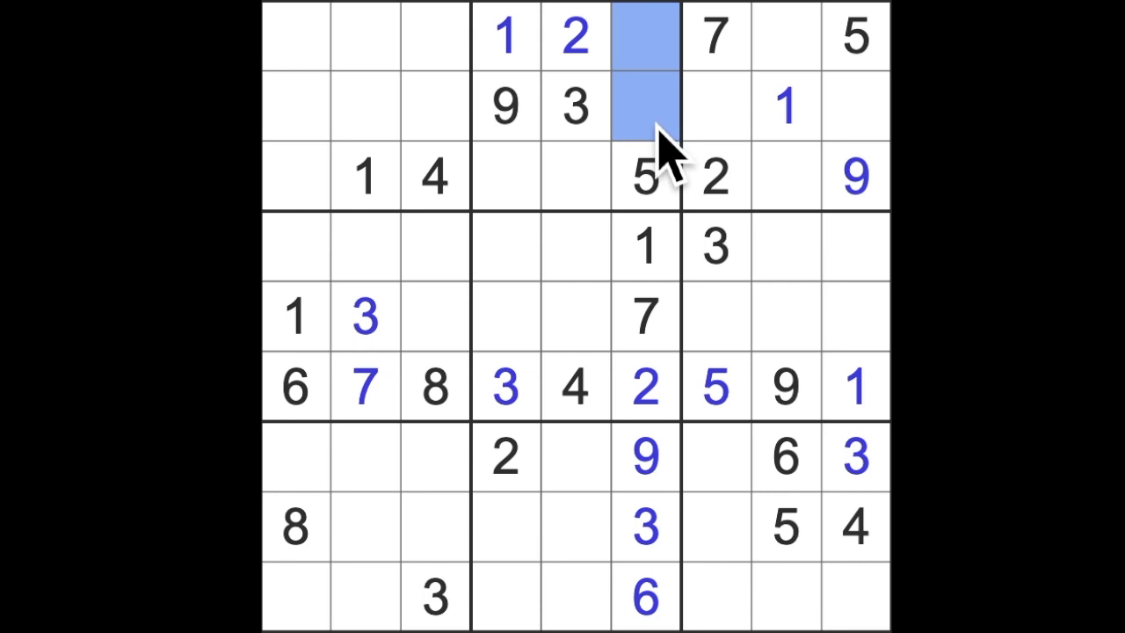
mouse_move(668, 158)
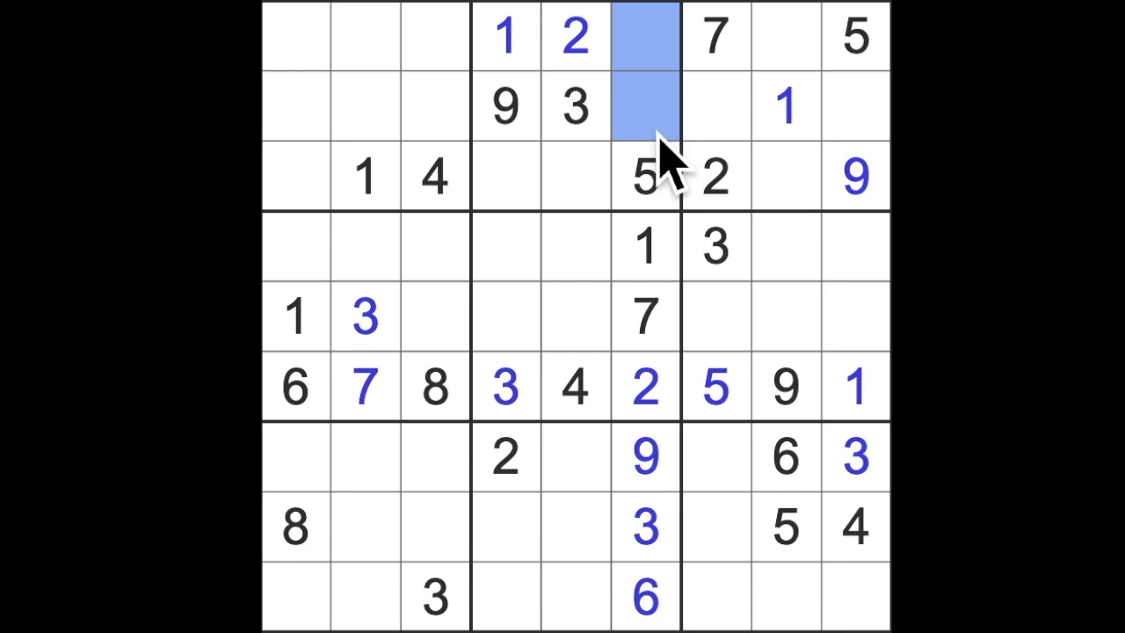
mouse_move(677, 158)
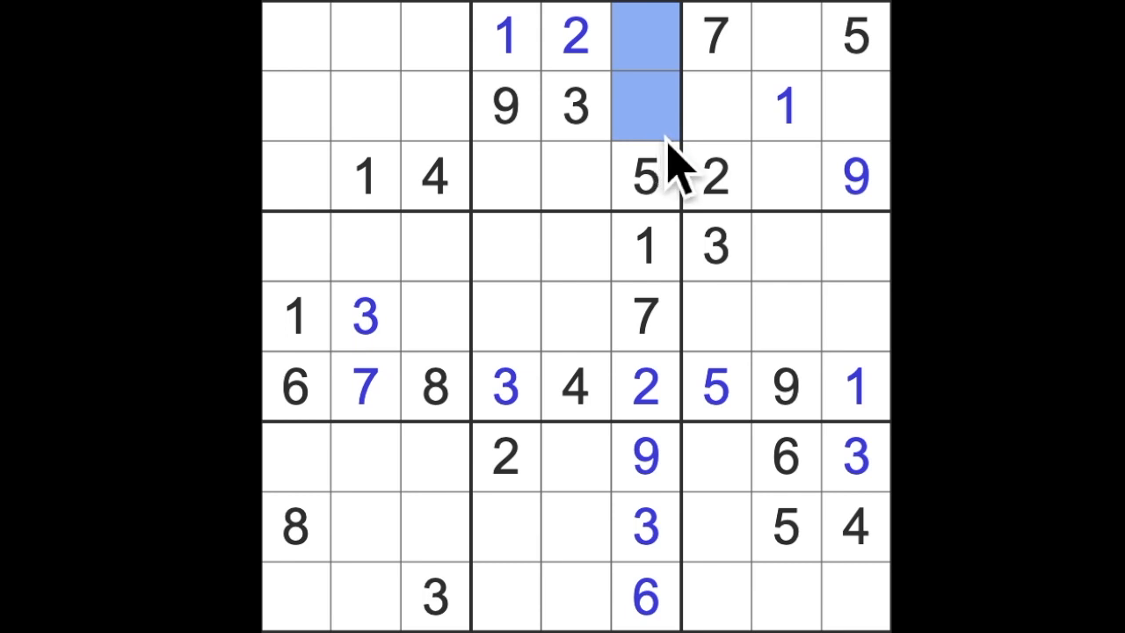
mouse_move(664, 176)
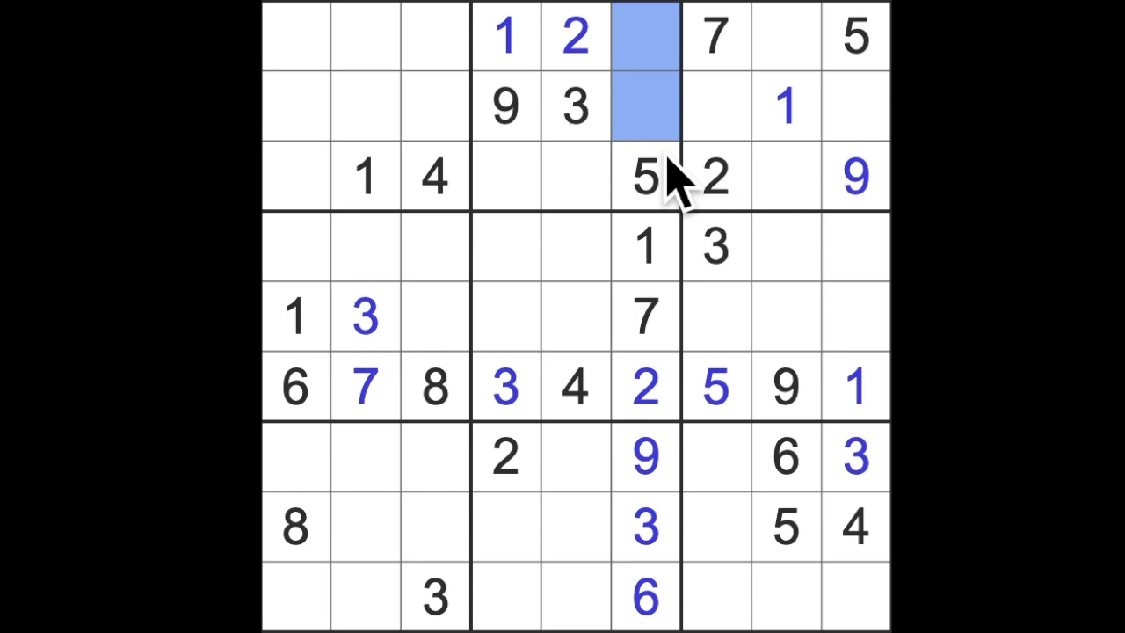
mouse_move(580, 225)
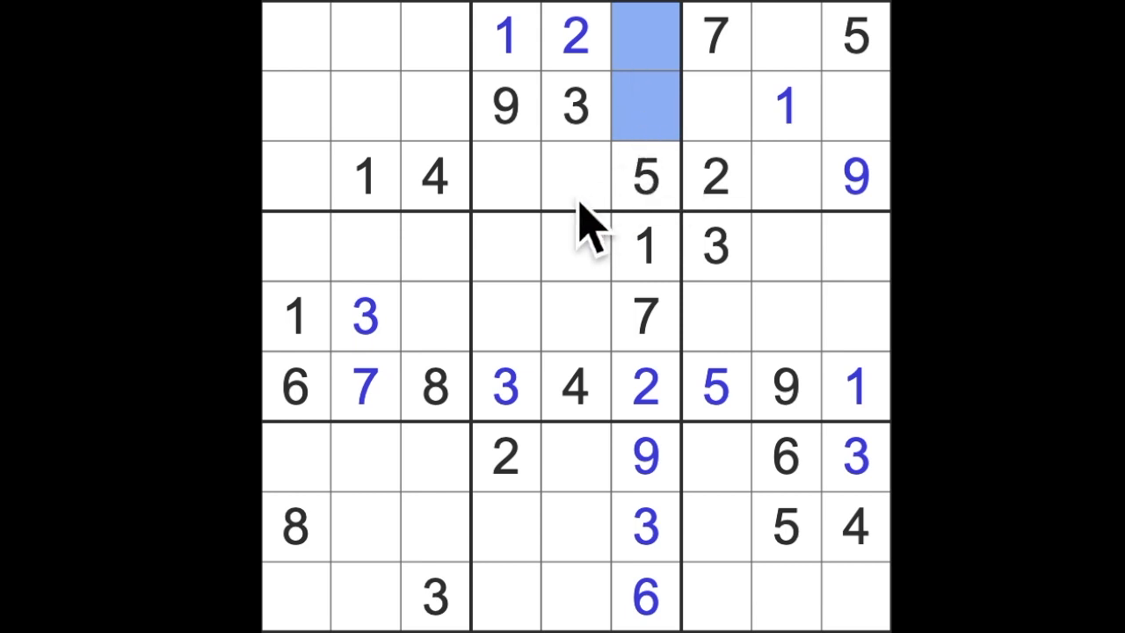
Step: Enter the 8 in row 3's eighth cell and the 3 in its first cell
click(577, 176)
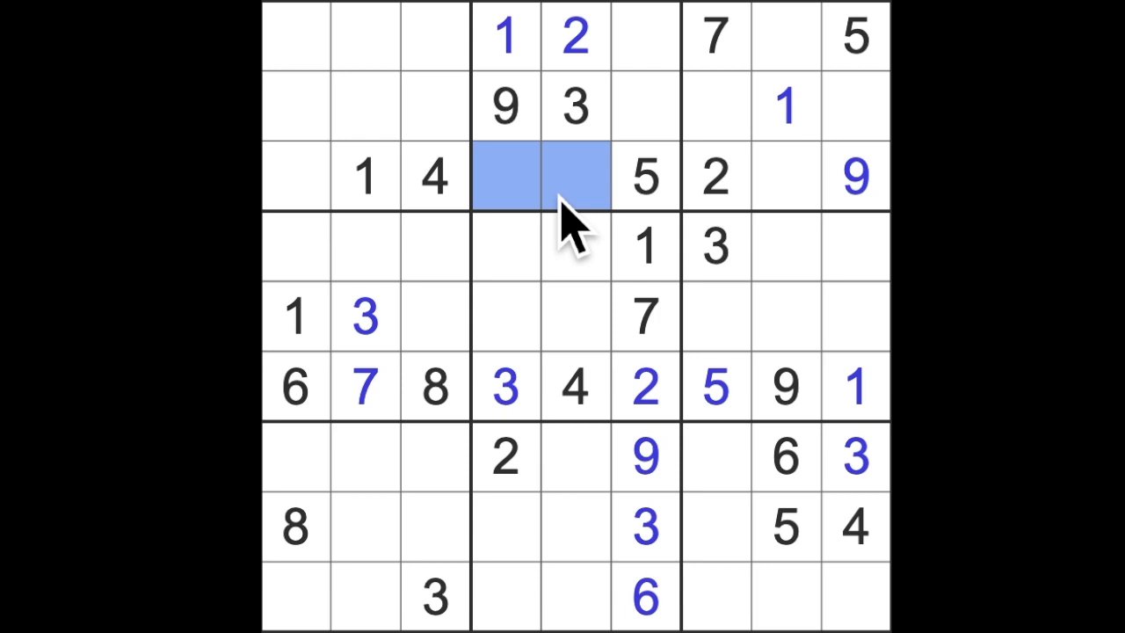
mouse_move(571, 220)
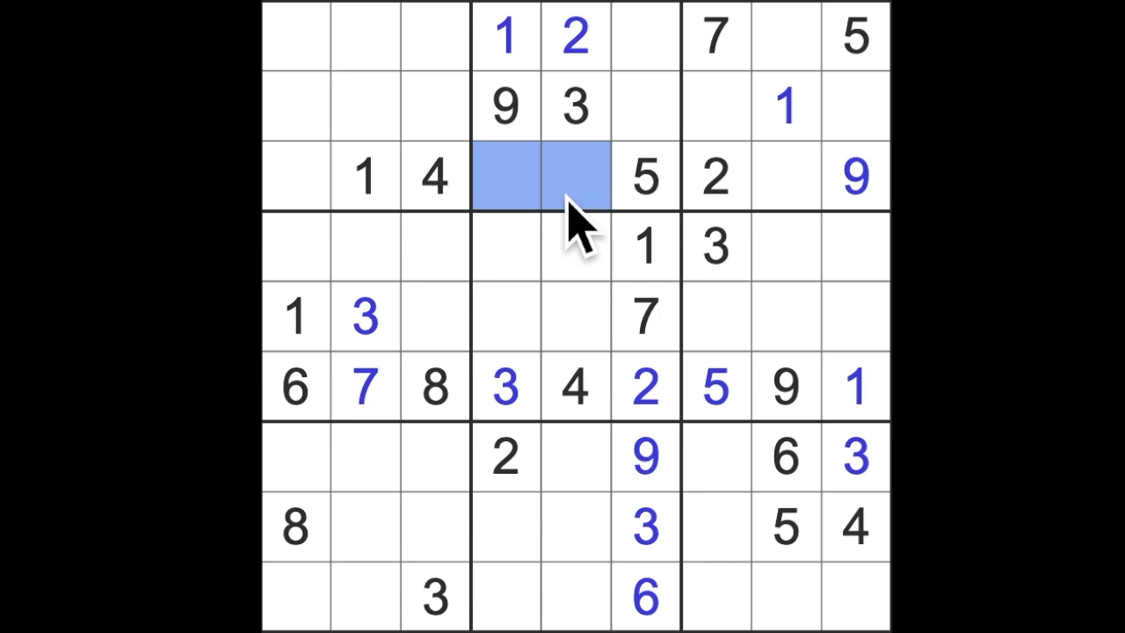
mouse_move(577, 396)
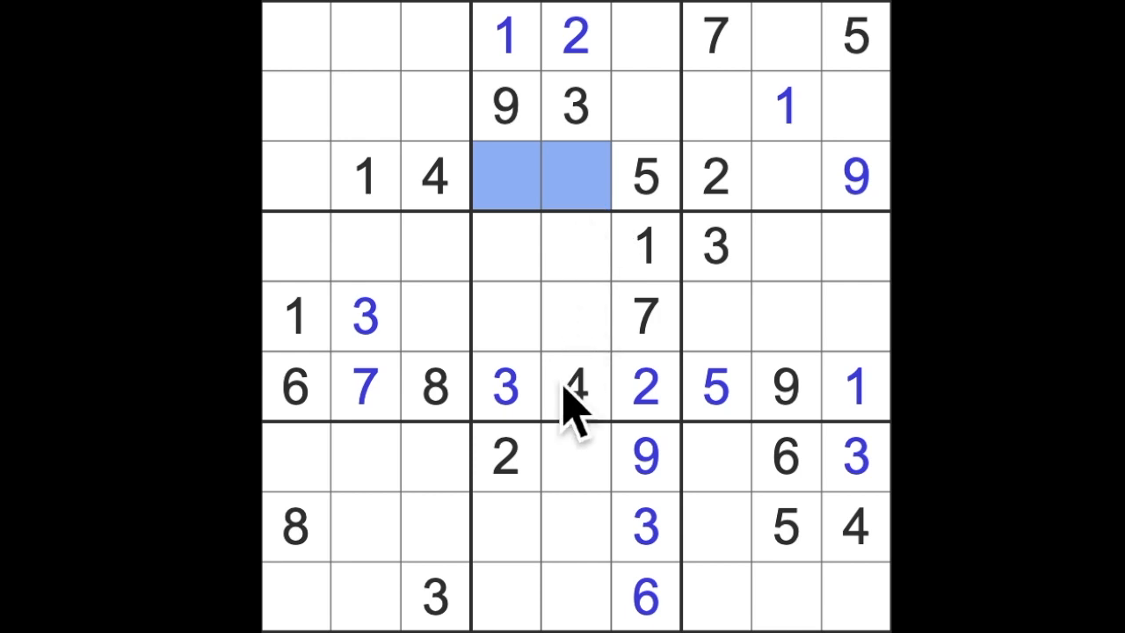
click(295, 176)
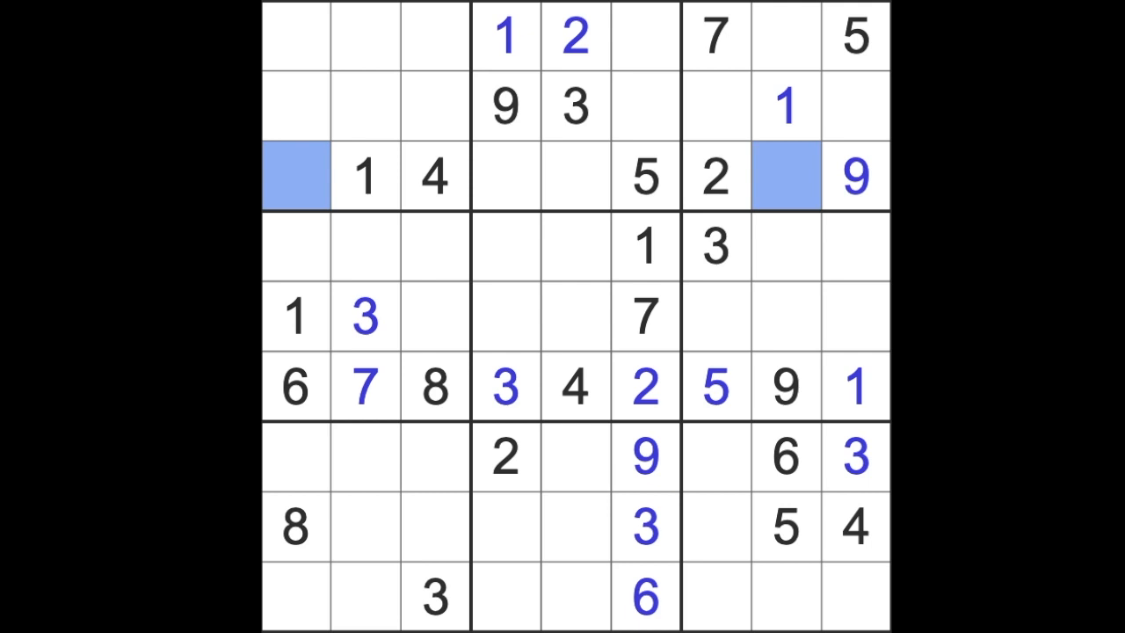
mouse_move(342, 237)
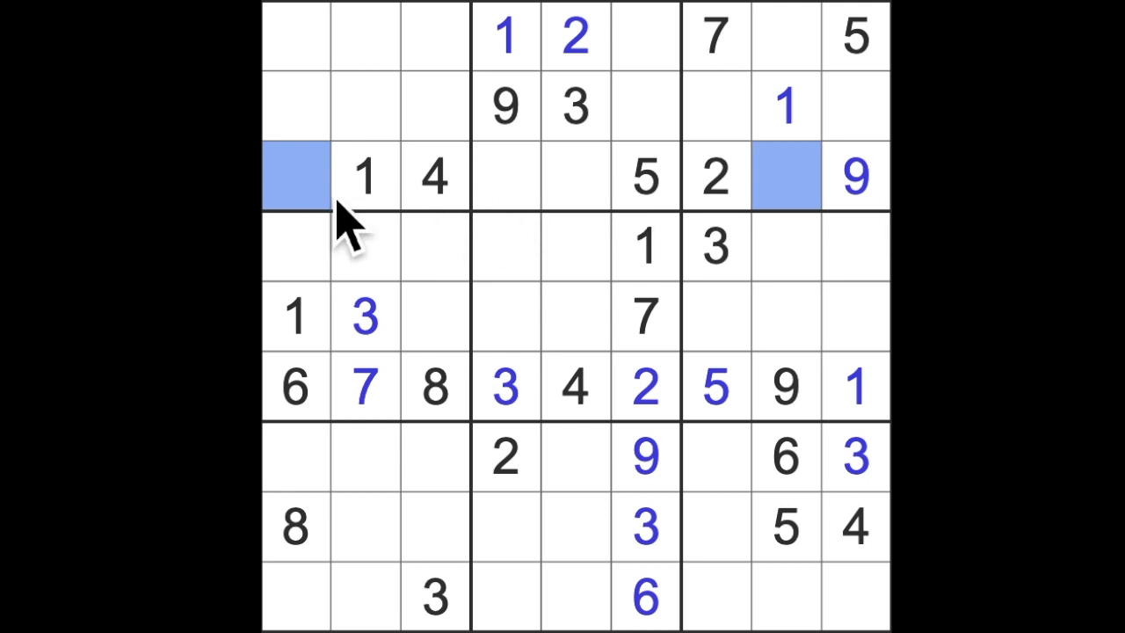
mouse_move(788, 225)
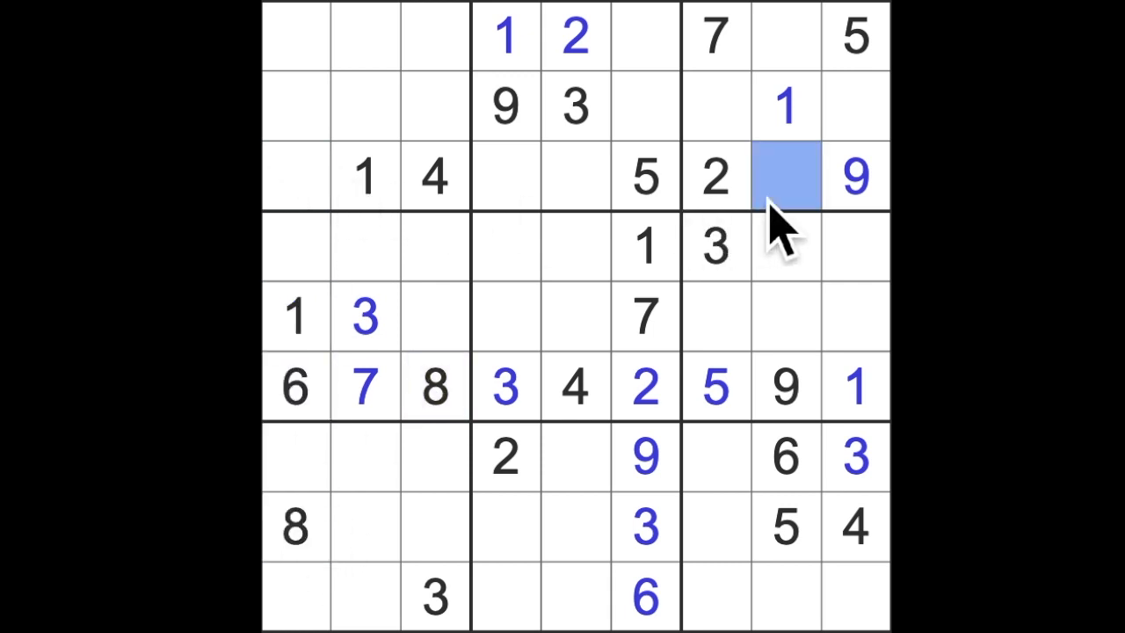
text(8)
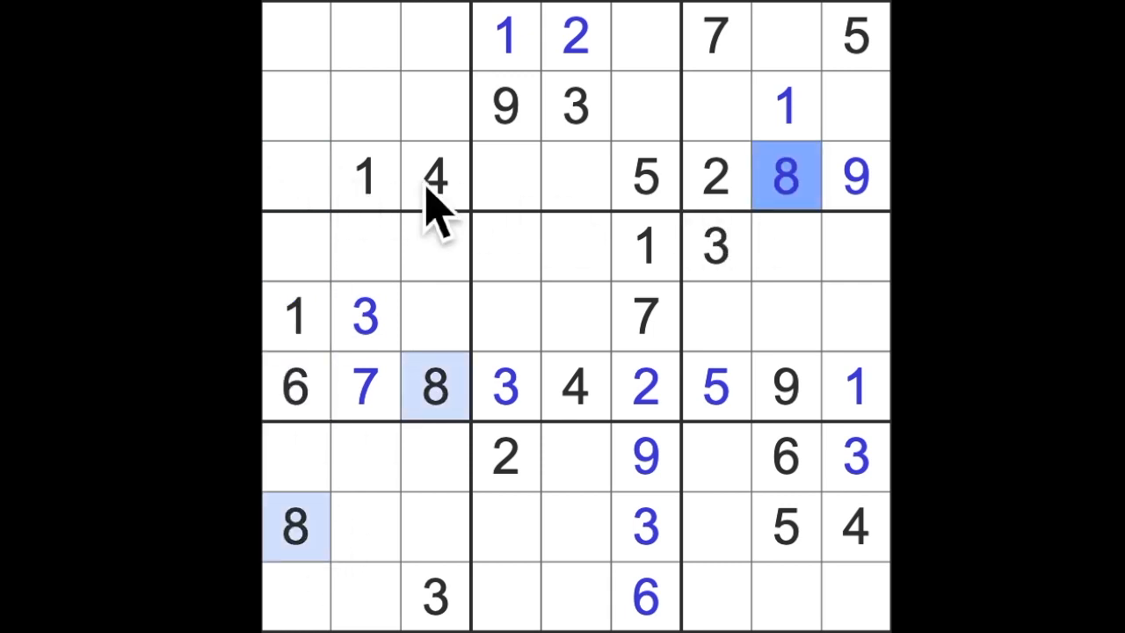
click(296, 176)
text(3)
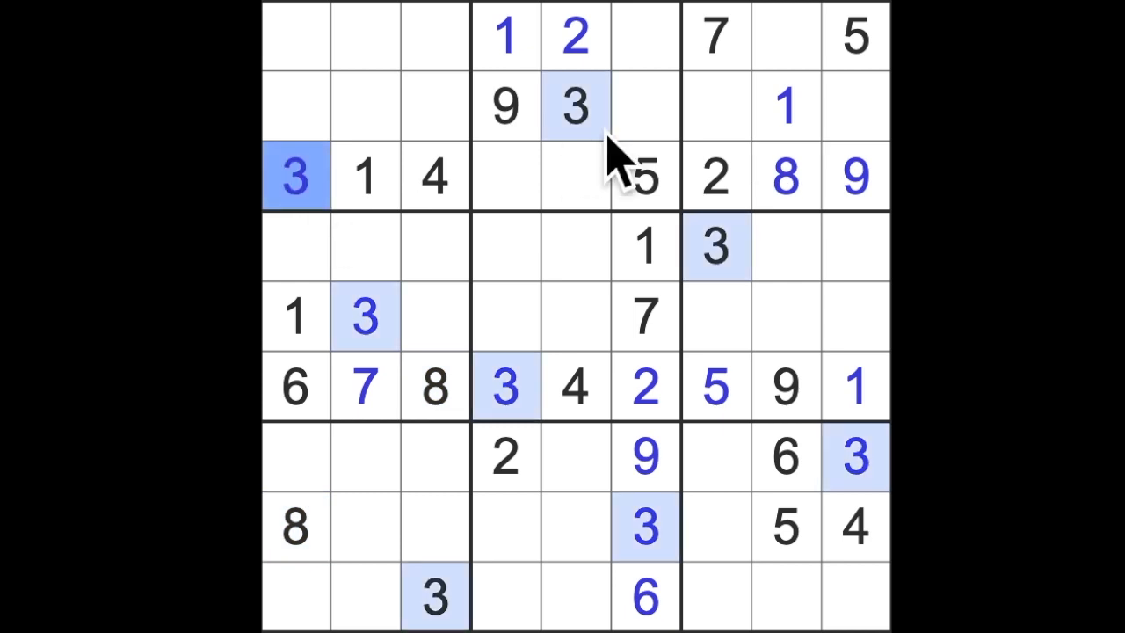
Step: Put the 3 in the top row's eighth cell and the 4 in row 2's last cell
click(784, 35)
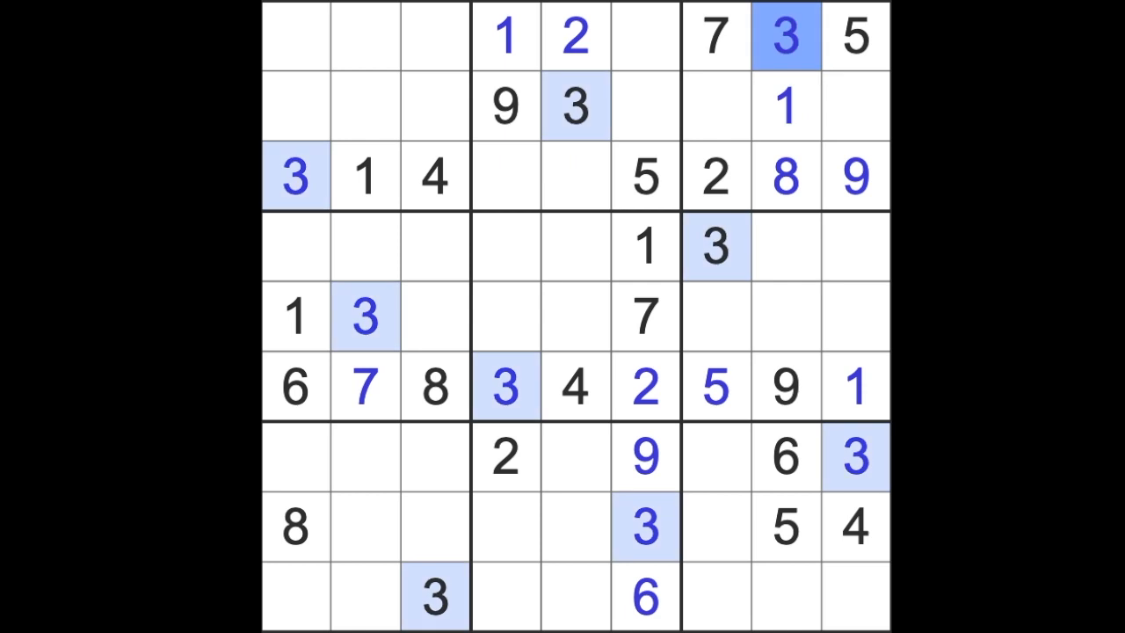
mouse_move(870, 106)
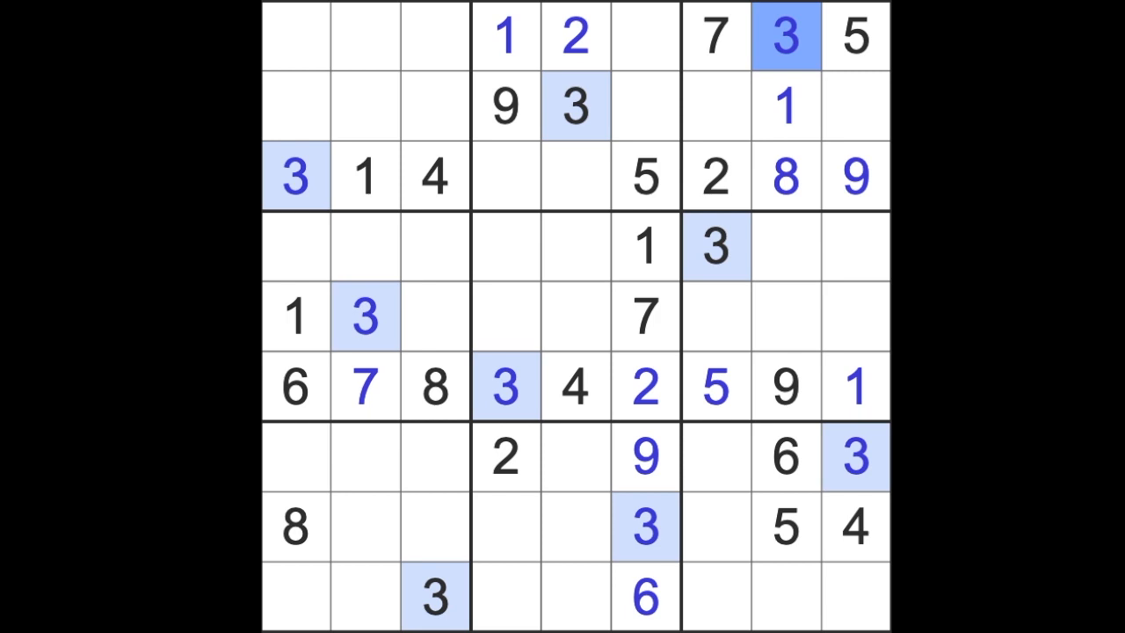
click(854, 105)
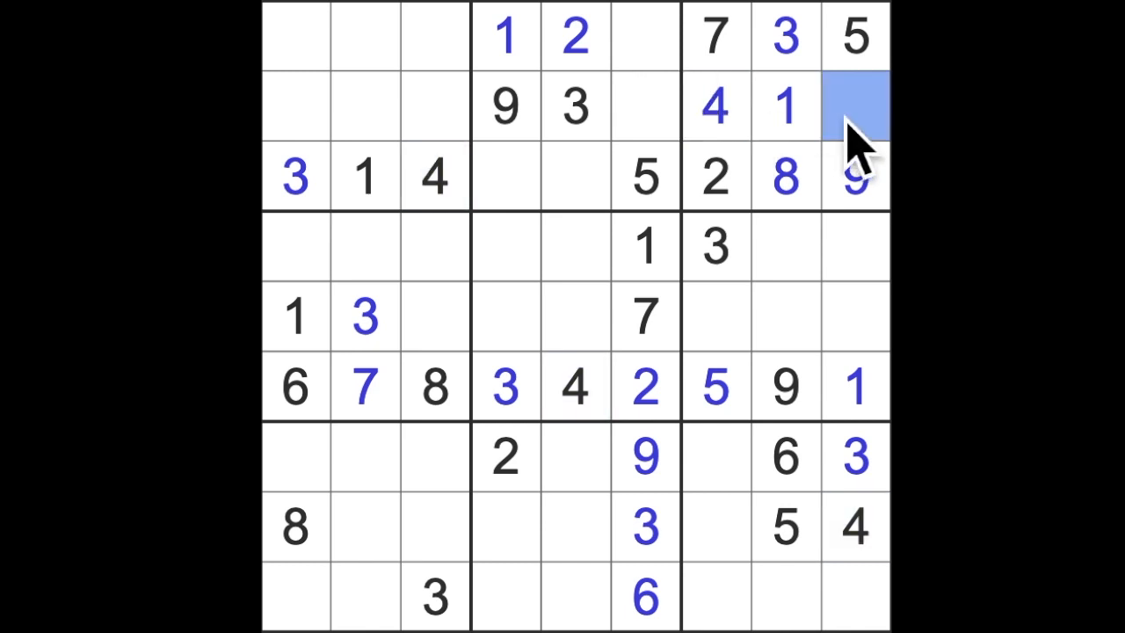
Step: Enter a 6 in the selected cell at row 2, column 9
text(6)
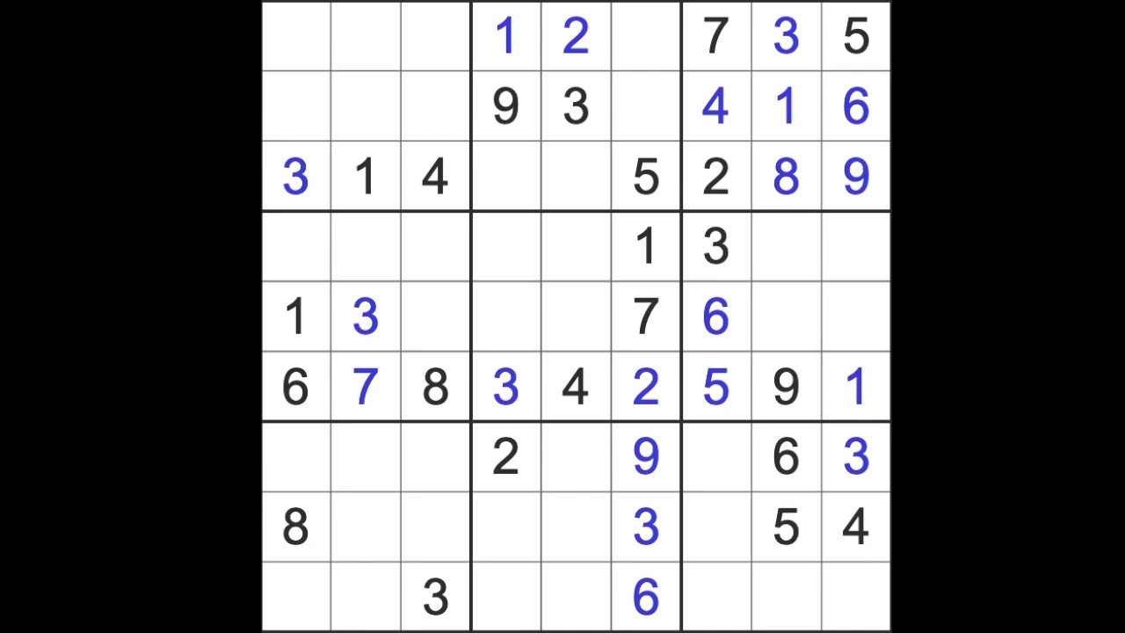
mouse_move(865, 364)
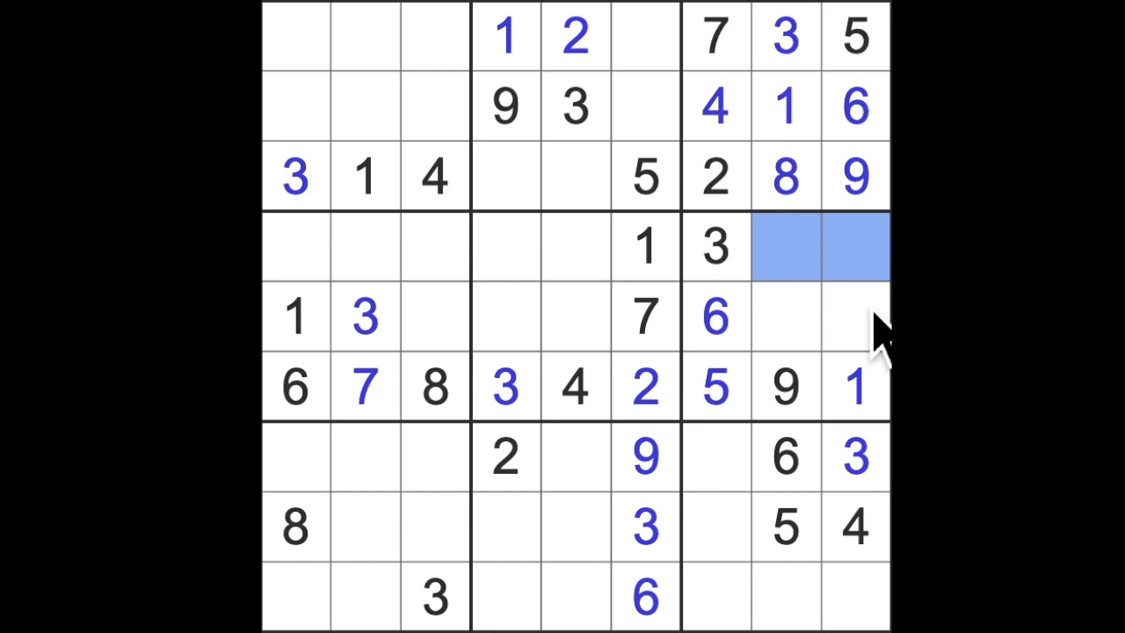
mouse_move(830, 351)
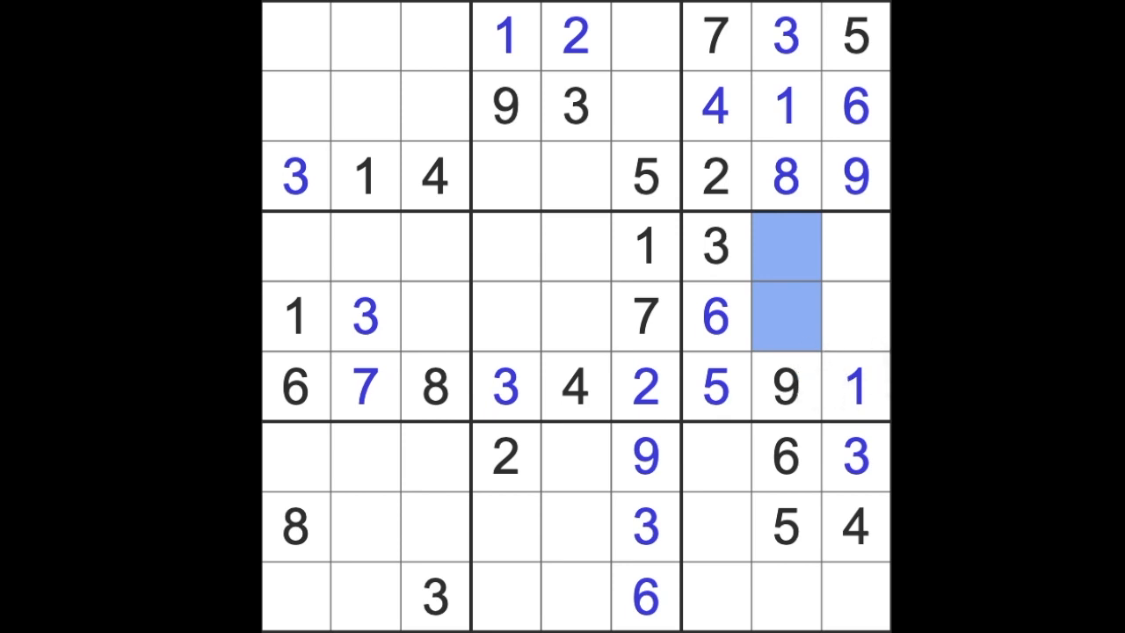
click(858, 316)
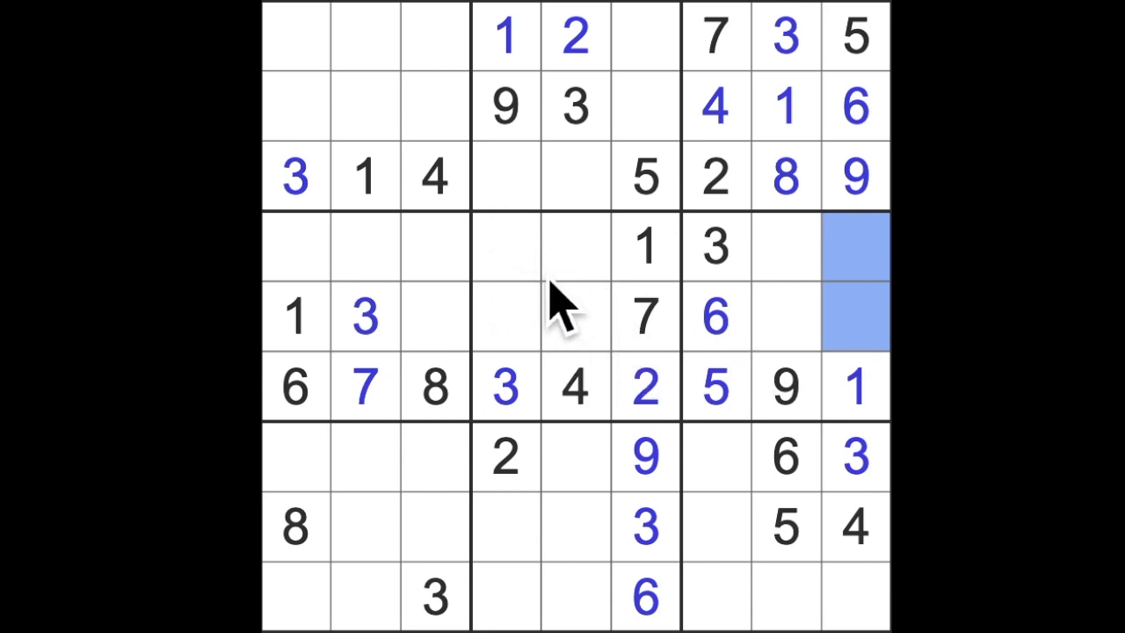
mouse_move(545, 351)
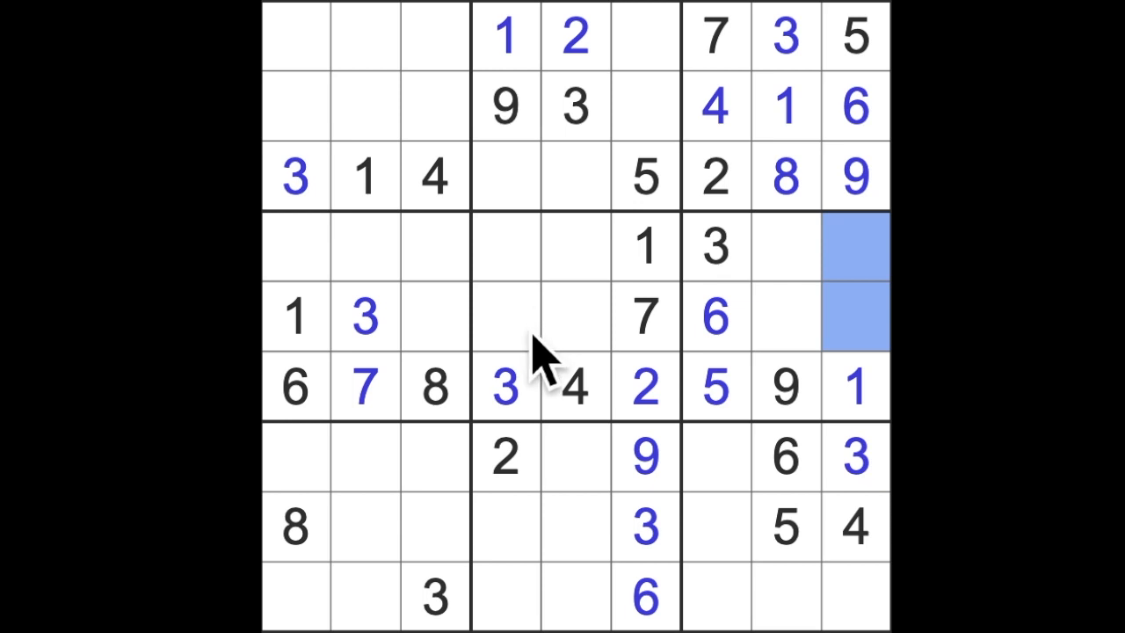
mouse_move(566, 369)
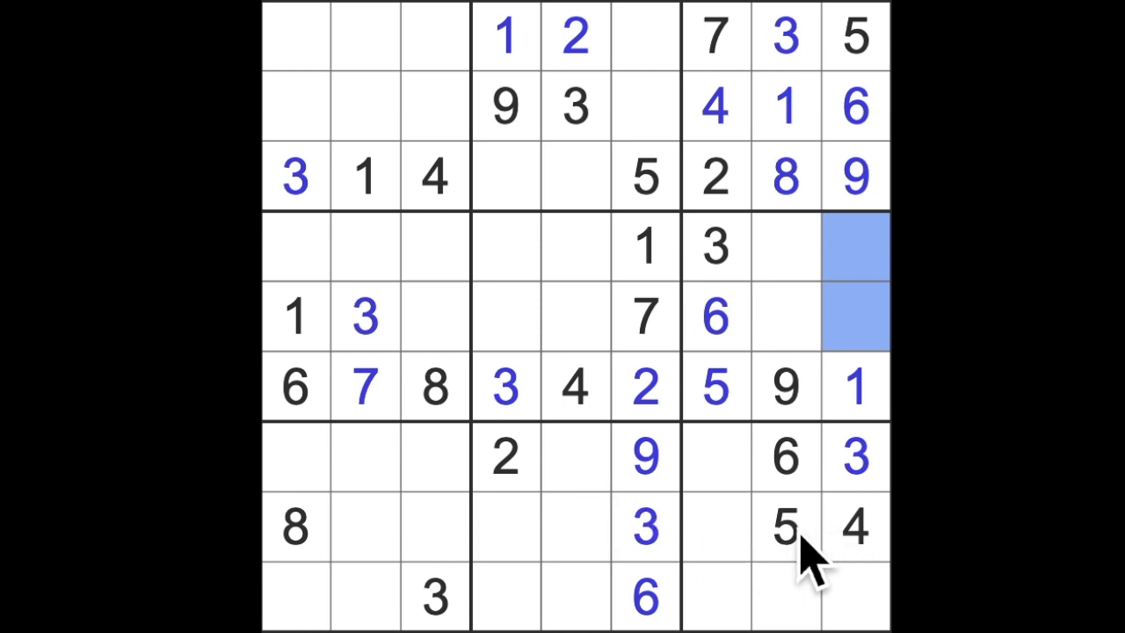
mouse_move(668, 514)
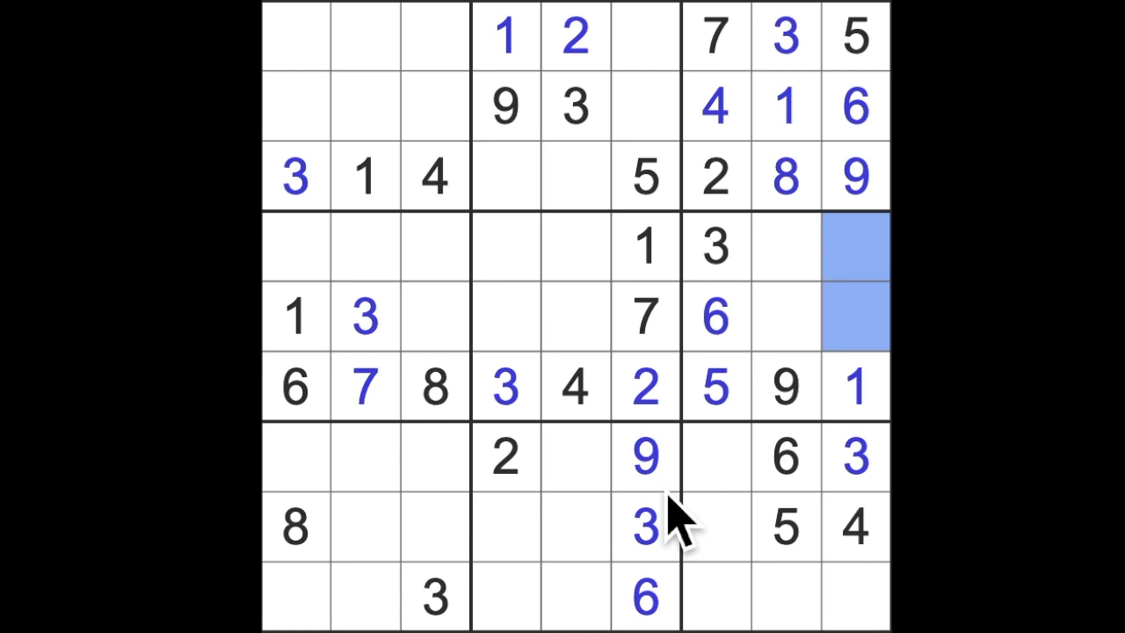
mouse_move(658, 493)
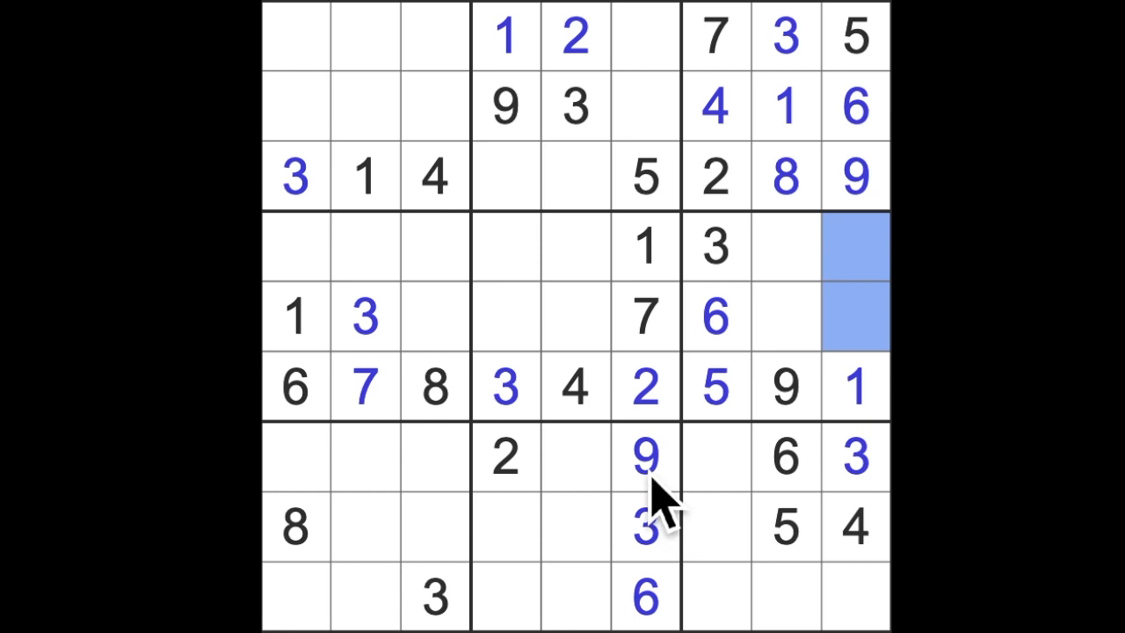
mouse_move(668, 501)
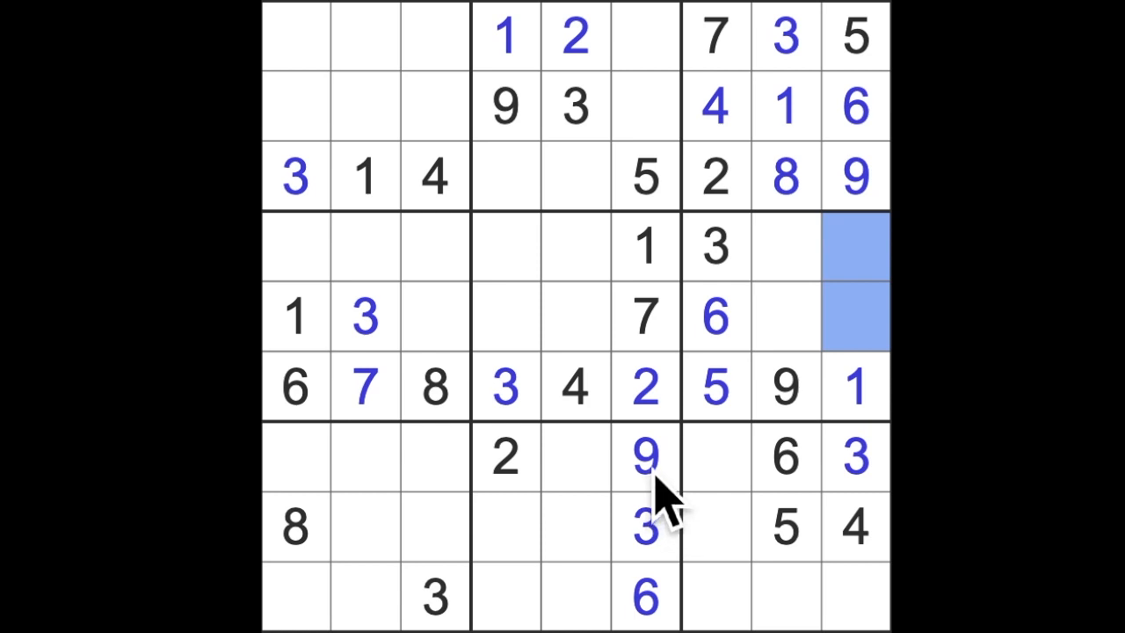
mouse_move(577, 563)
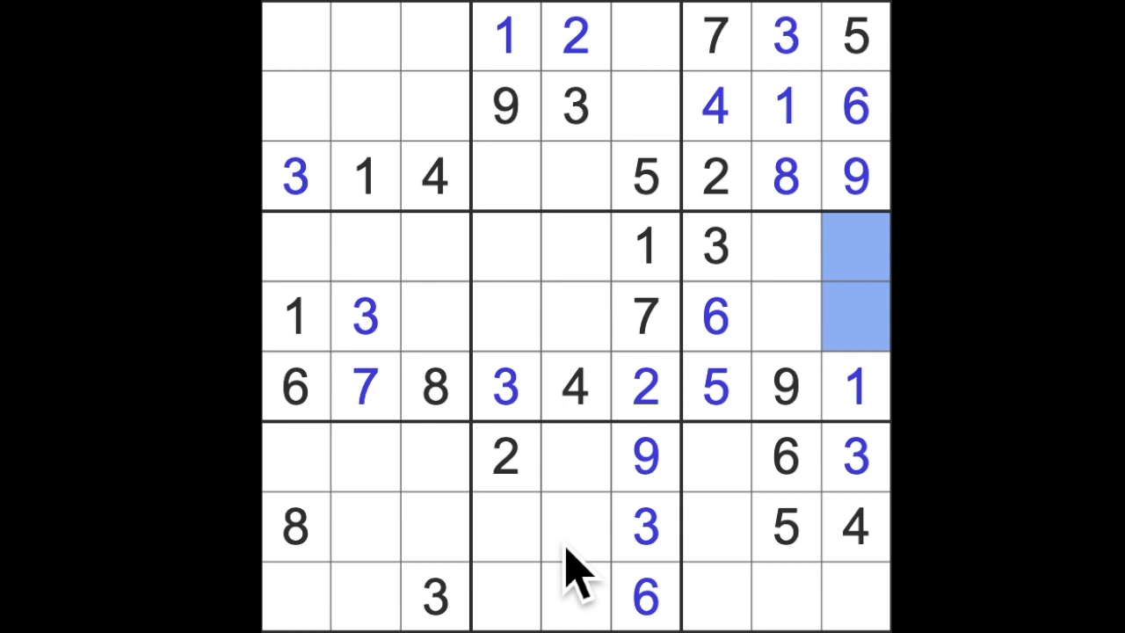
mouse_move(629, 518)
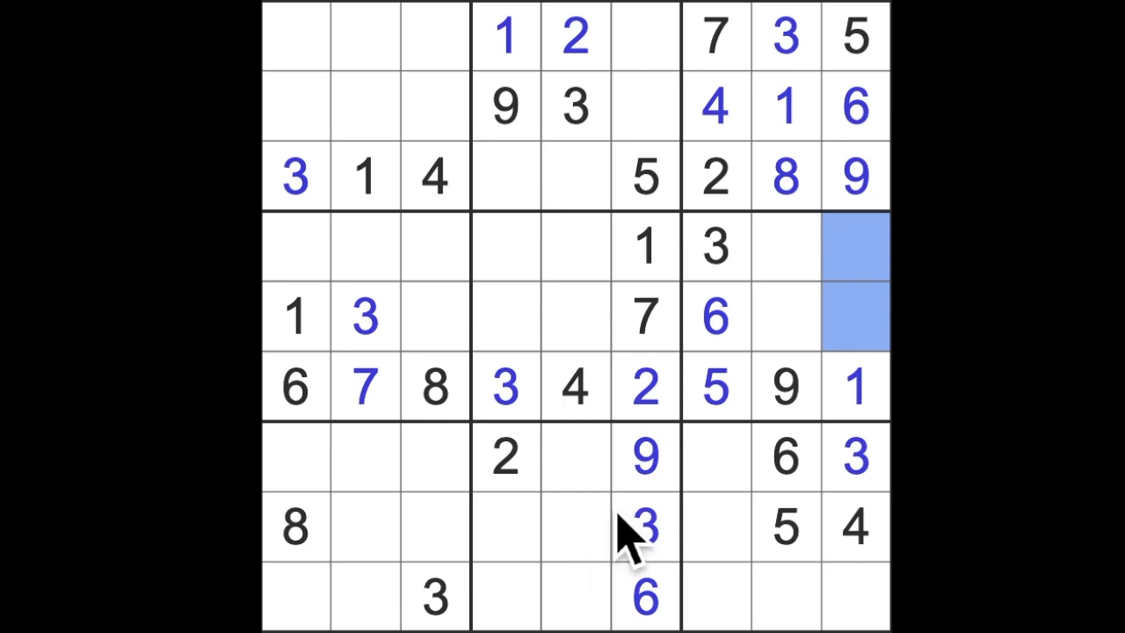
mouse_move(624, 527)
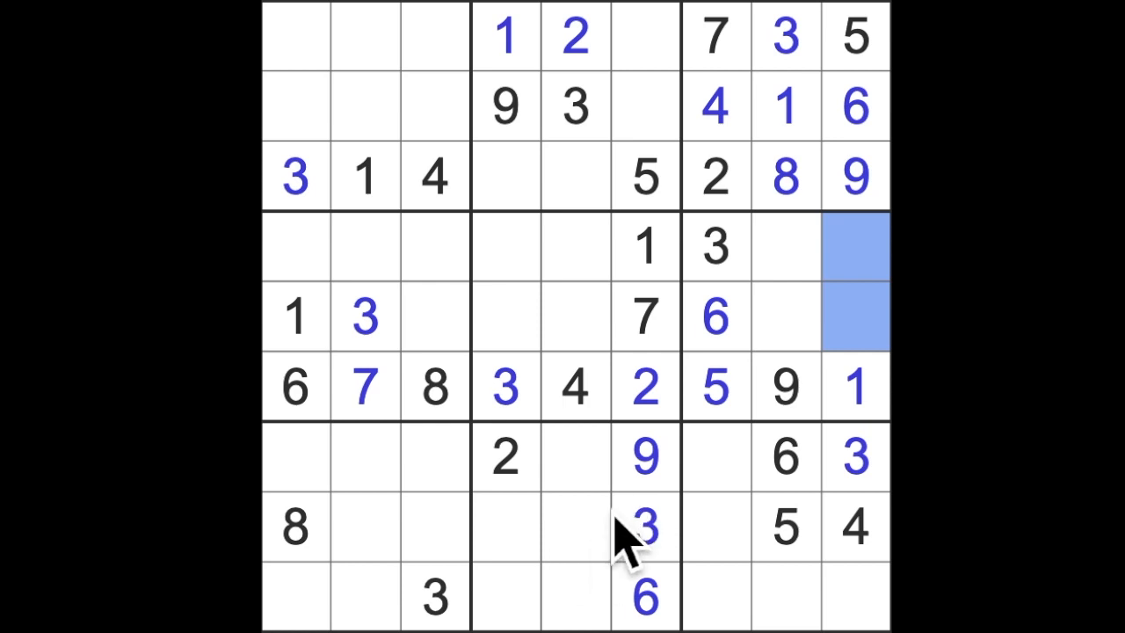
mouse_move(606, 249)
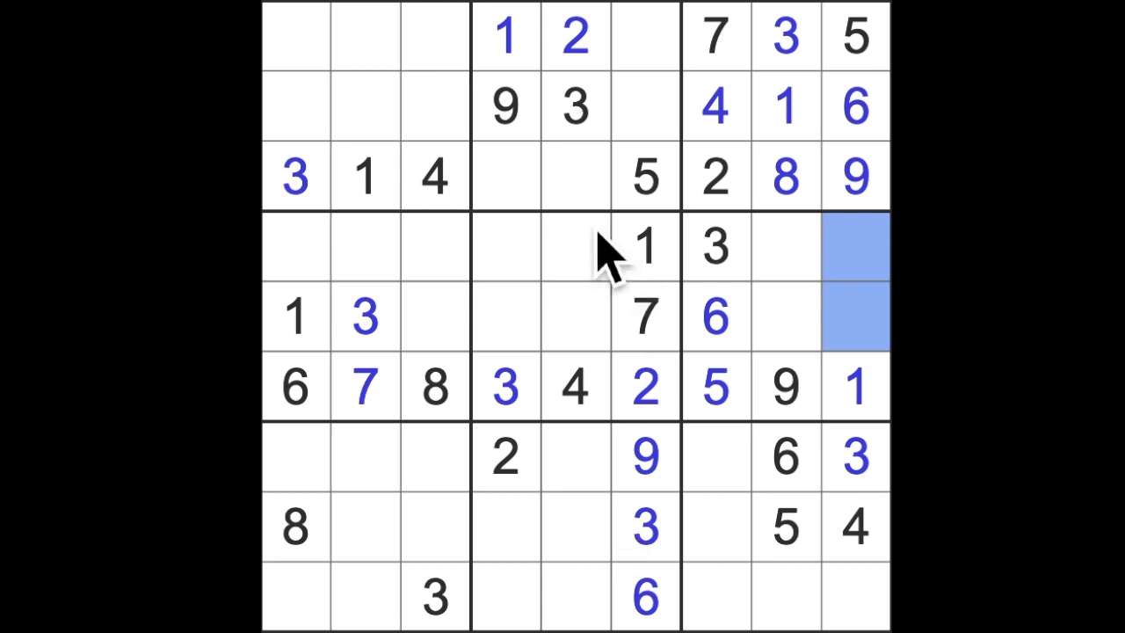
mouse_move(735, 162)
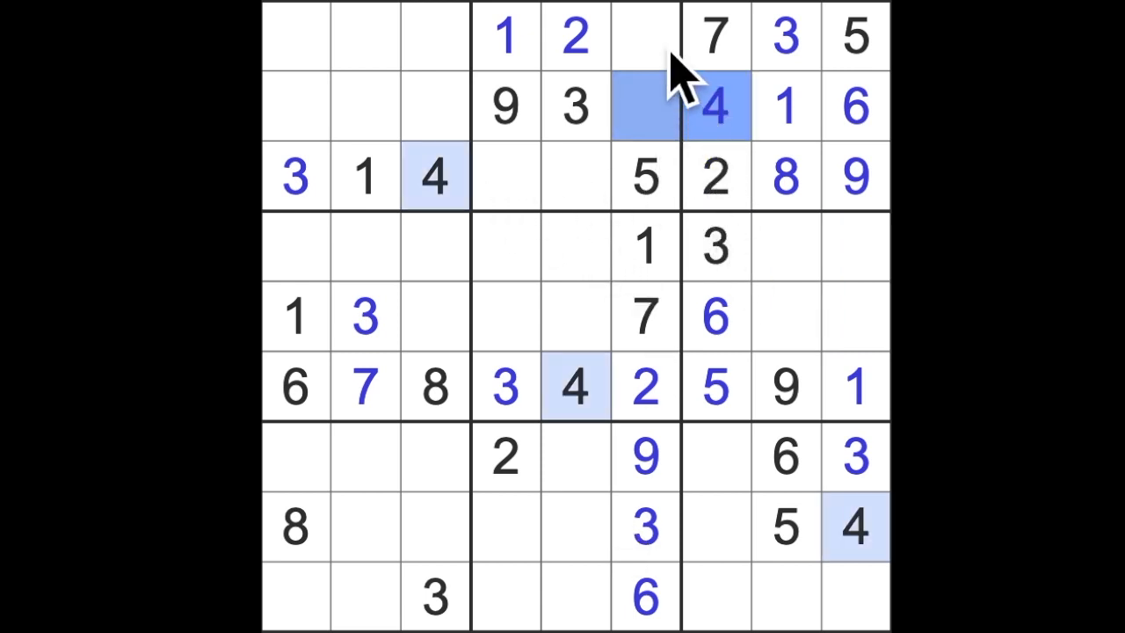
Step: Select the top-row cell after the 2 and the top-left corner cell to fill the 9 and 8
click(647, 36)
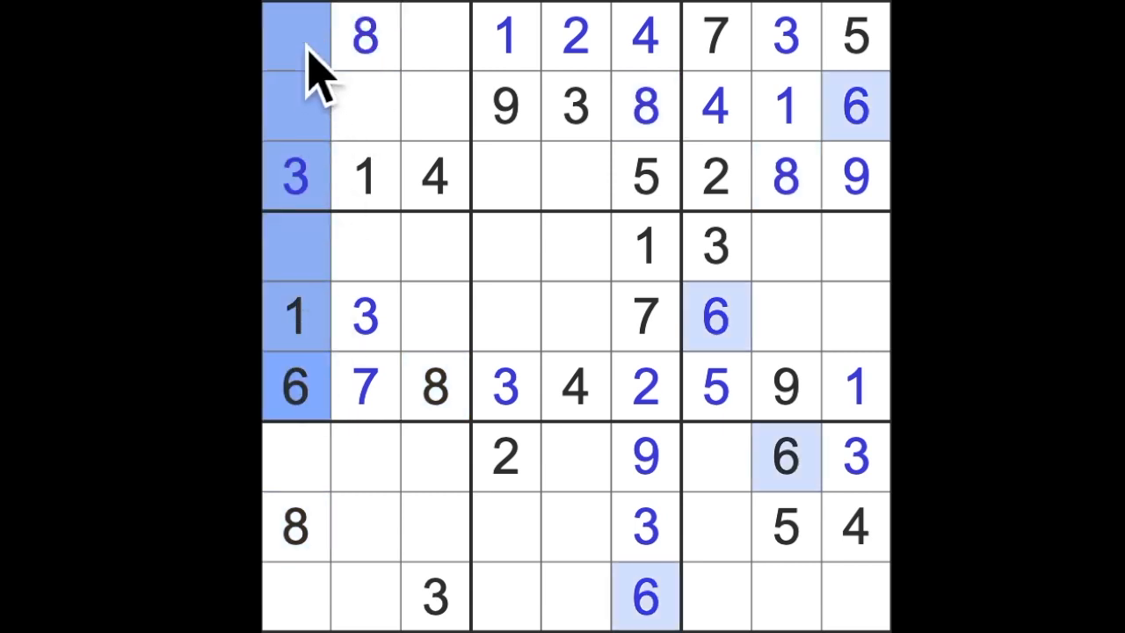
click(432, 37)
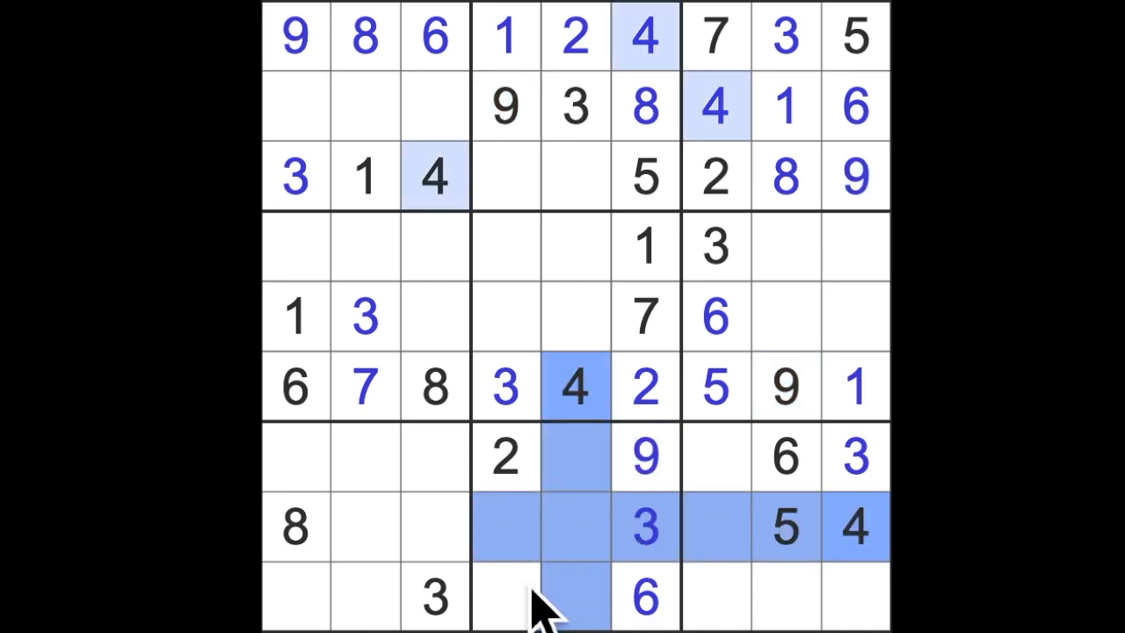
Step: Enter the 4 at row 9, column 4 beside the 3, then highlight the existing 6s
click(502, 598)
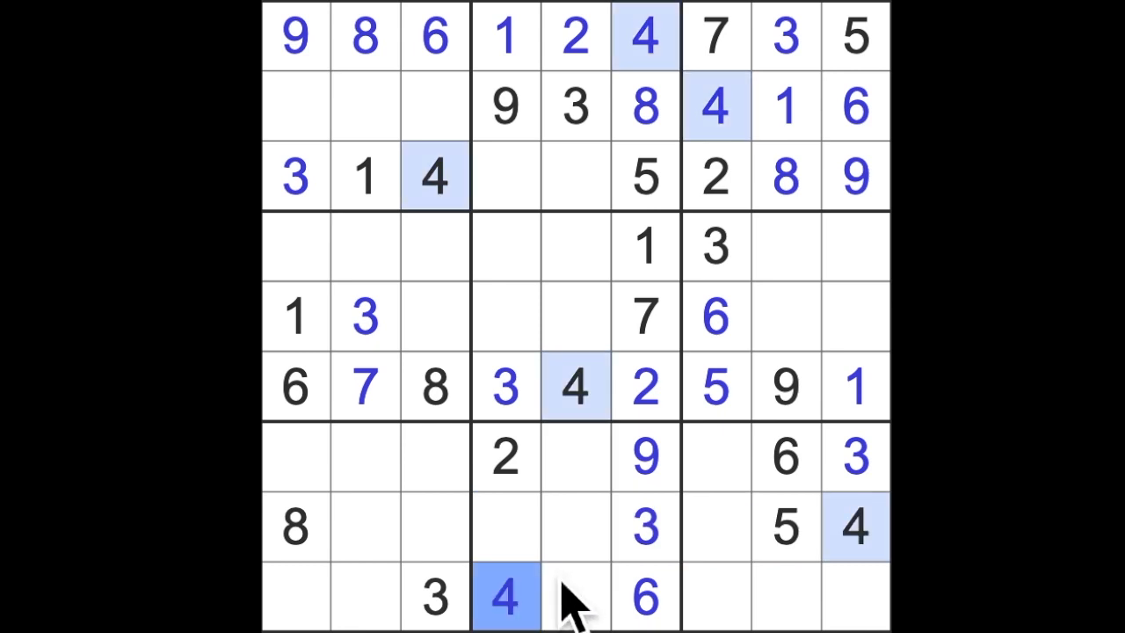
mouse_move(563, 607)
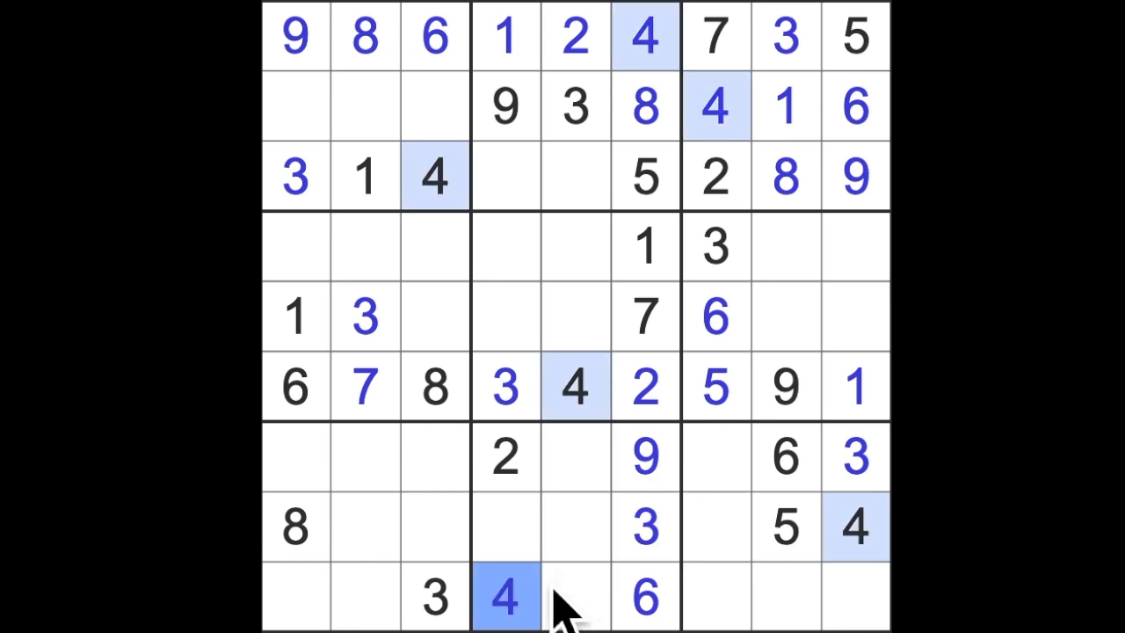
mouse_move(523, 524)
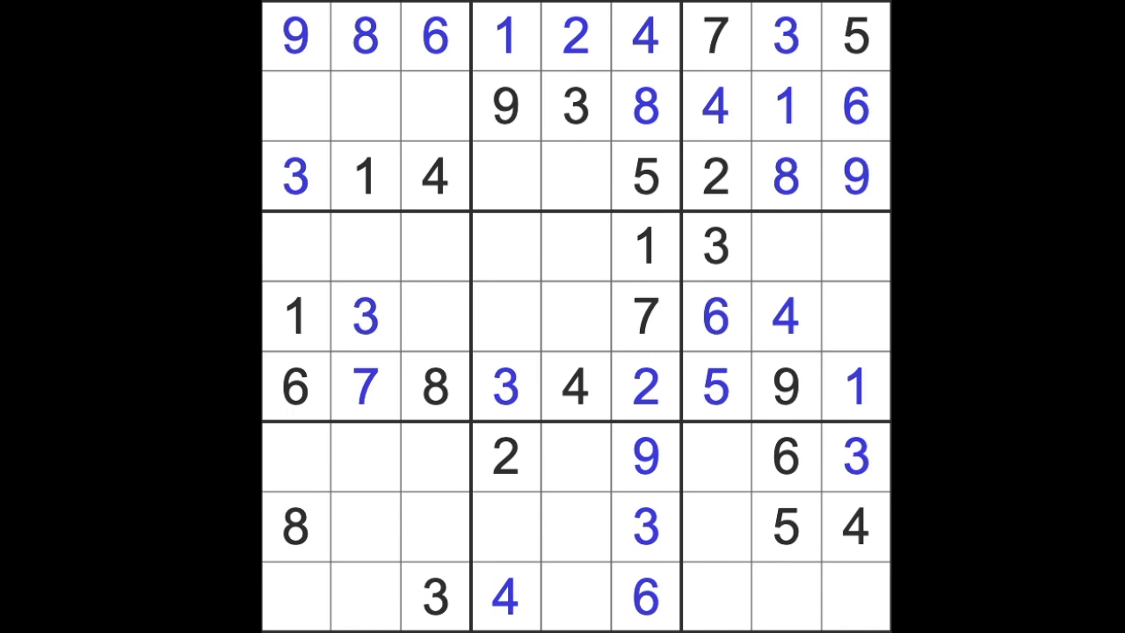
click(854, 386)
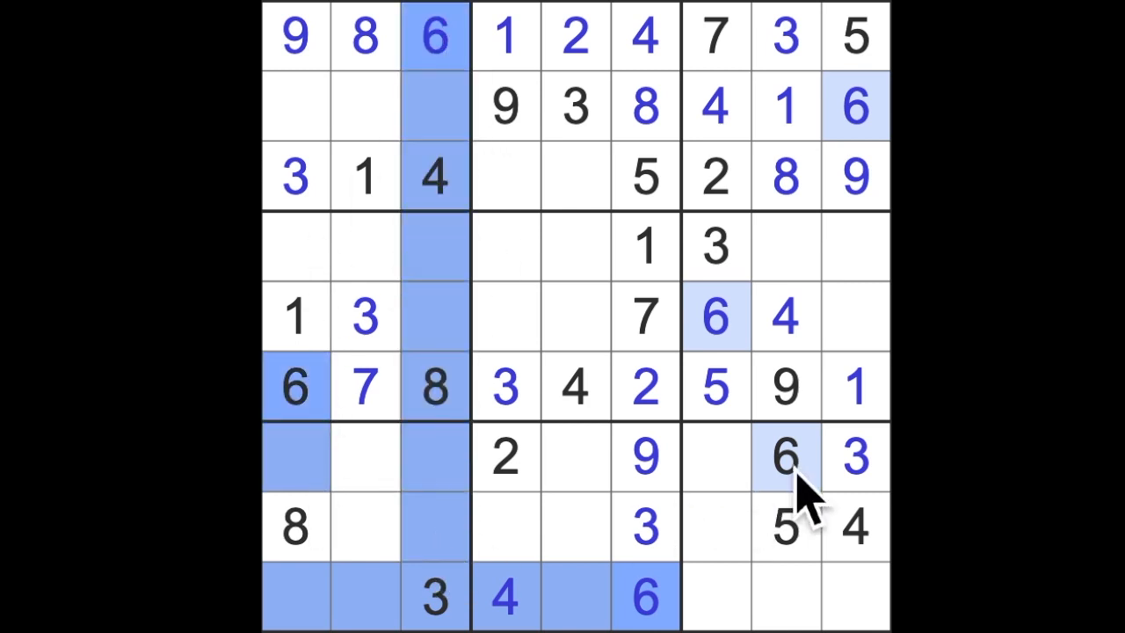
Step: Enter the 6 at row 8, column 2 beside the 8, then highlight the 5s to check the grid
click(364, 527)
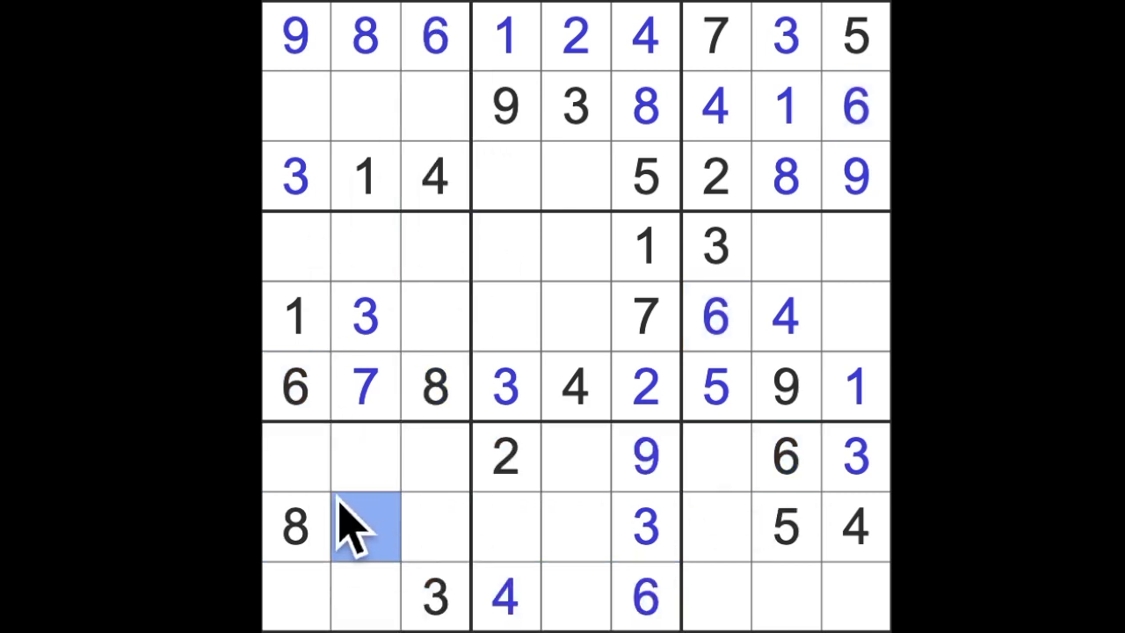
text(6)
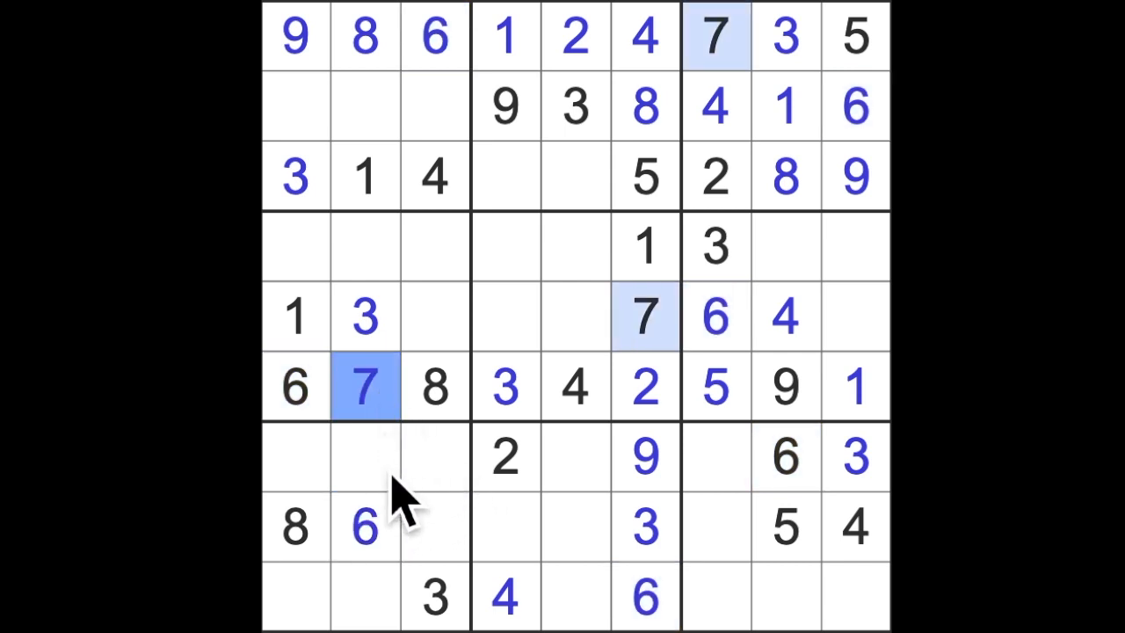
mouse_move(413, 528)
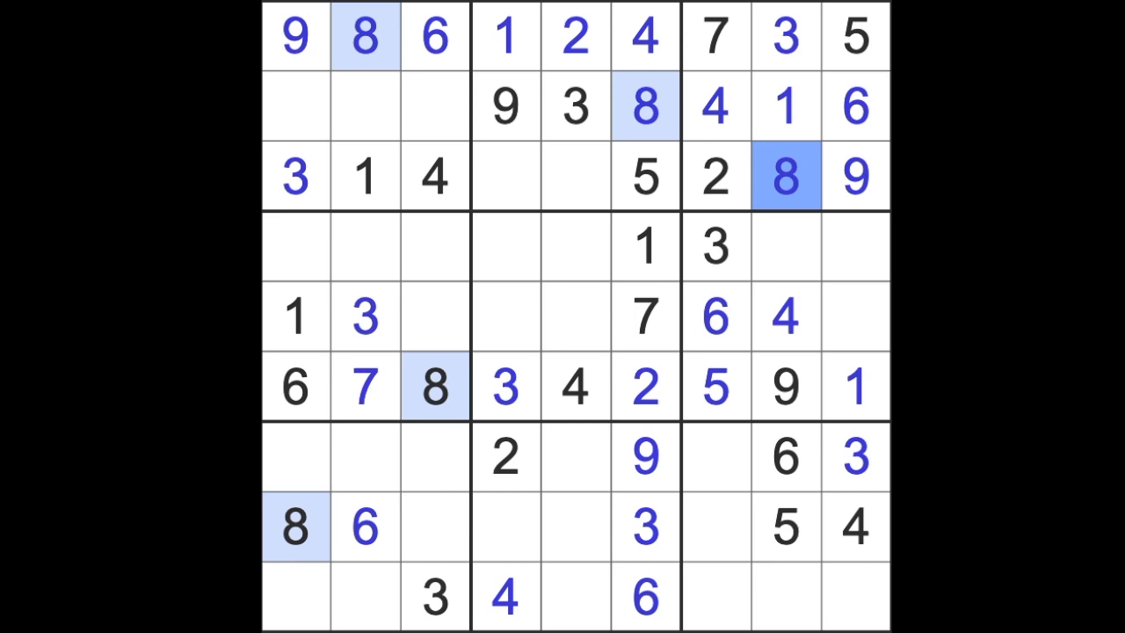
mouse_move(685, 488)
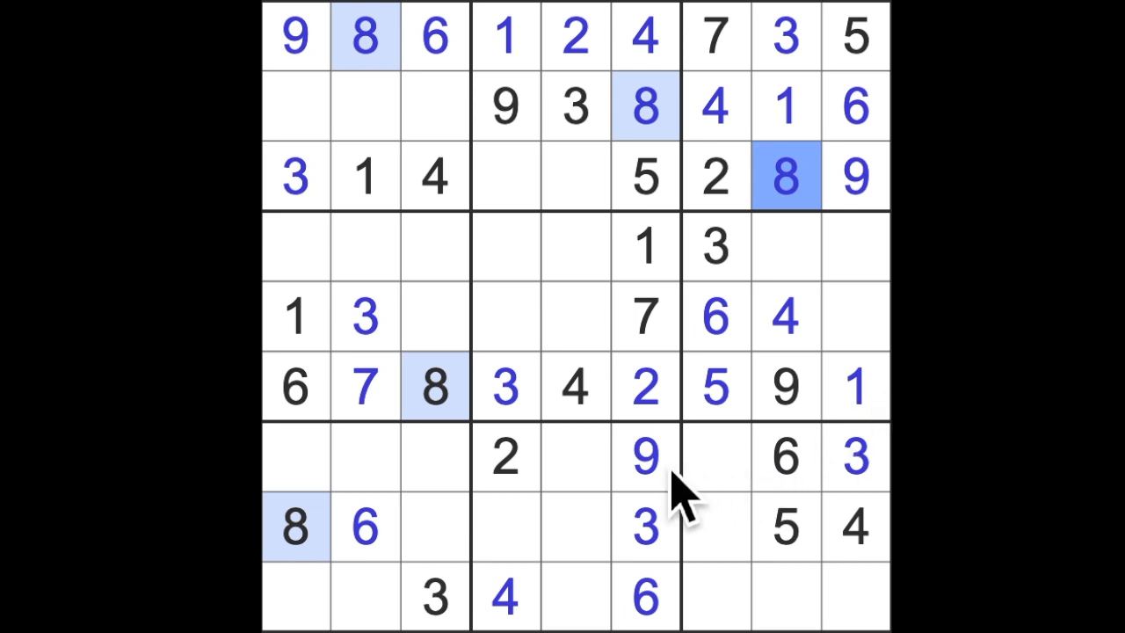
click(647, 456)
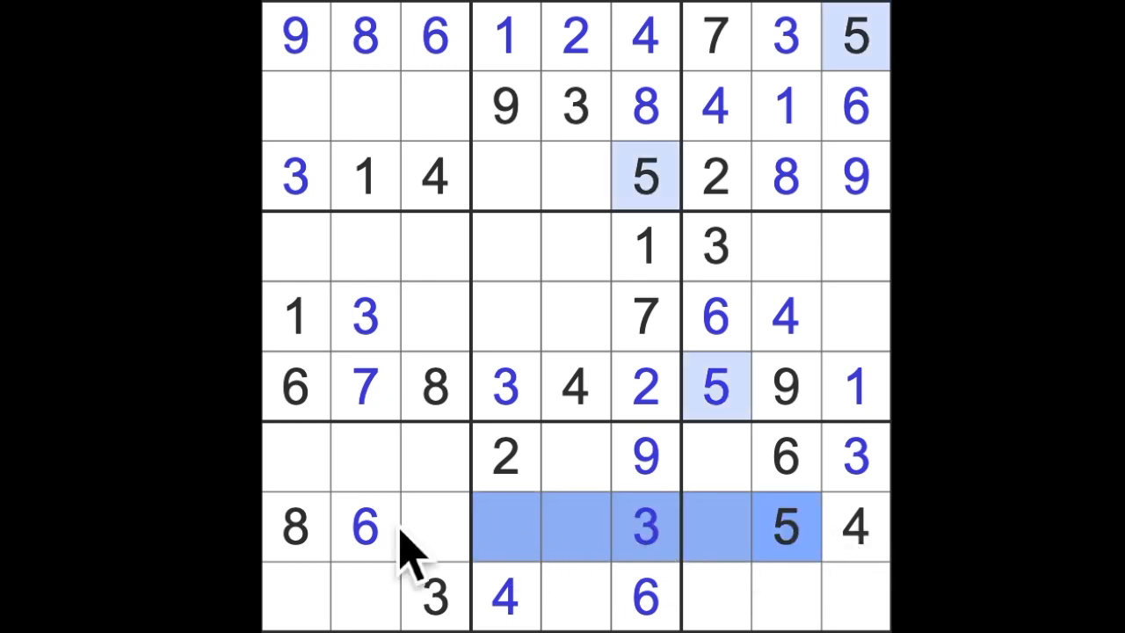
Step: Enter 6 at row 4 column 5 and 9 at row 5 column 5 in the centre box
click(784, 528)
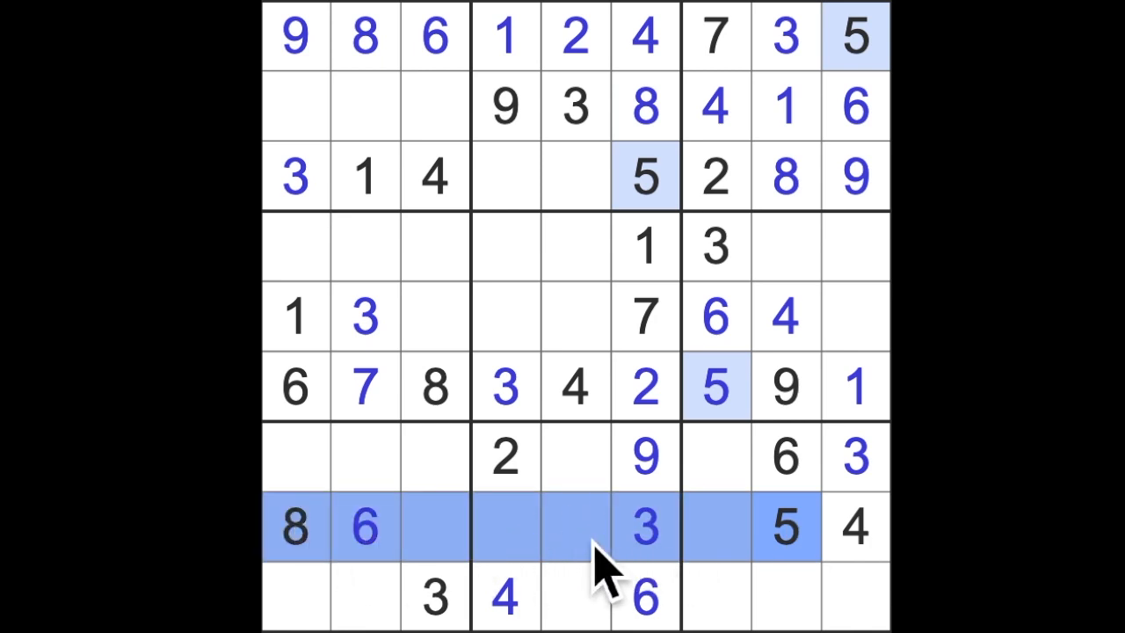
mouse_move(598, 510)
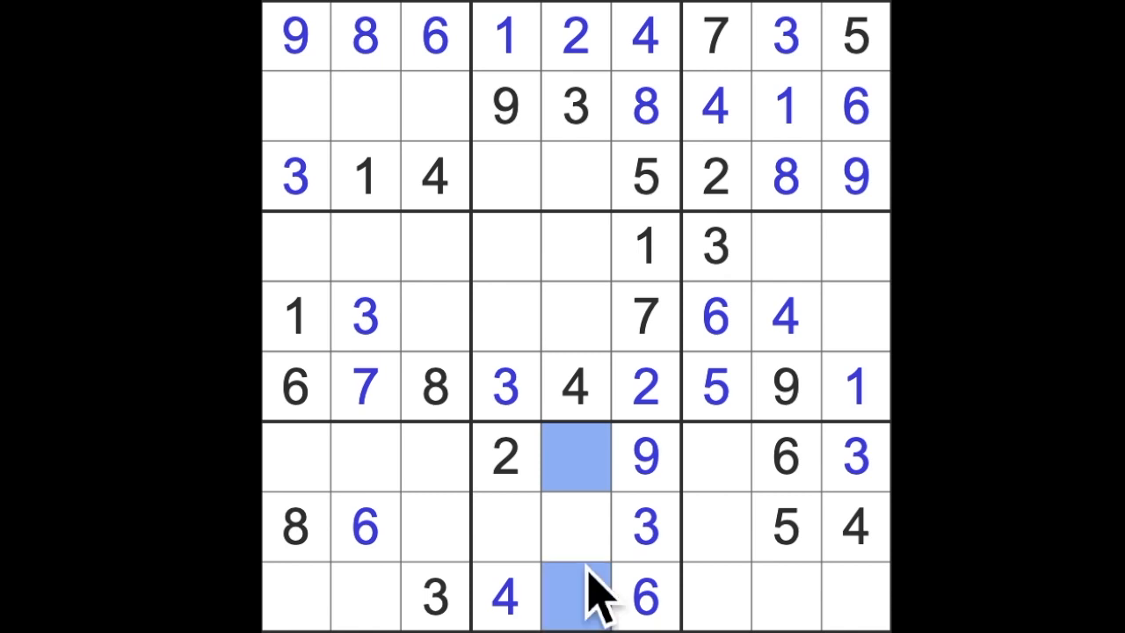
mouse_move(607, 352)
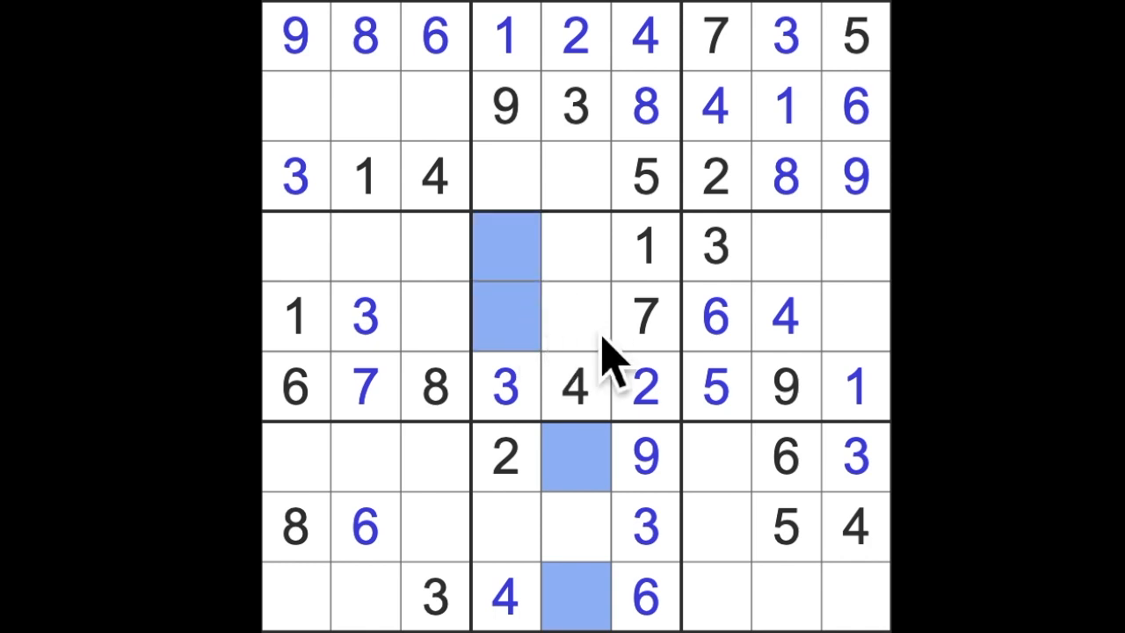
mouse_move(612, 343)
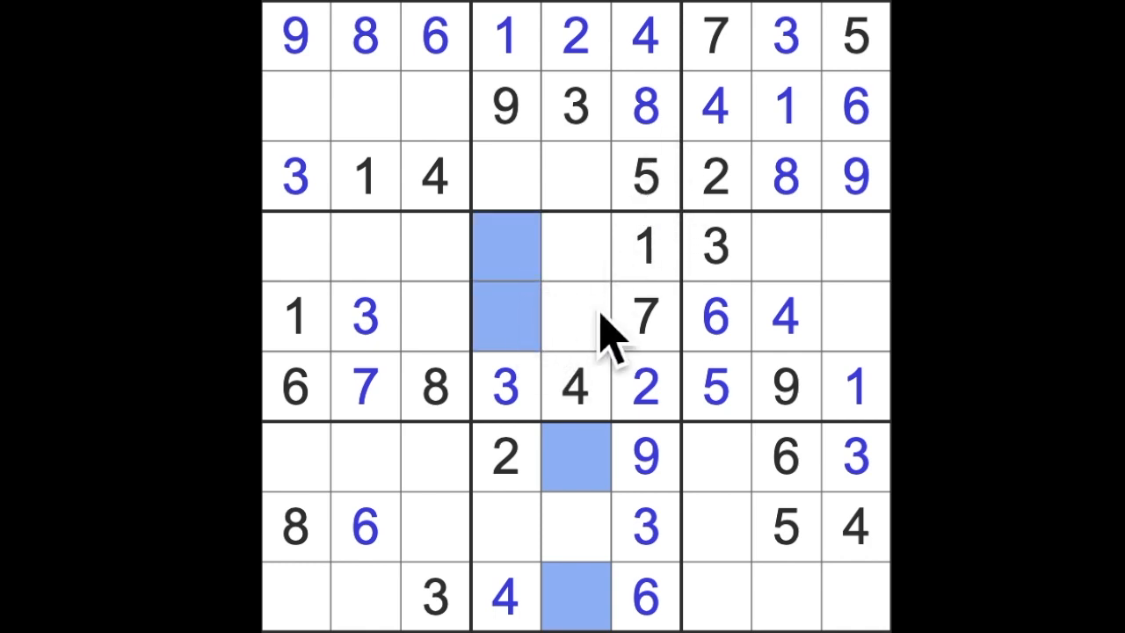
mouse_move(536, 343)
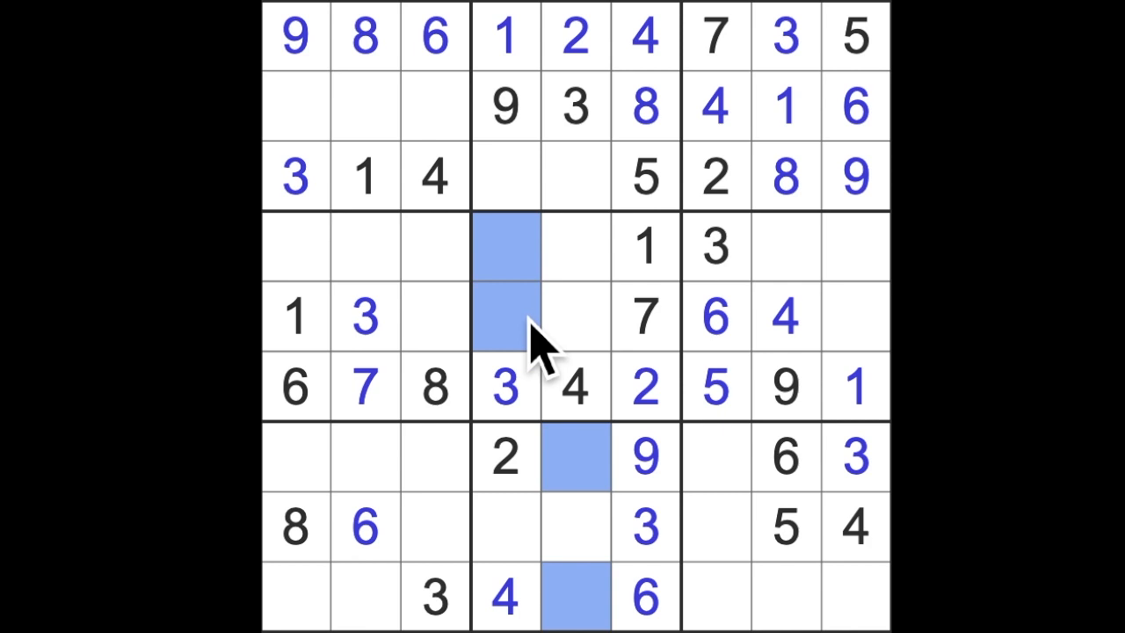
mouse_move(598, 343)
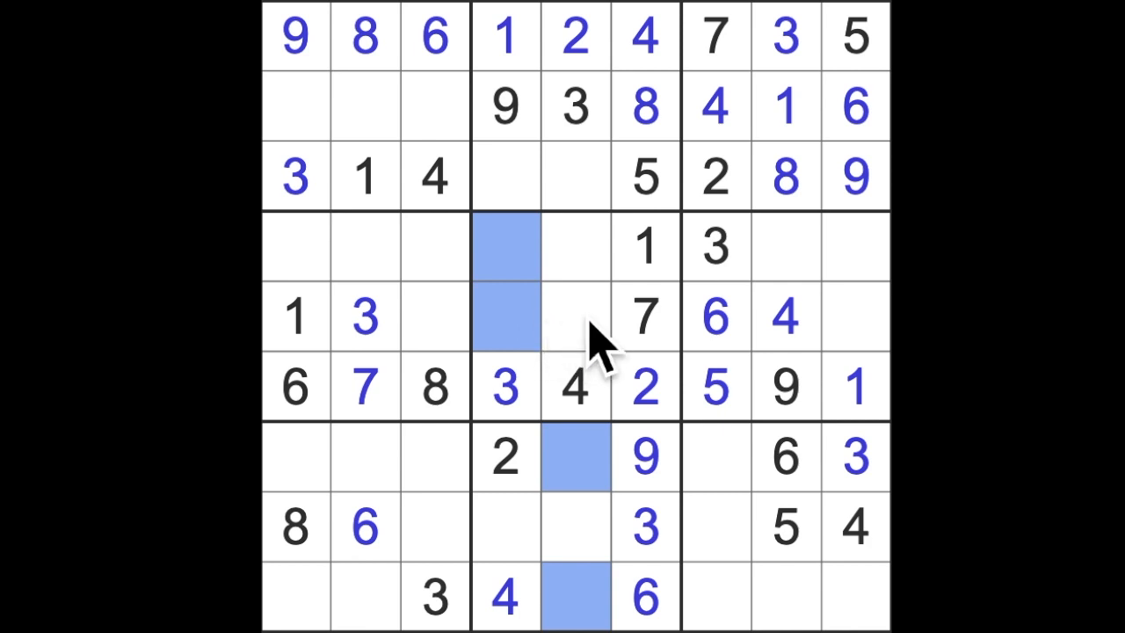
click(576, 319)
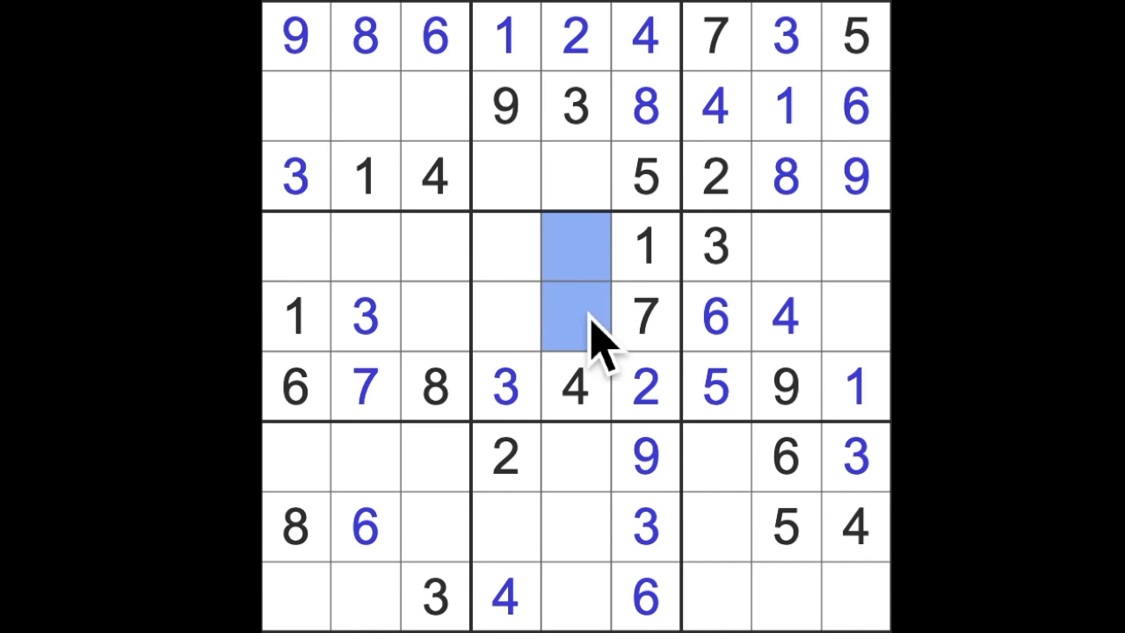
click(577, 246)
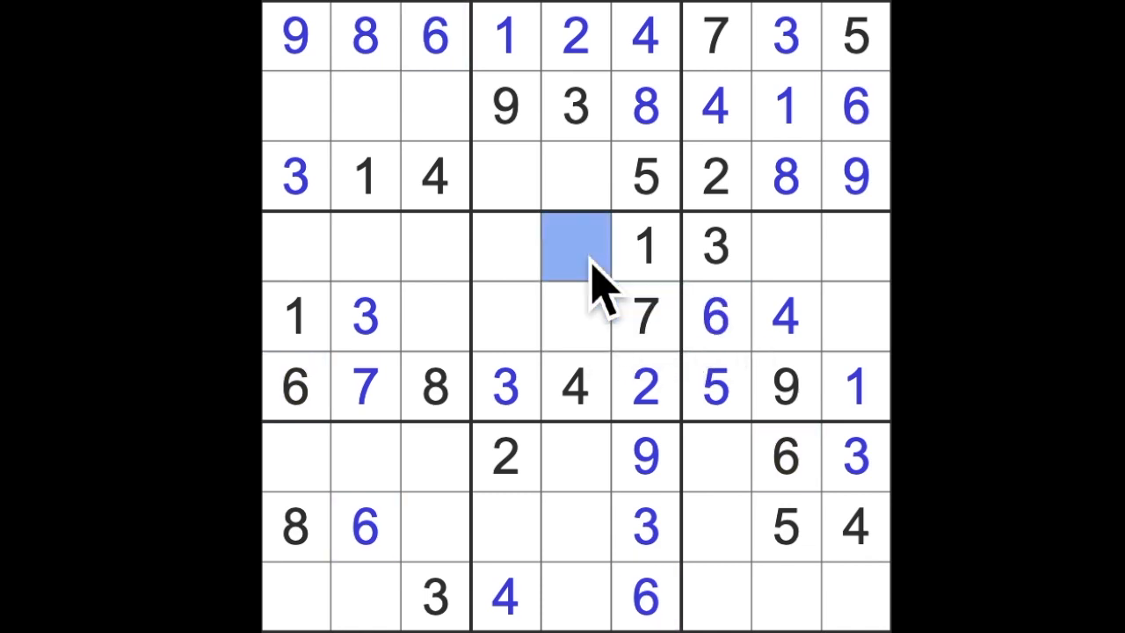
text(6)
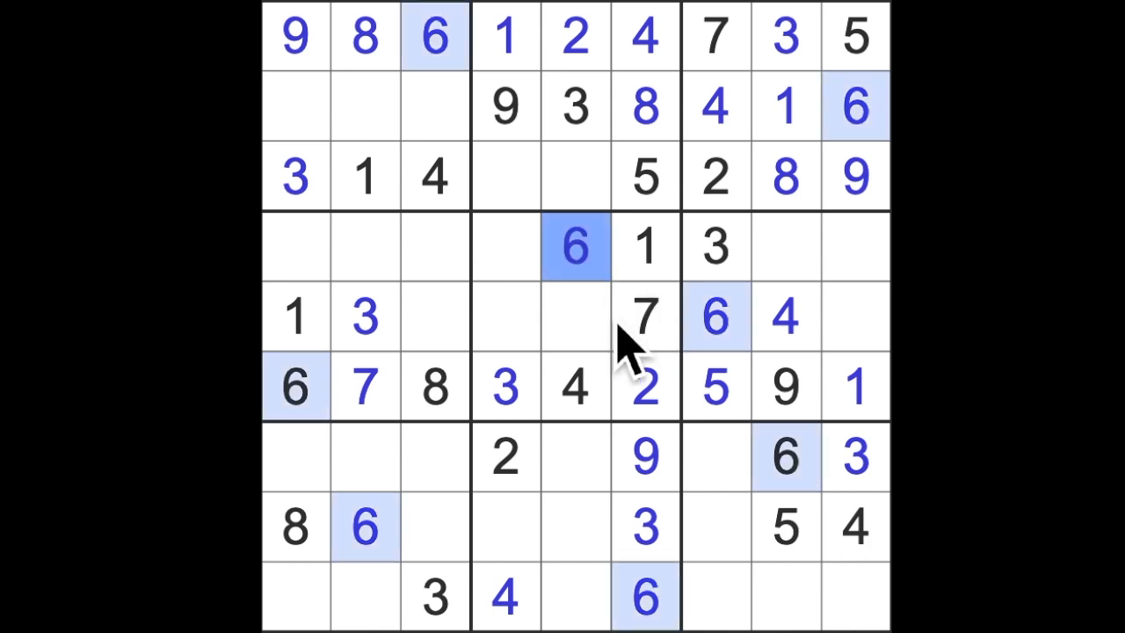
click(575, 317)
text(9)
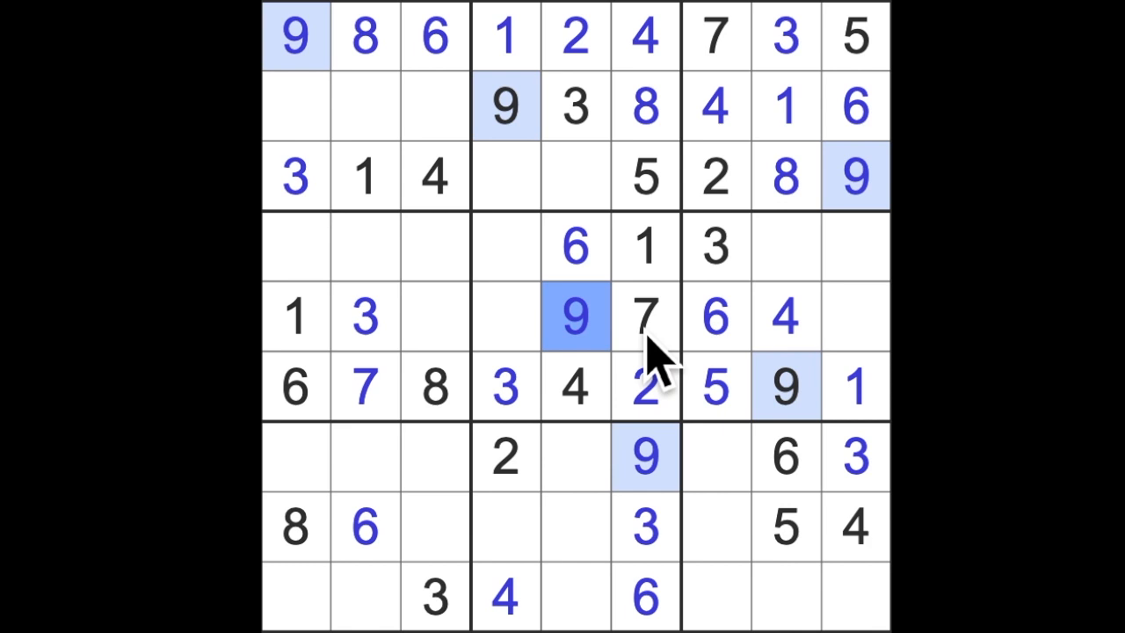
mouse_move(712, 387)
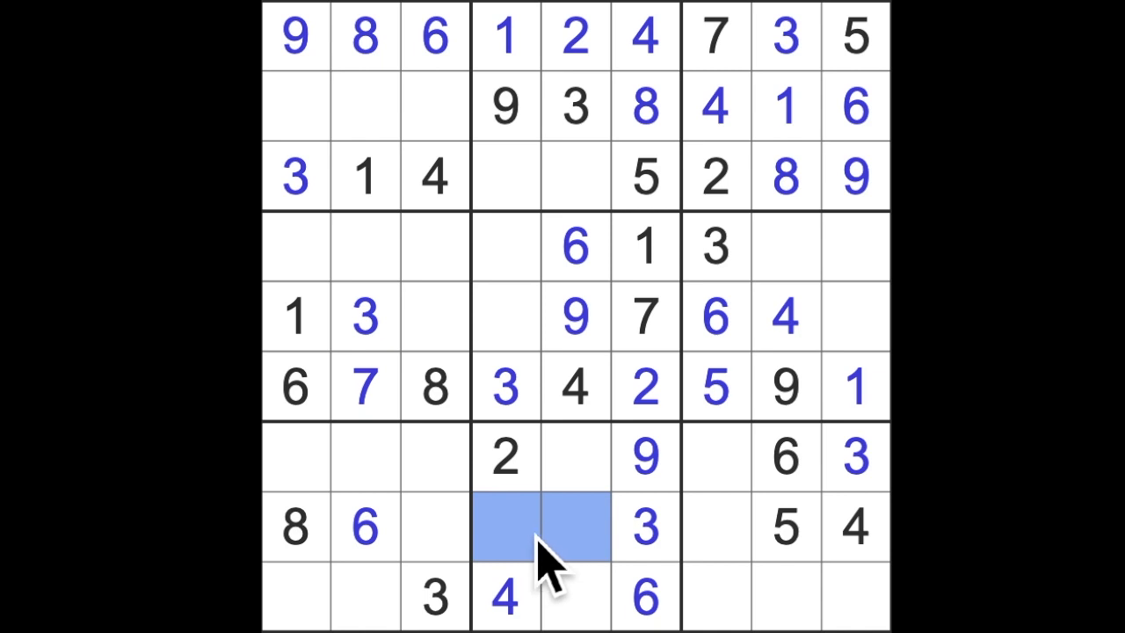
mouse_move(549, 559)
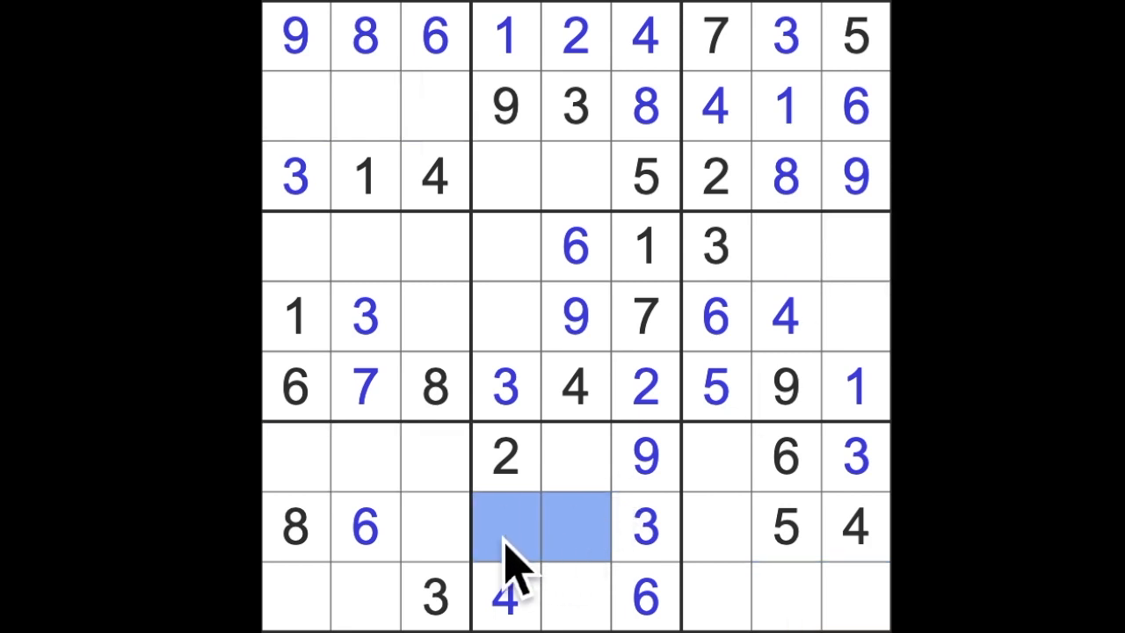
Step: Enter 1s in the empty cells of rows 7–9, then 8 and 9 in column 7
click(366, 175)
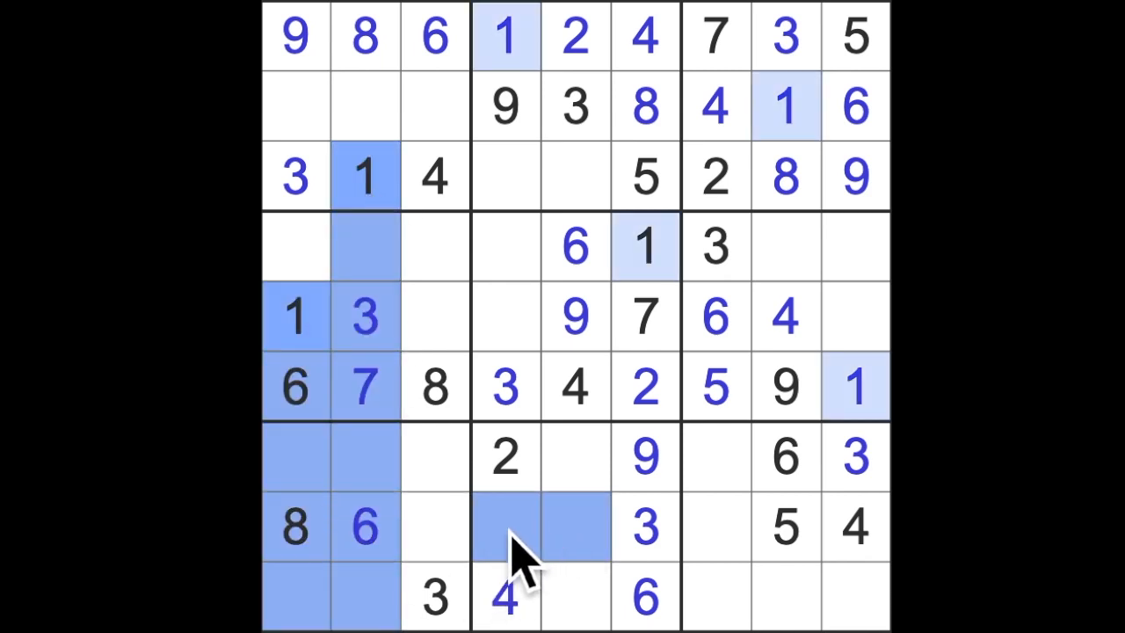
mouse_move(527, 106)
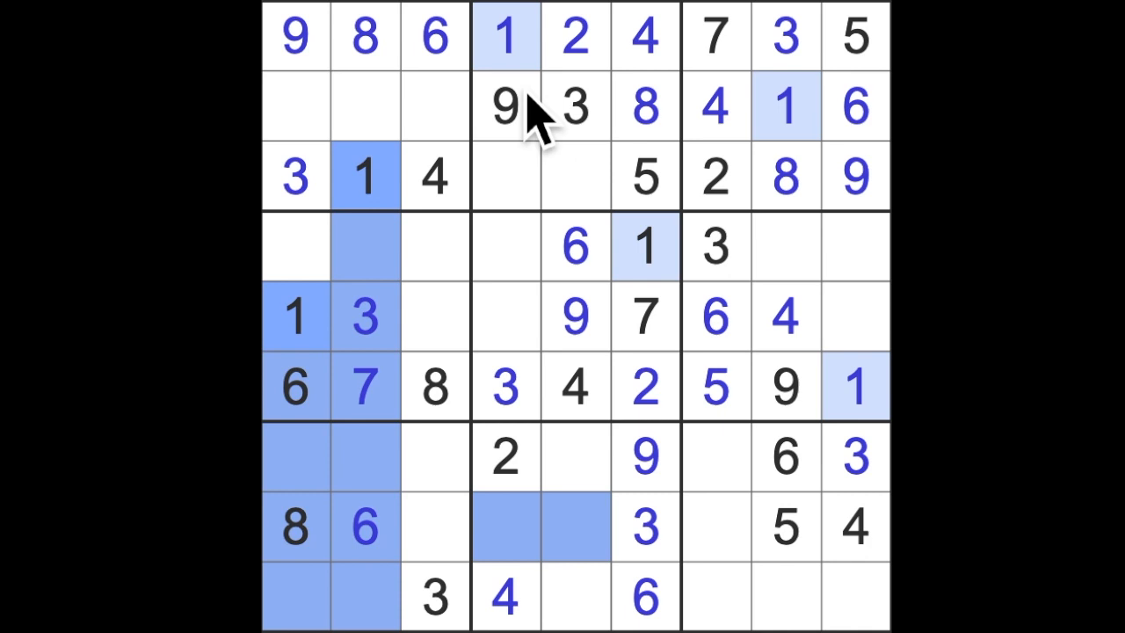
click(577, 527)
text(1)
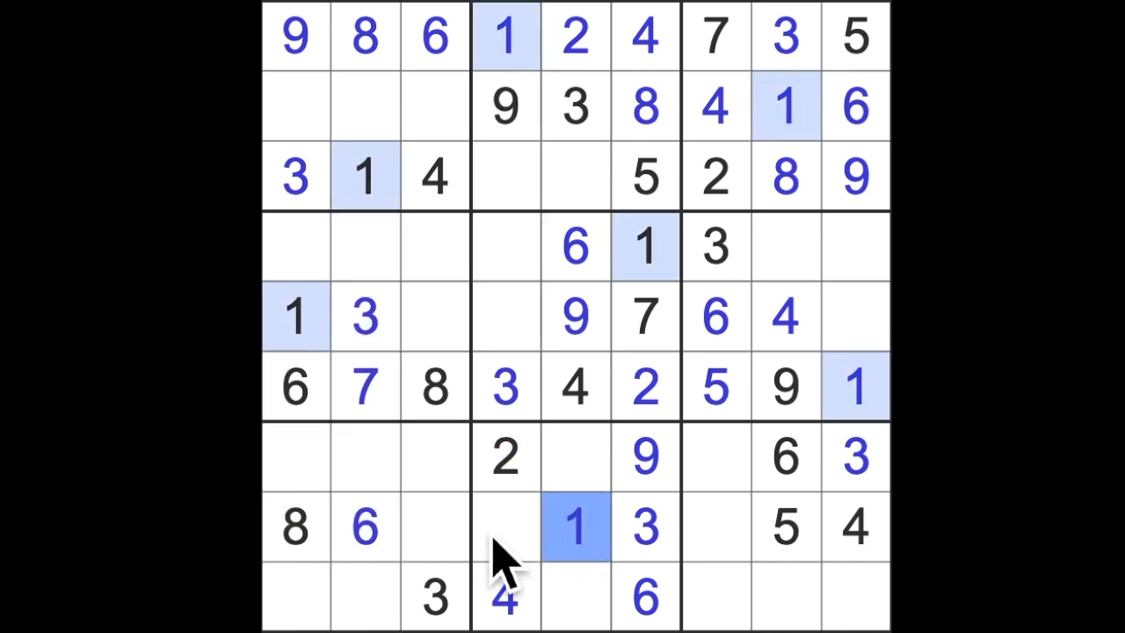
click(435, 457)
text(1)
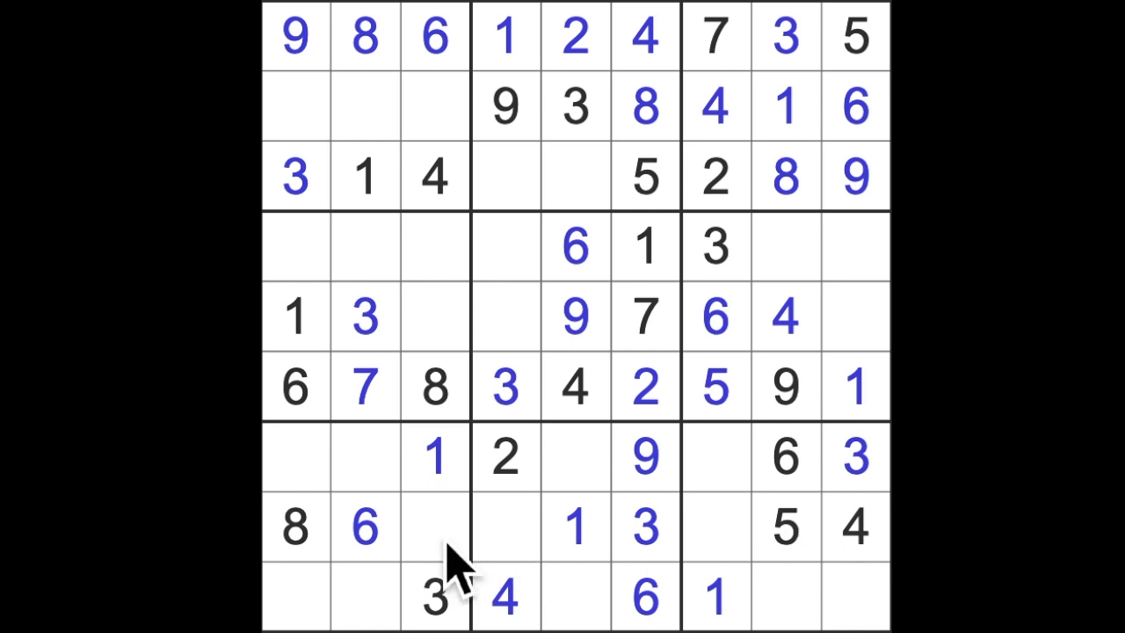
mouse_move(879, 598)
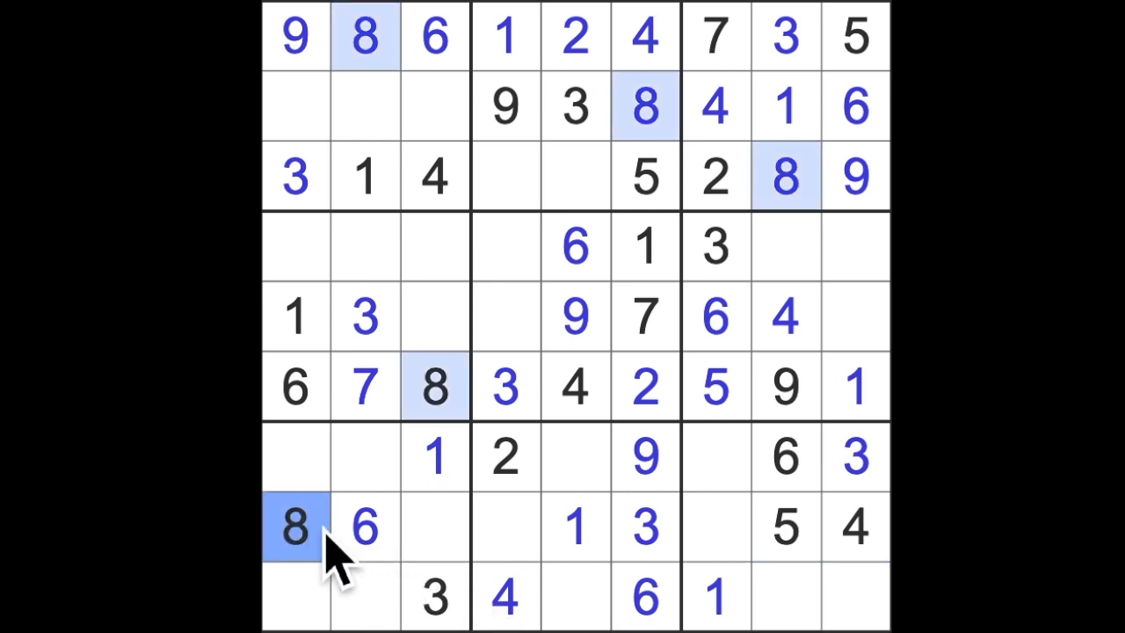
click(717, 457)
text(8)
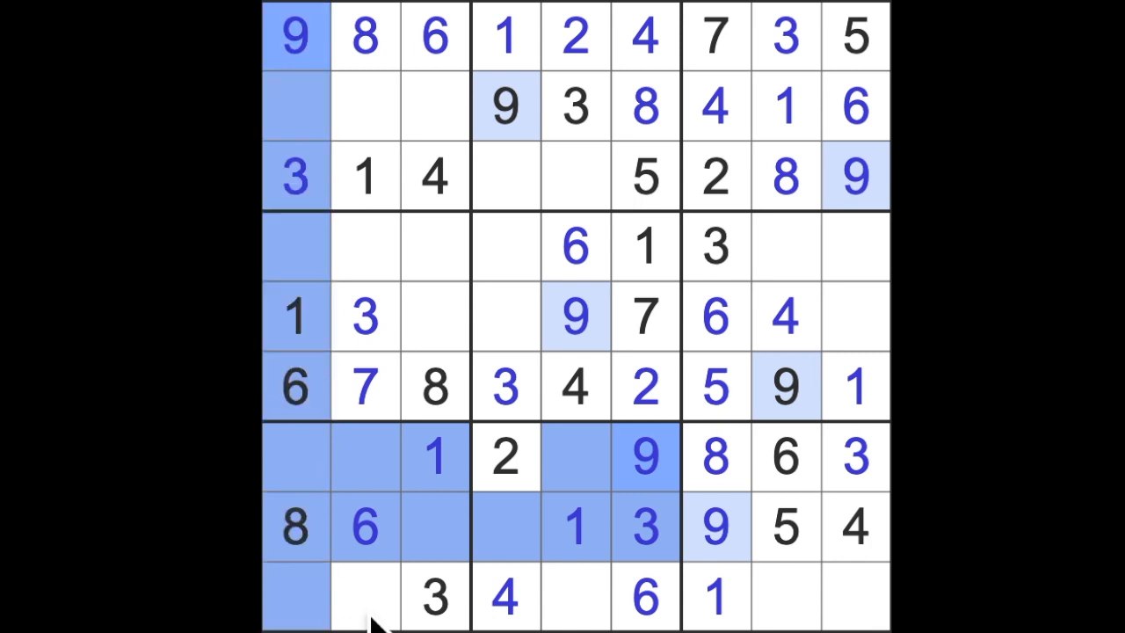
Step: Enter 9s in rows 4 and 9, 2s in rows 5, 8 and 9, and 7 in the bottom-right cell
click(364, 597)
text(9)
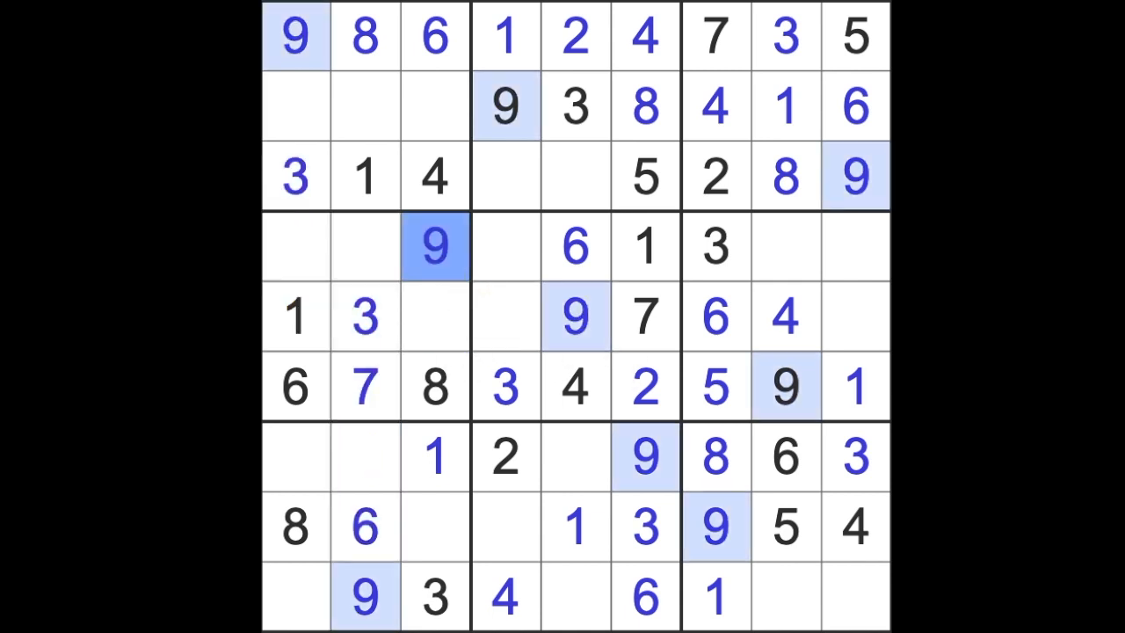
mouse_move(536, 369)
text(2)
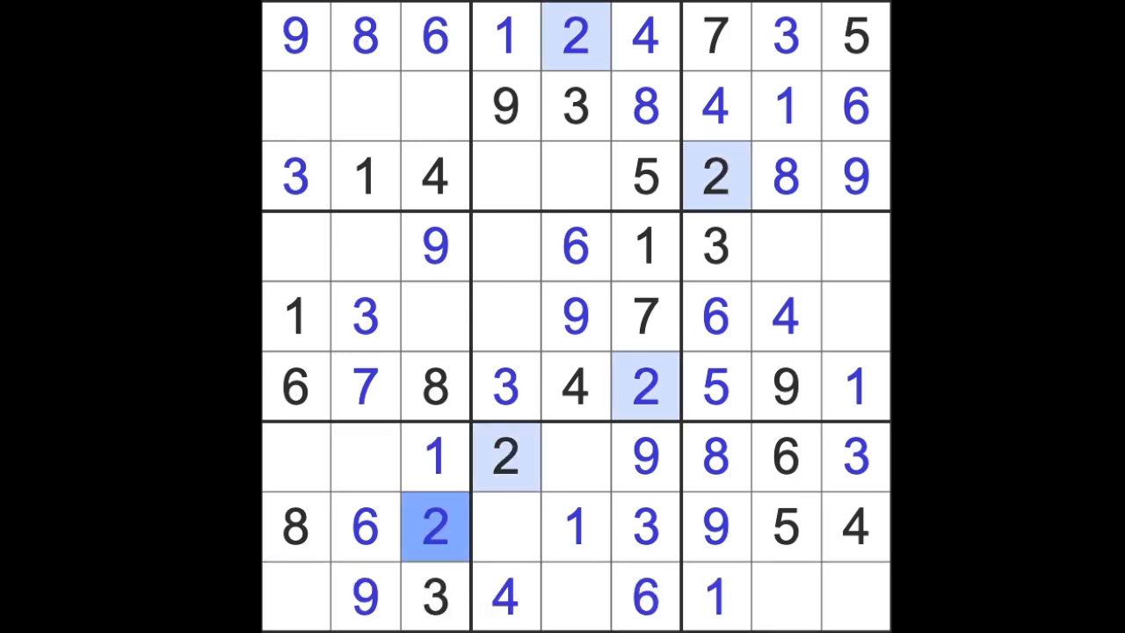
click(434, 387)
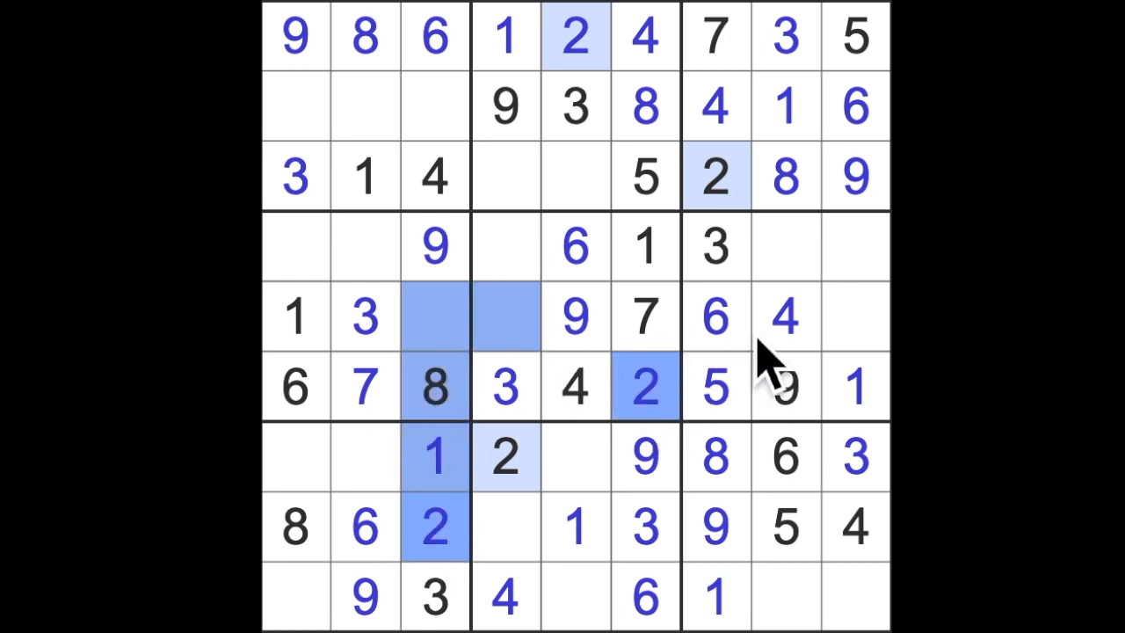
click(854, 317)
text(2)
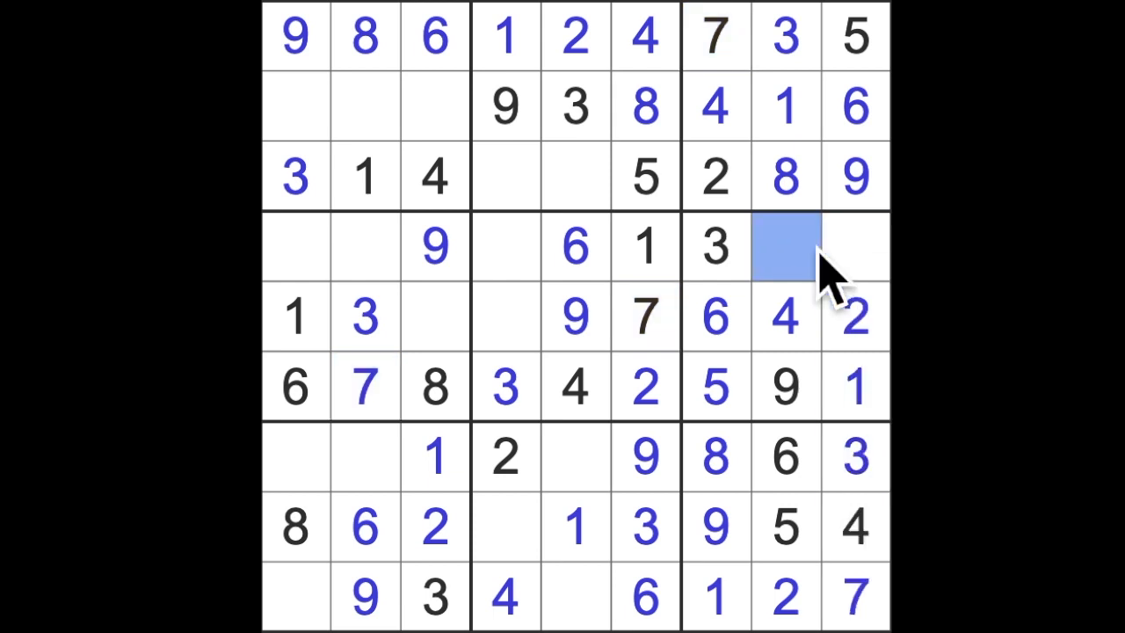
Step: Enter 7 and 5 in rows 2–5, a 7 starting row 7, then 7 and 6 in row 3
text(7)
click(856, 246)
text(8)
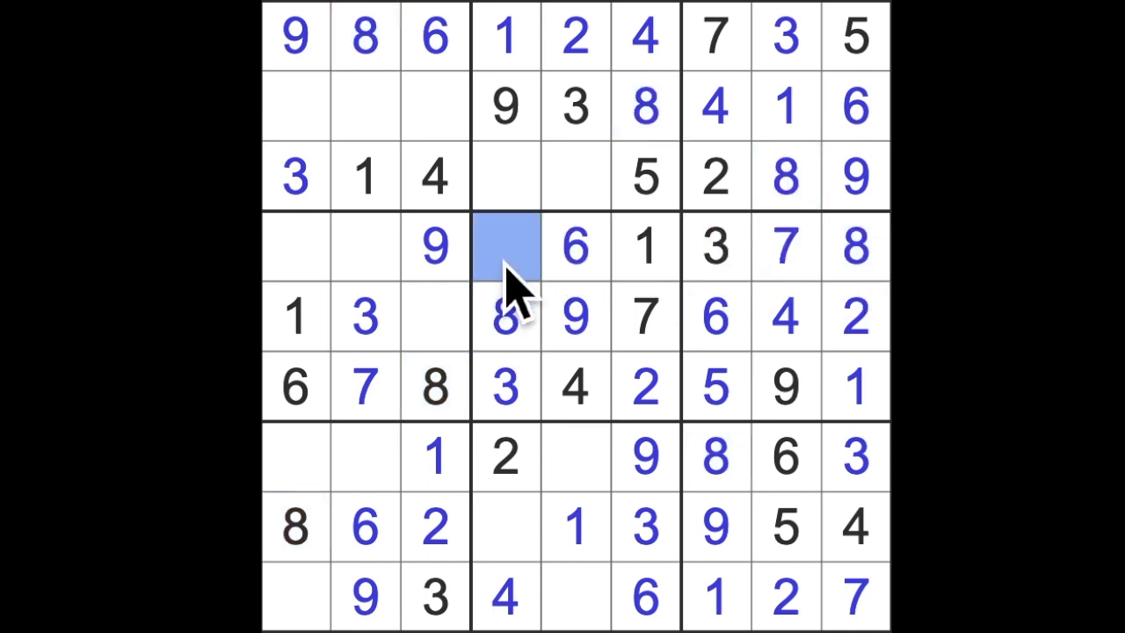
text(5)
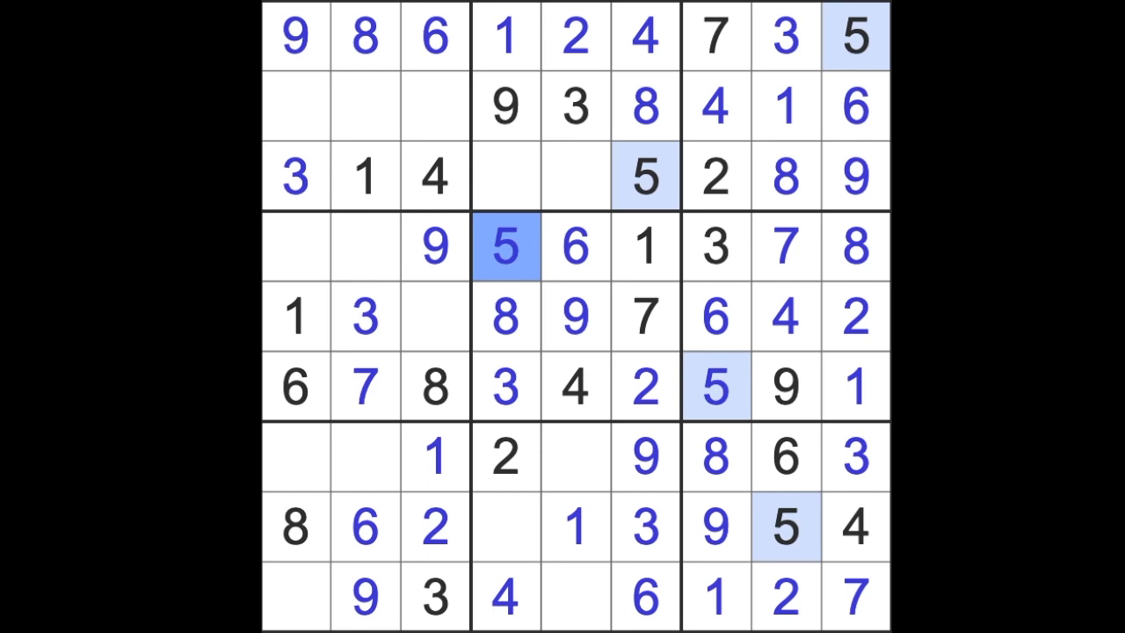
mouse_move(695, 430)
text(7)
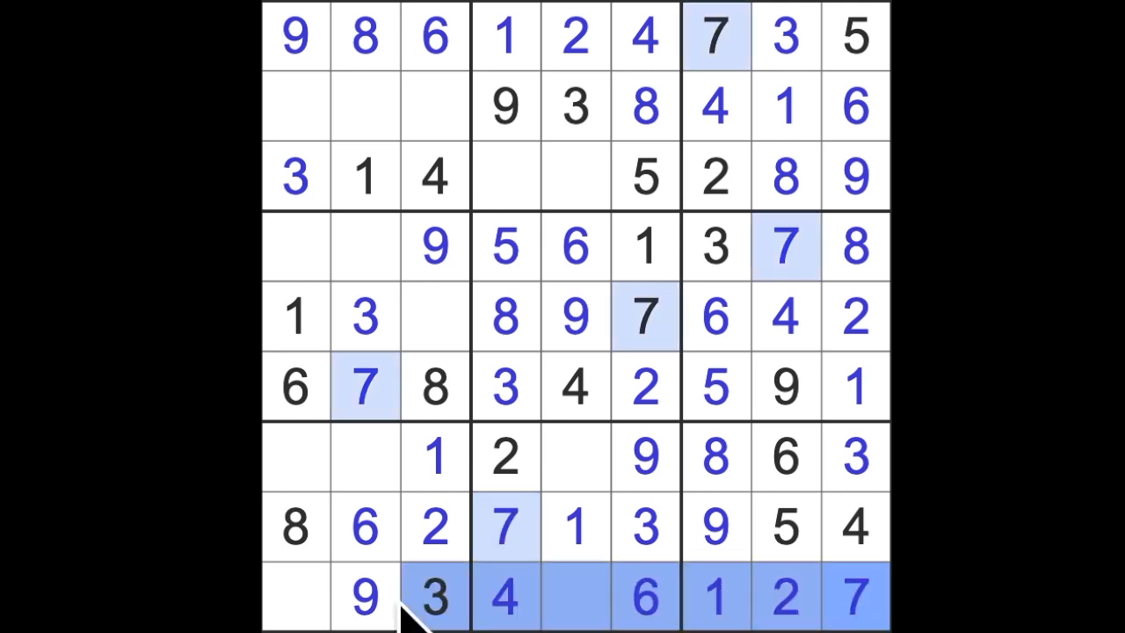
click(295, 458)
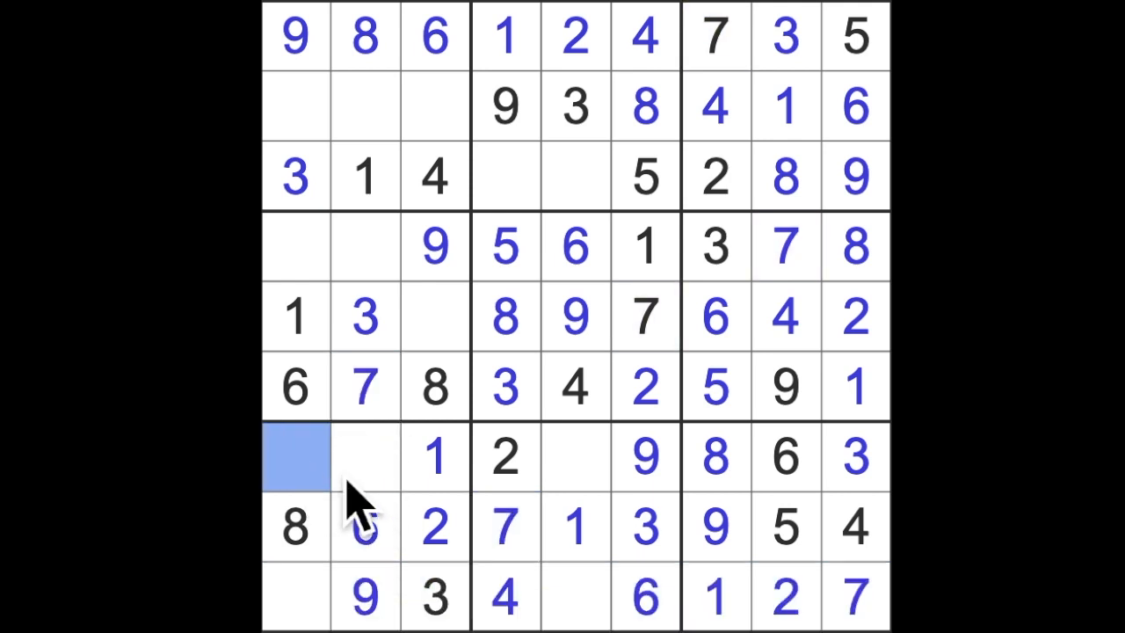
text(7)
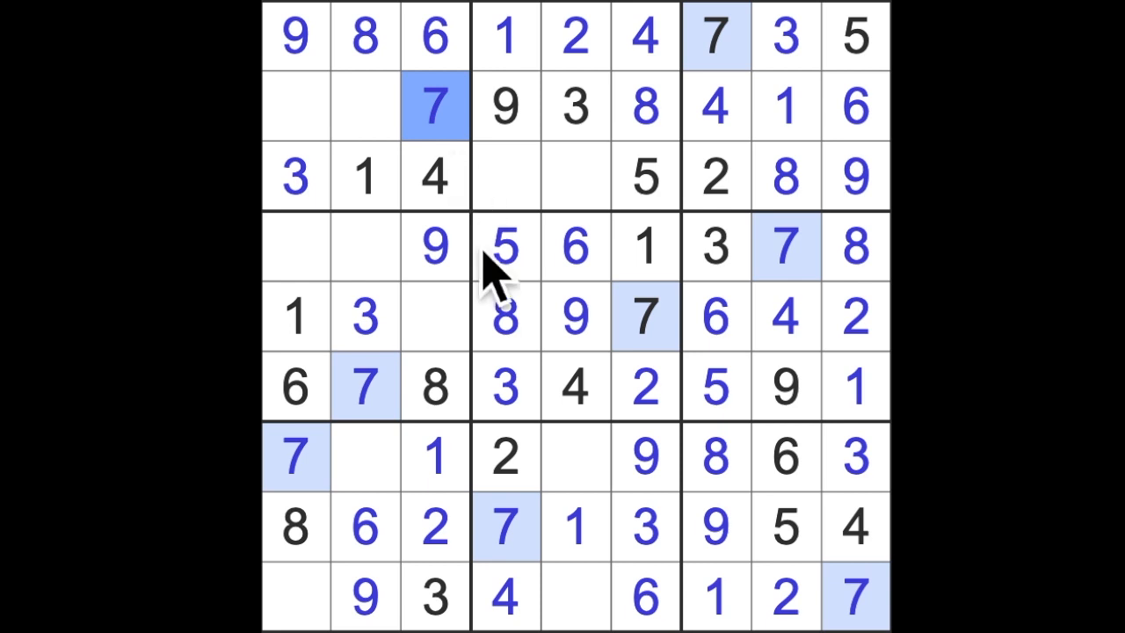
click(577, 176)
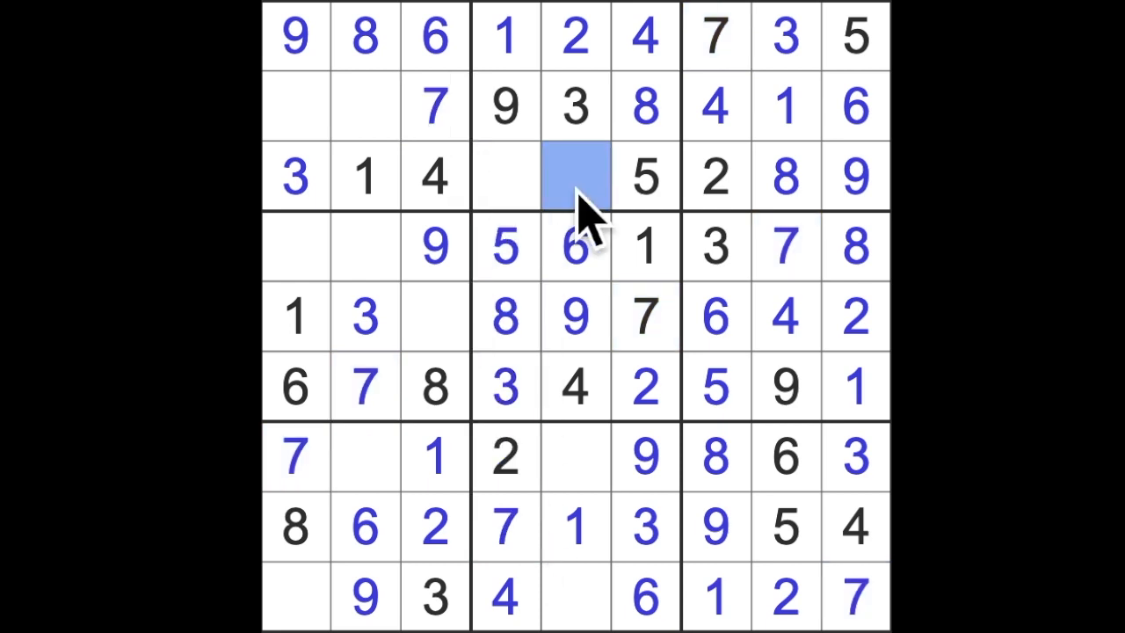
click(506, 176)
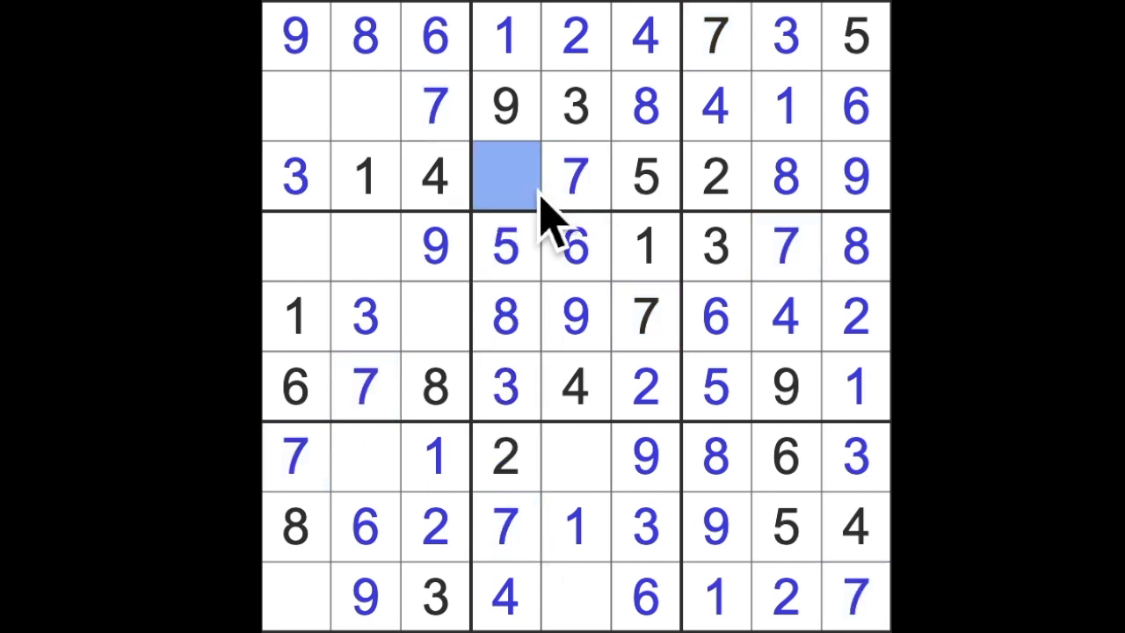
text(6)
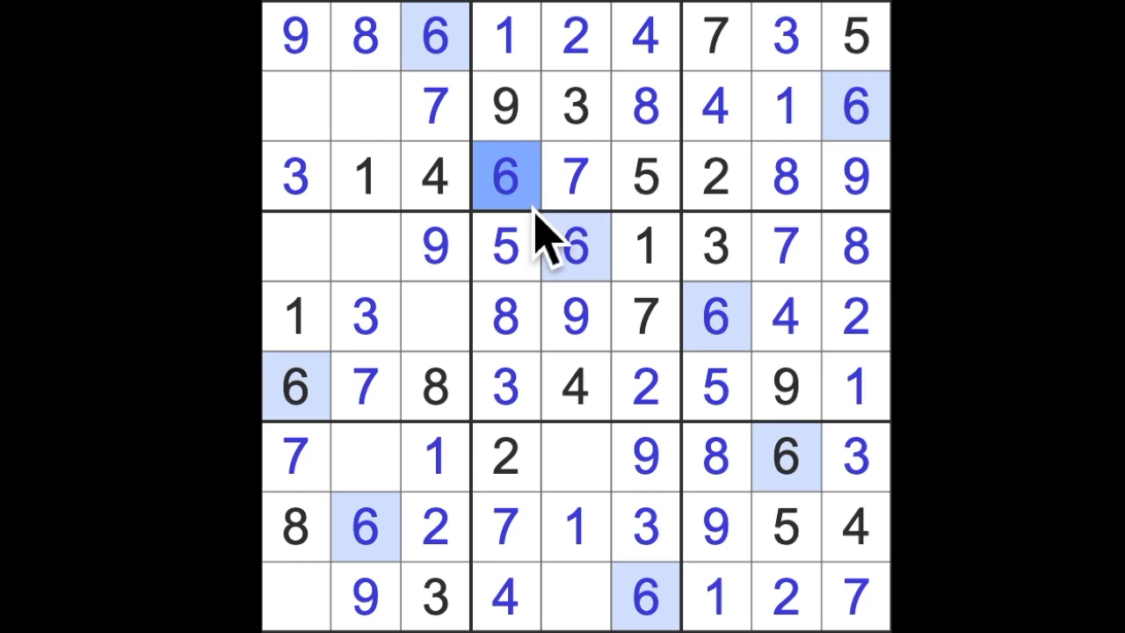
mouse_move(542, 232)
text(5)
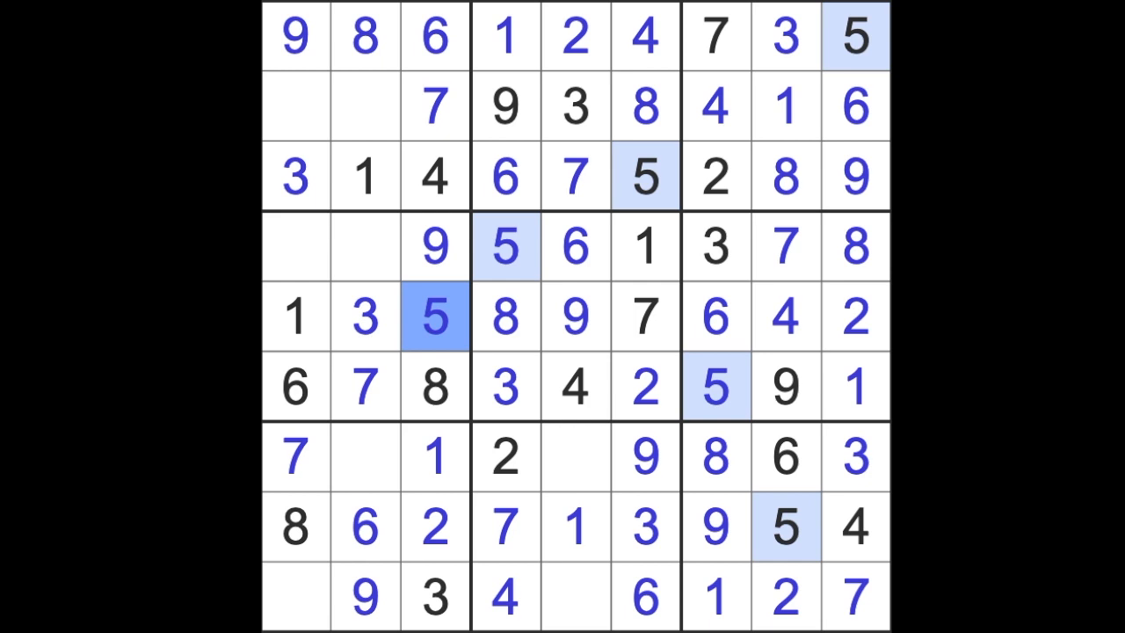
mouse_move(489, 436)
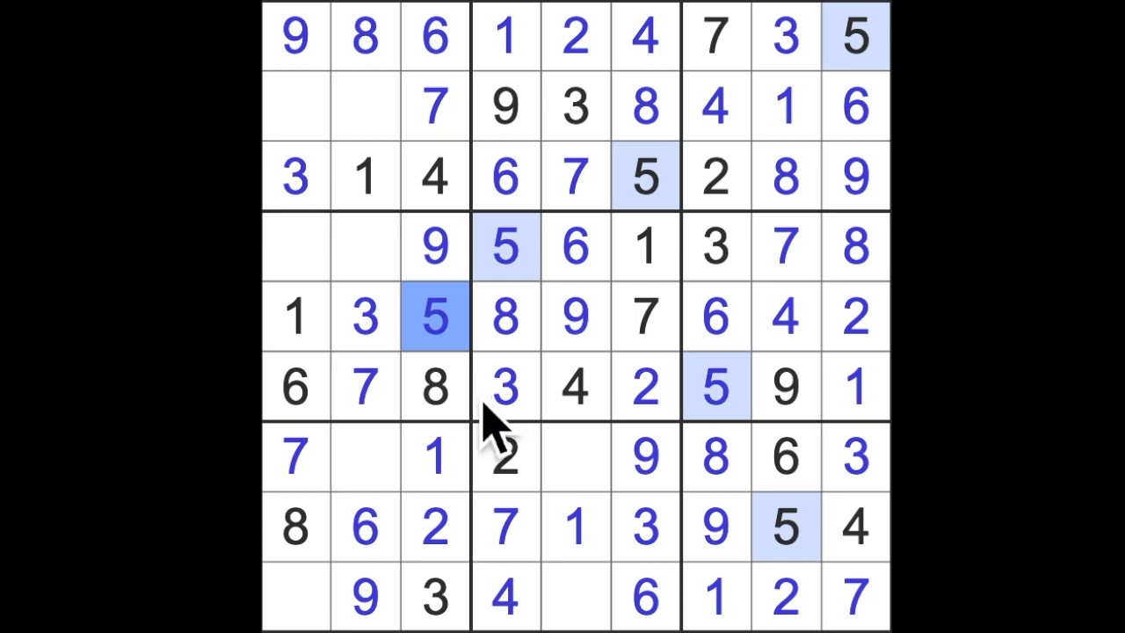
mouse_move(405, 395)
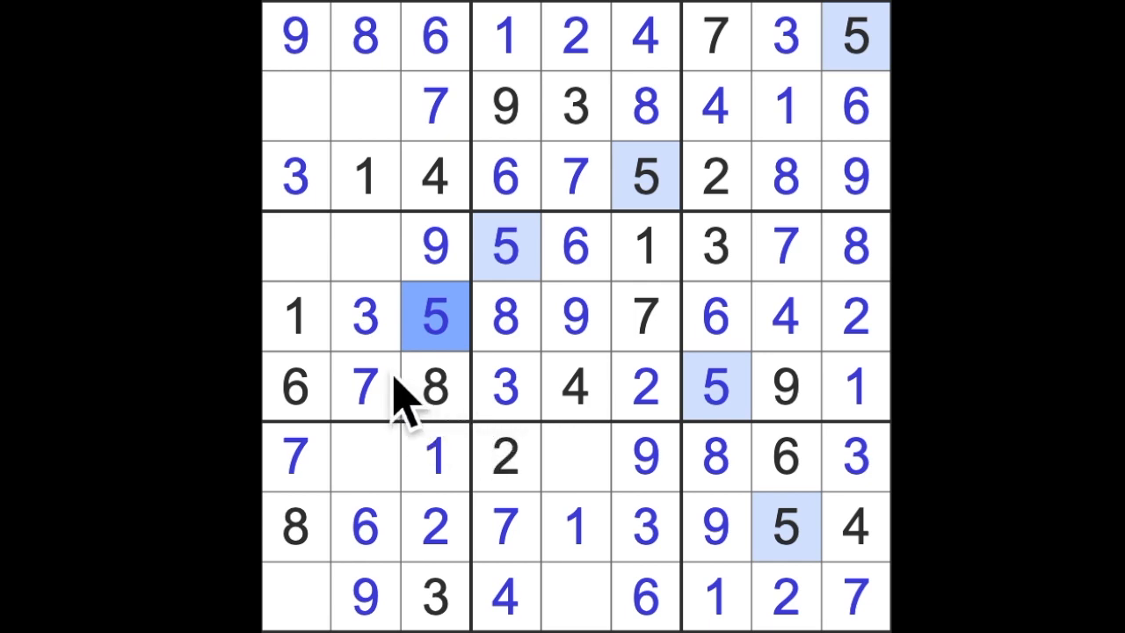
mouse_move(401, 390)
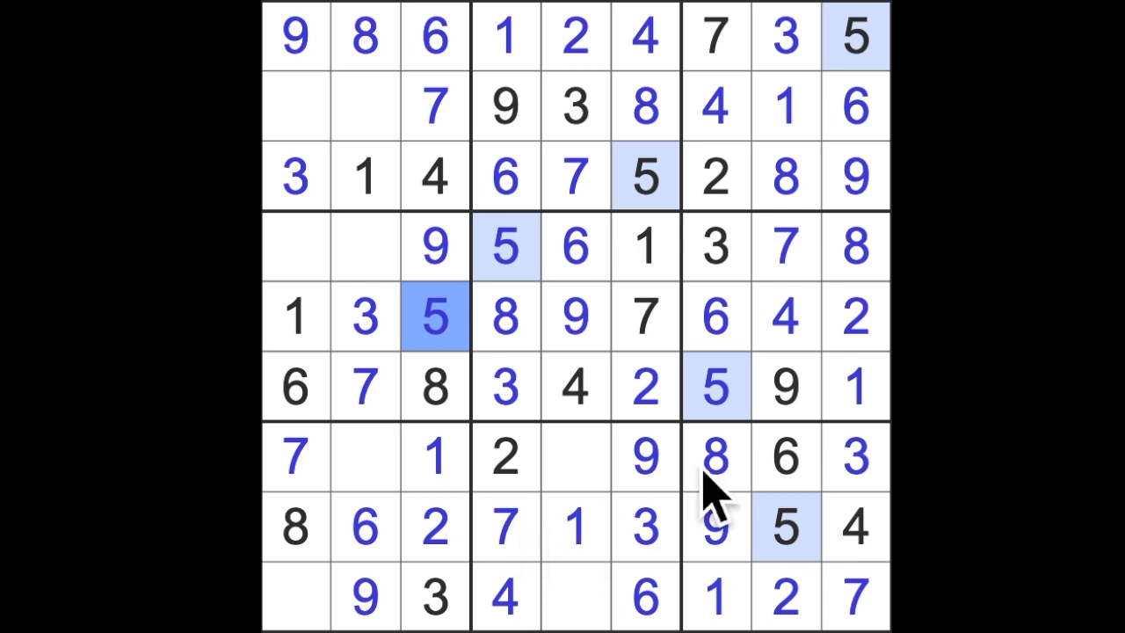
Step: Enter the last digits 5, 8, 4, 2 and 5 so the full grid solves and turns green
click(577, 598)
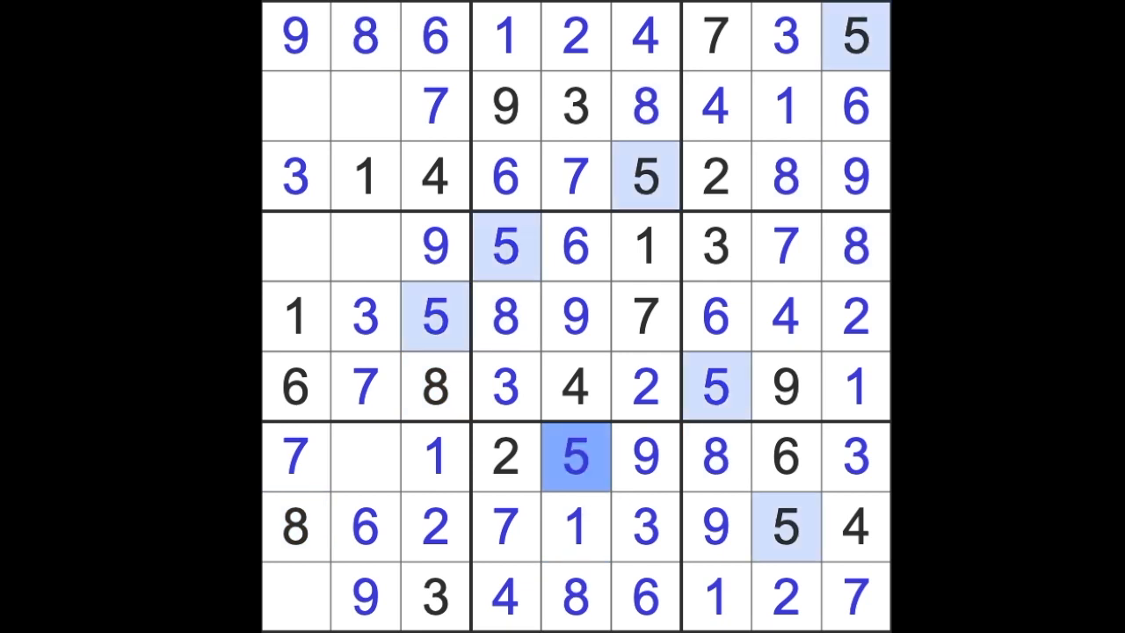
click(296, 598)
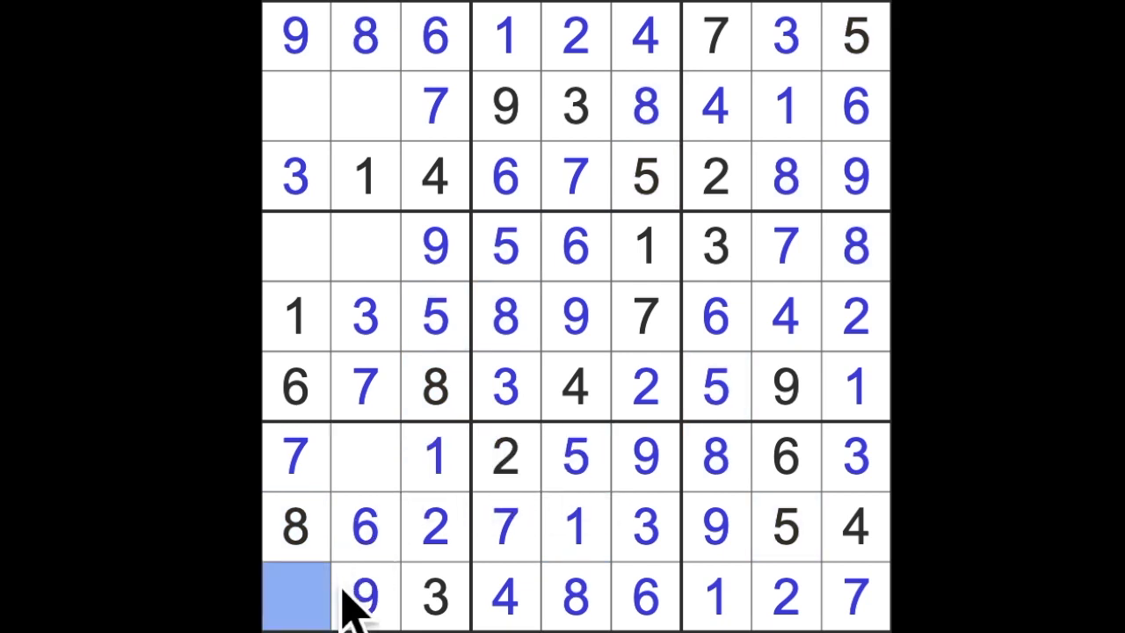
click(366, 457)
text(4)
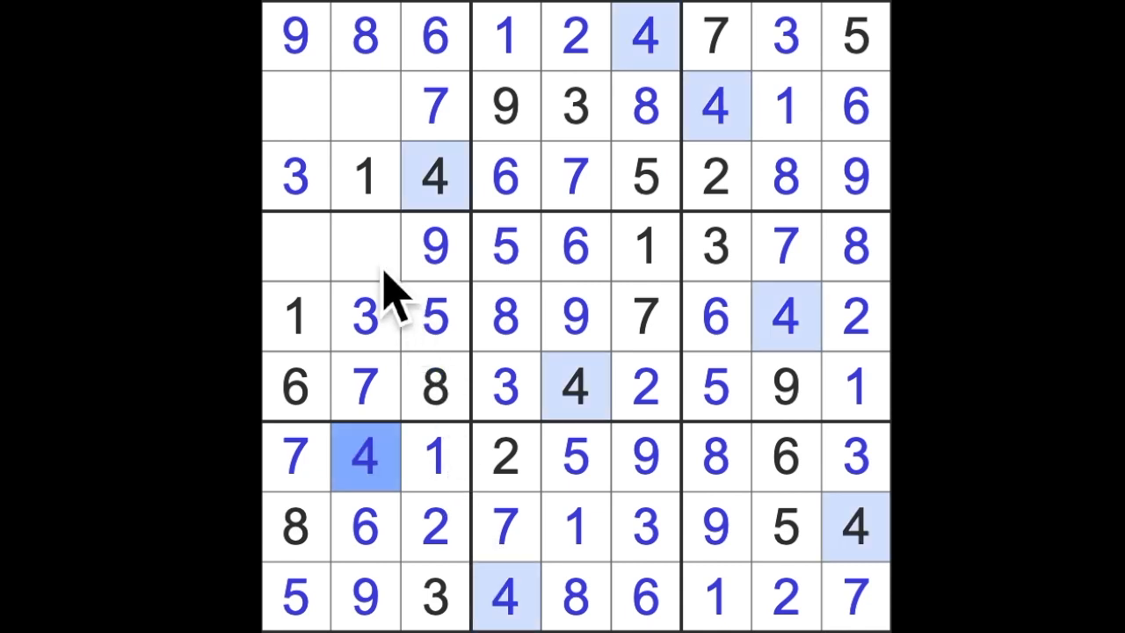
click(296, 246)
text(4)
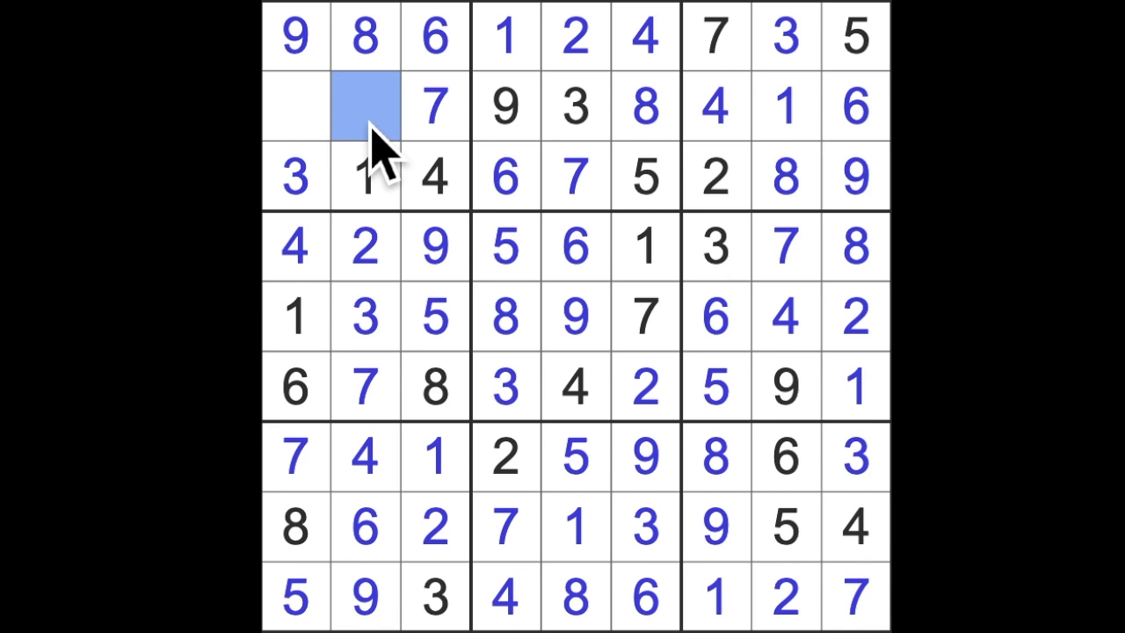
text(2)
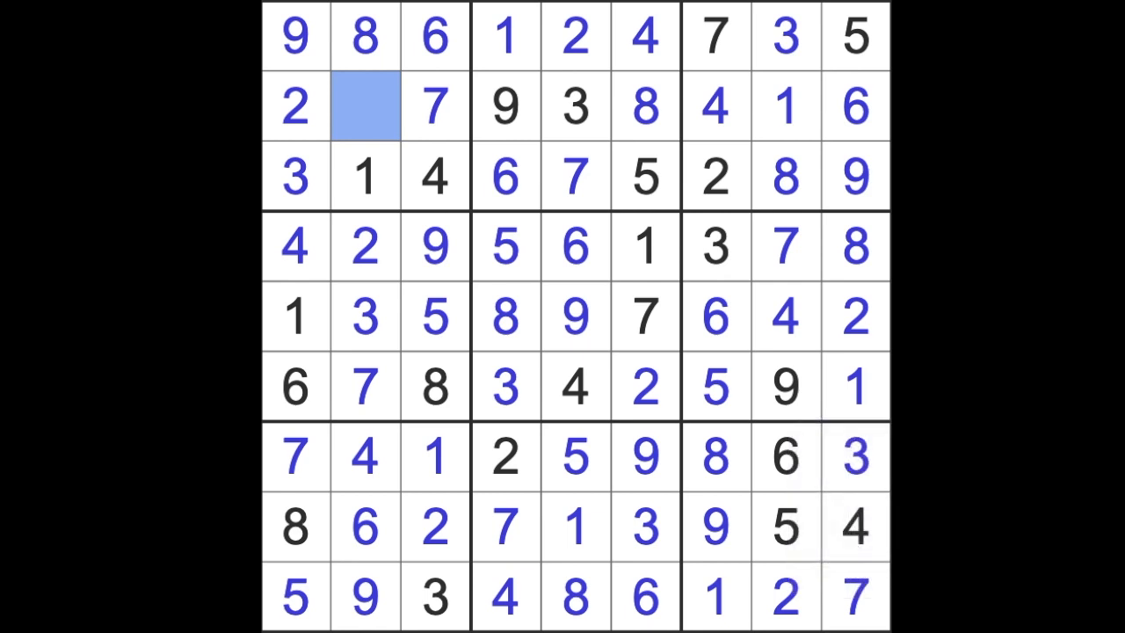
text(5)
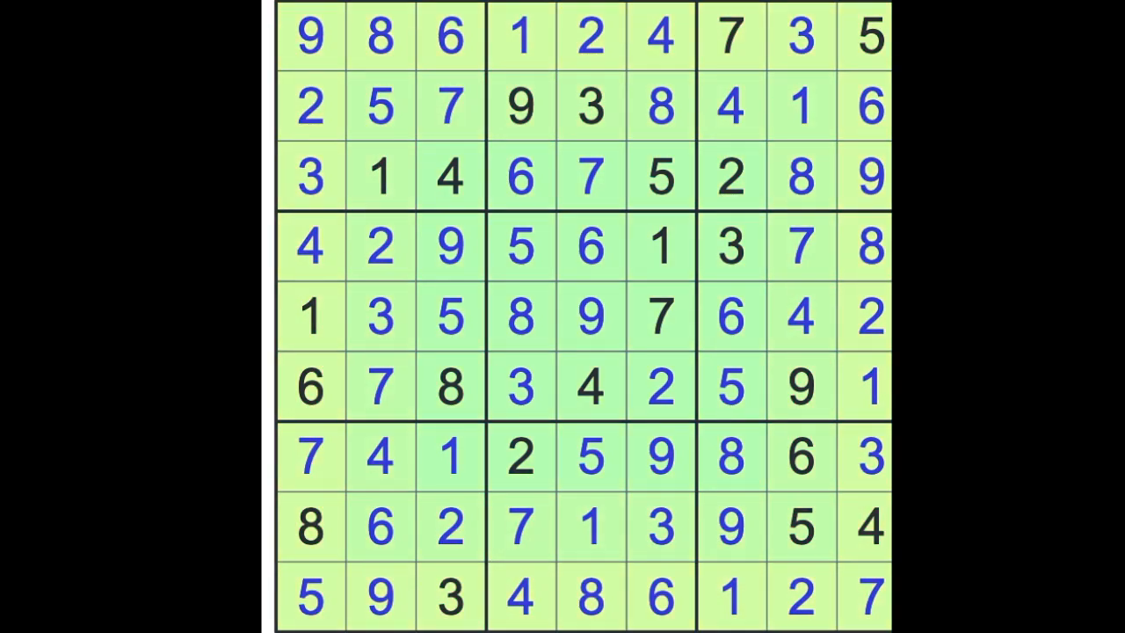